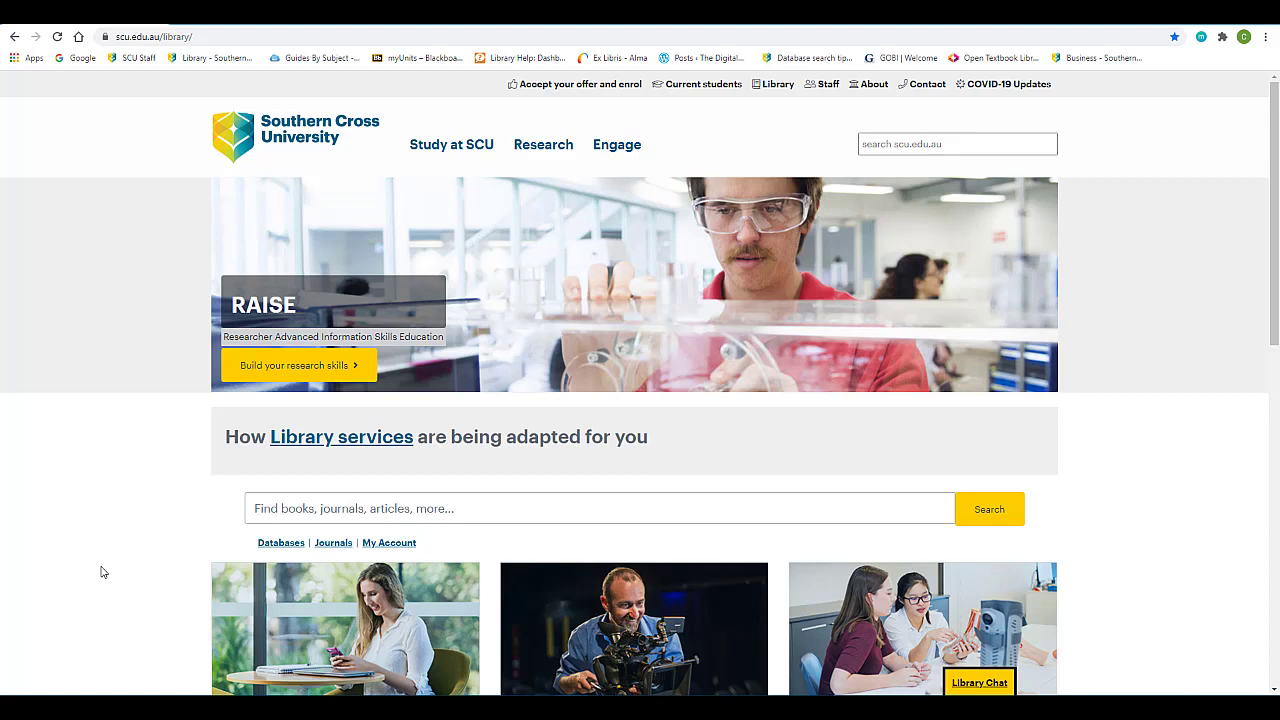
pyautogui.moveTo(260, 555)
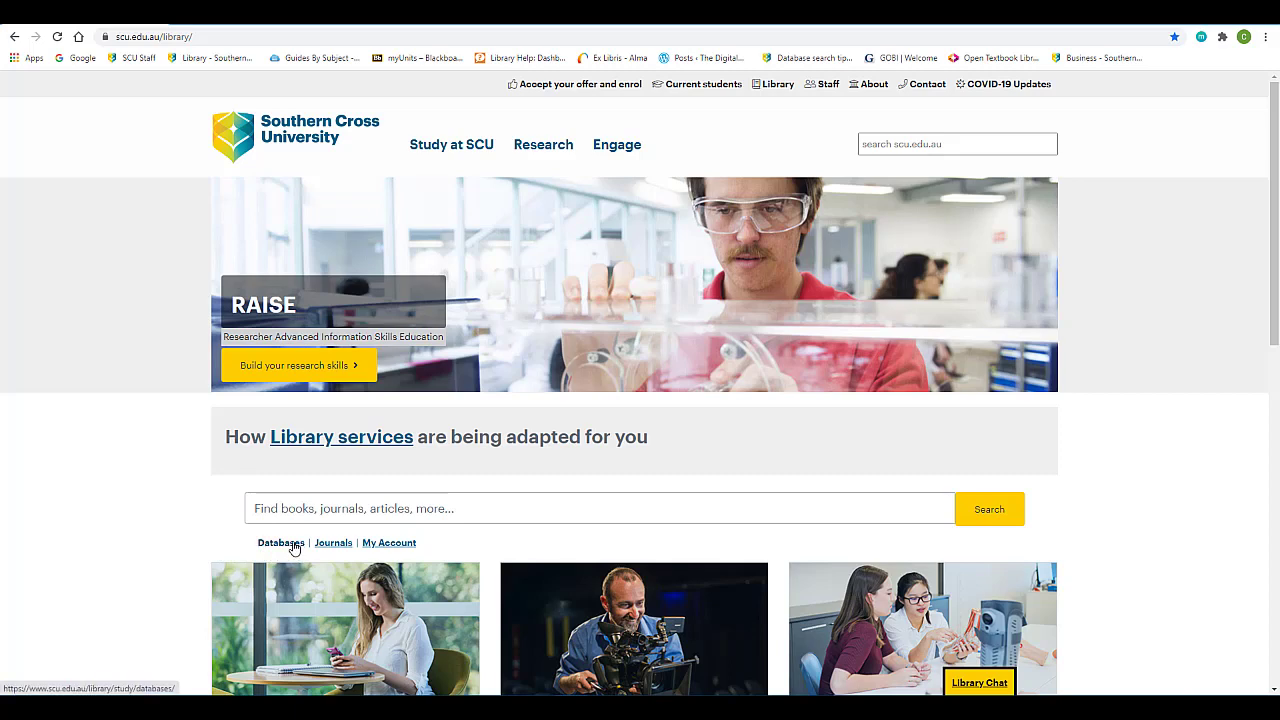
# Step: Open Ebsco databases from the library's A–Z database list under E and log in
pyautogui.click(281, 542)
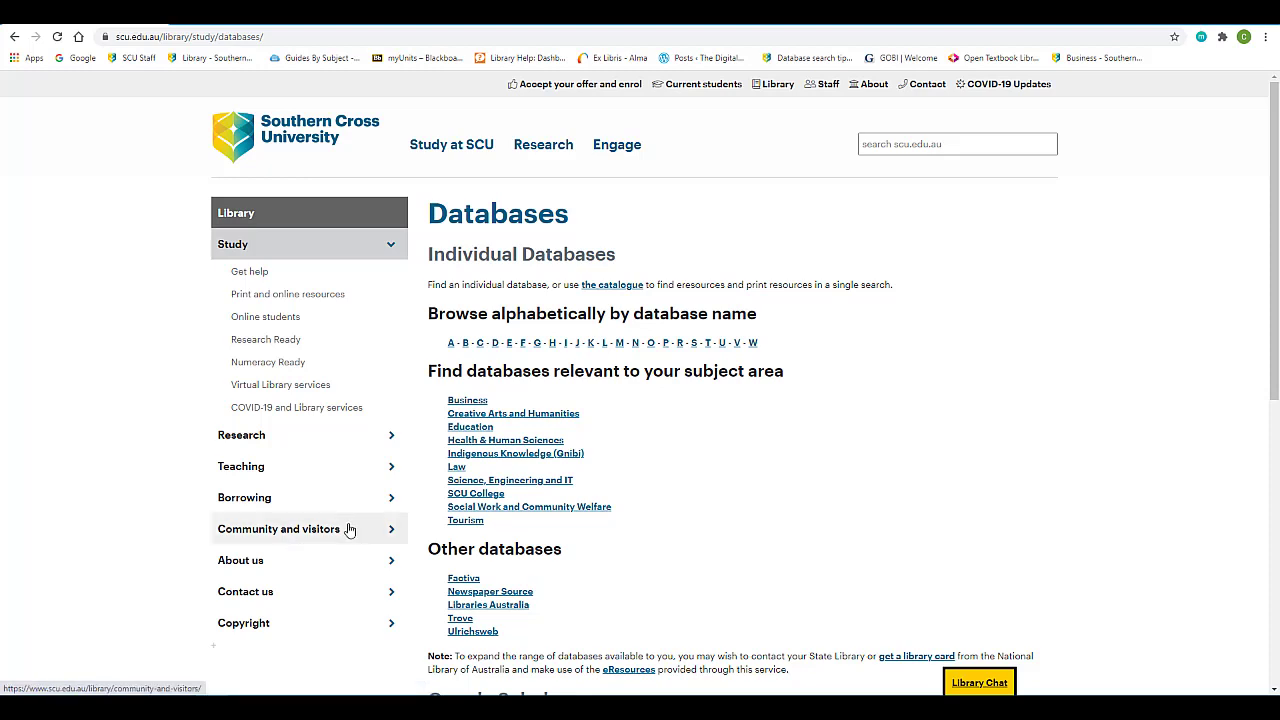
pyautogui.moveTo(683, 365)
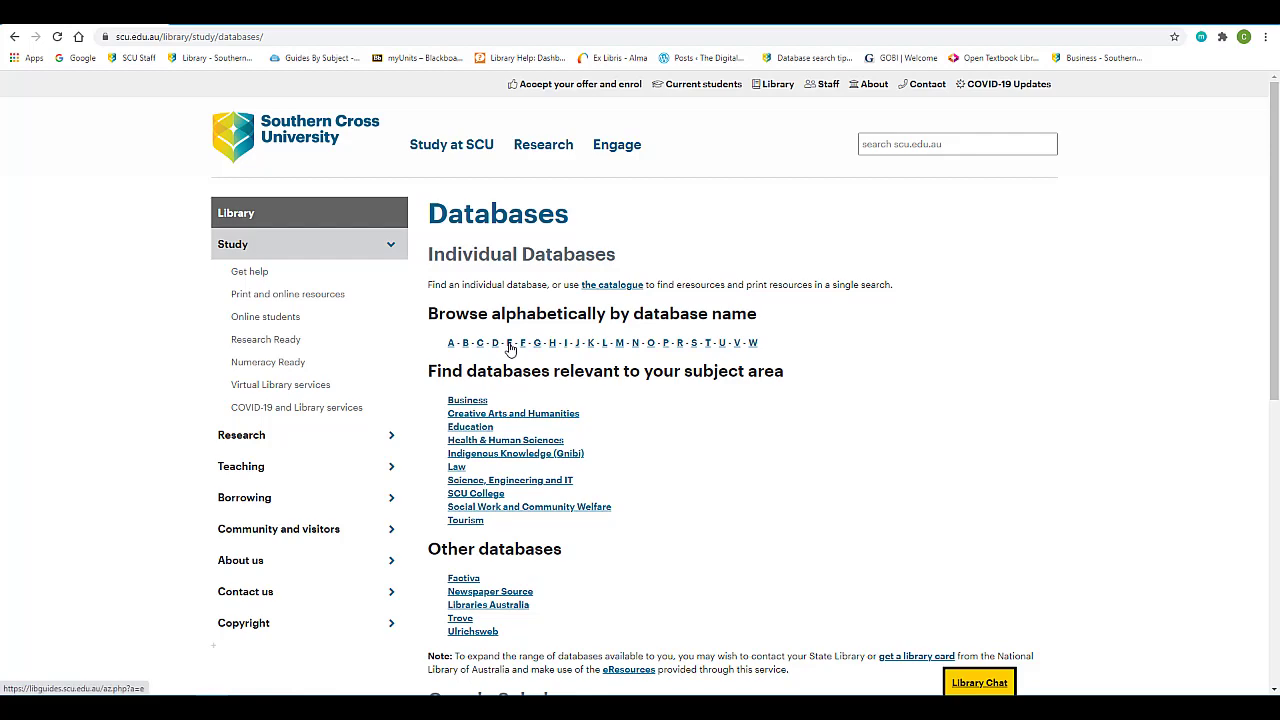
pyautogui.click(524, 343)
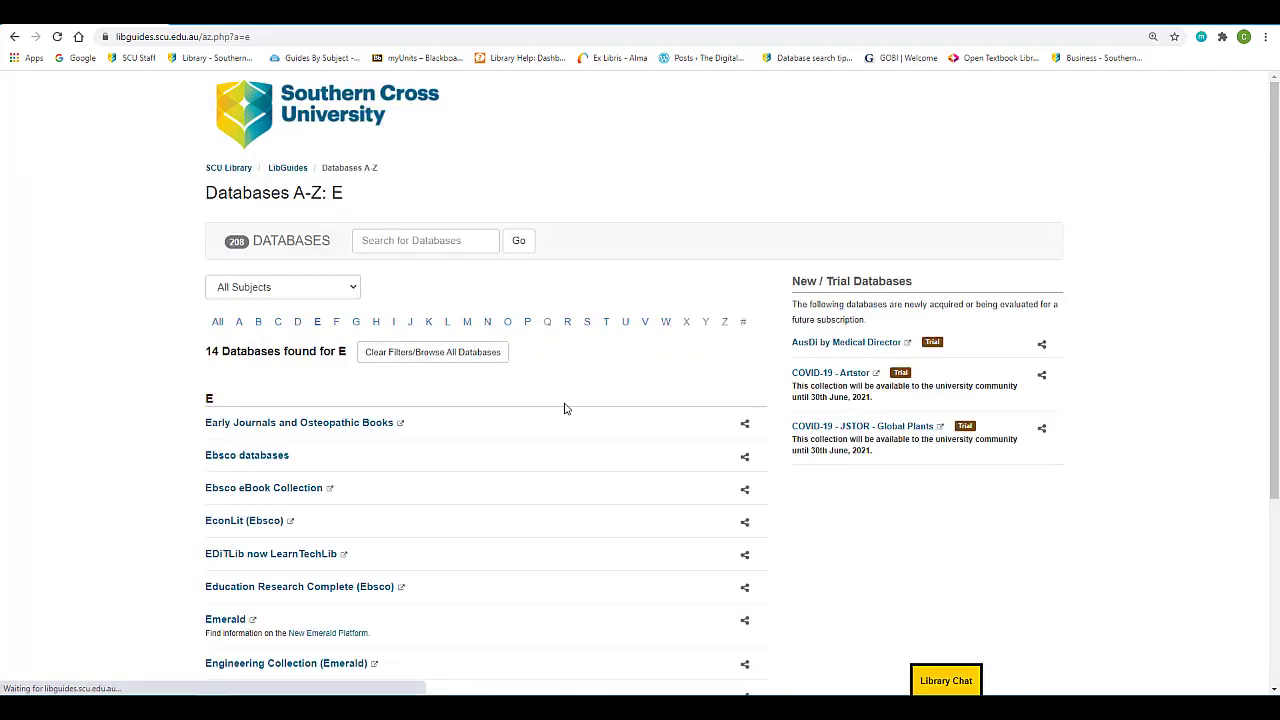
pyautogui.moveTo(246, 455)
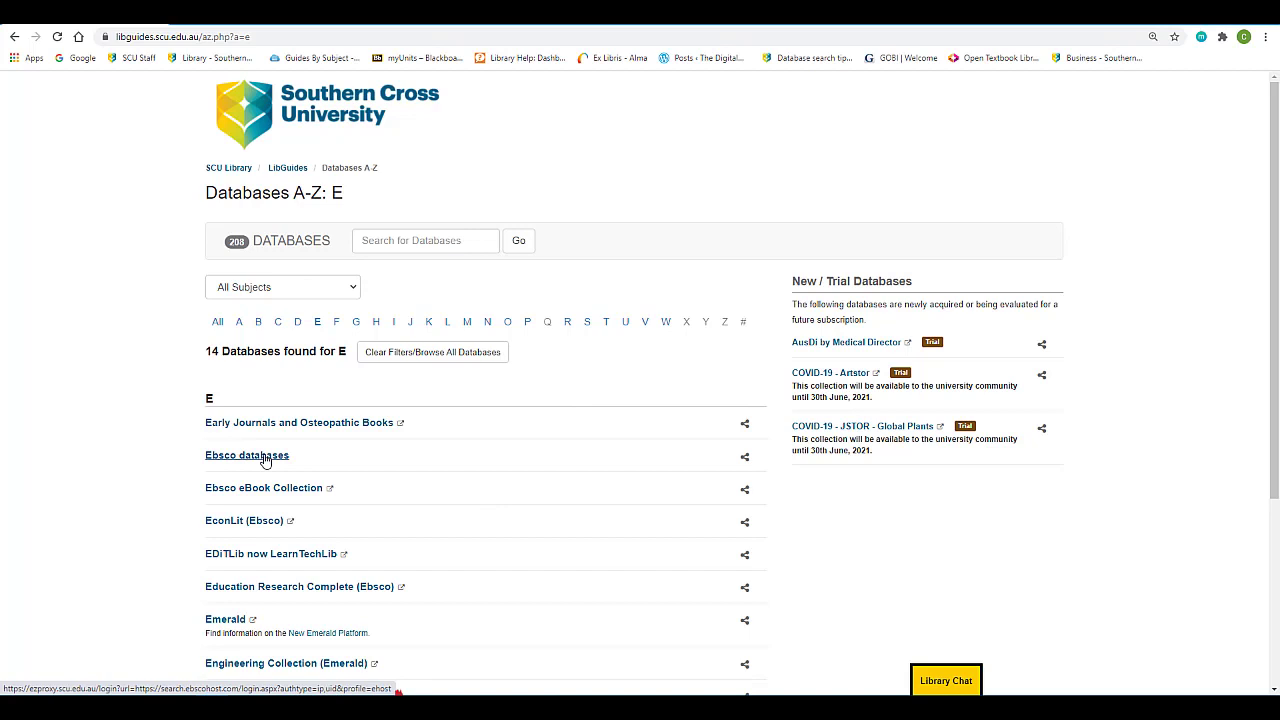
pyautogui.click(247, 455)
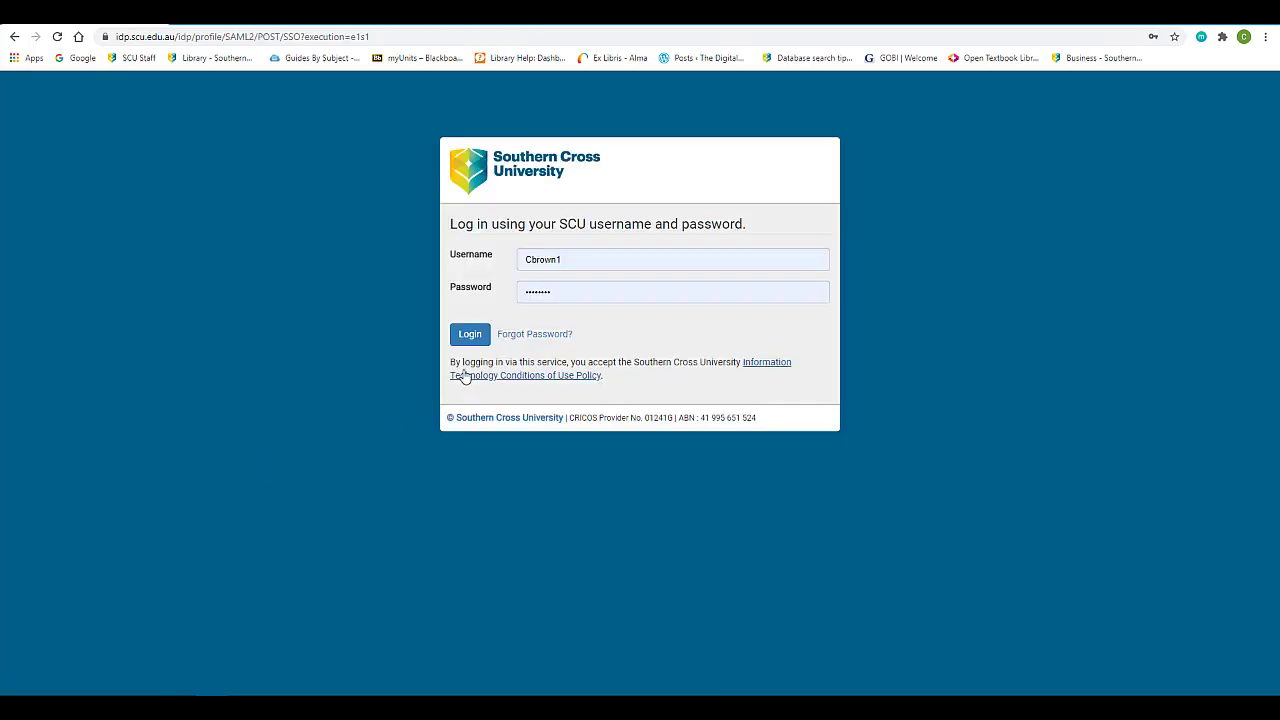
pyautogui.click(469, 334)
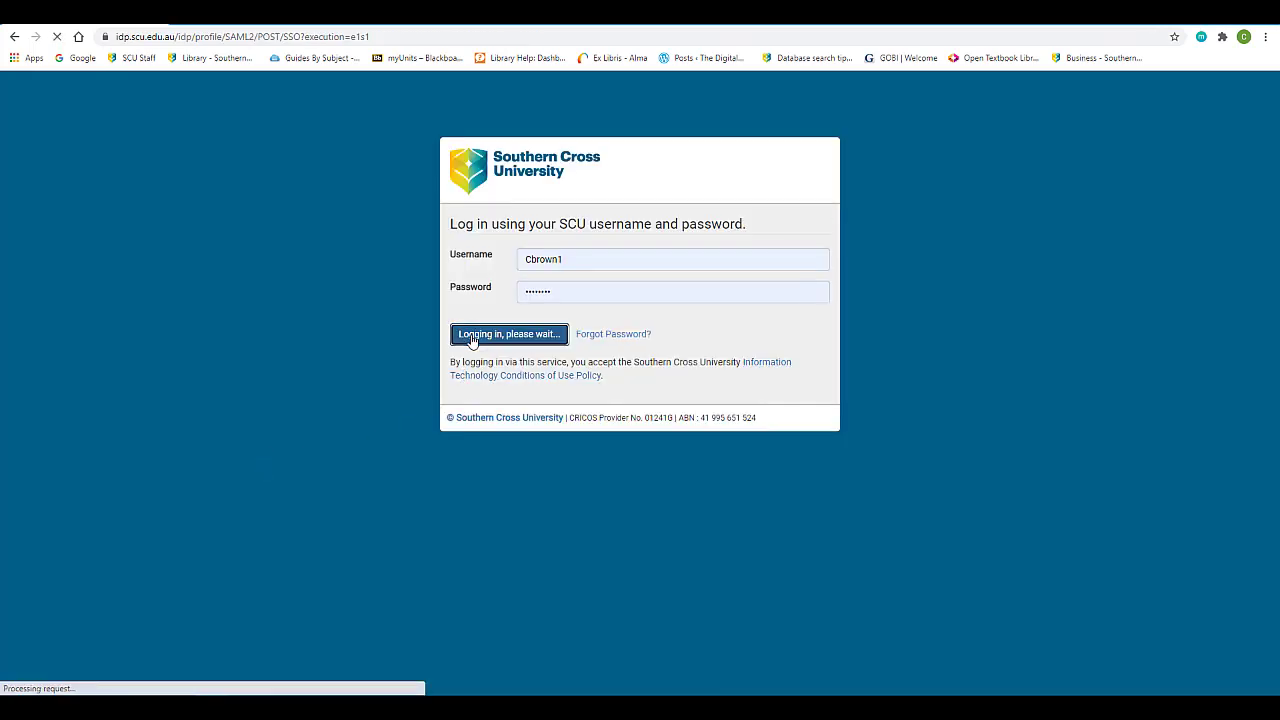
pyautogui.click(508, 334)
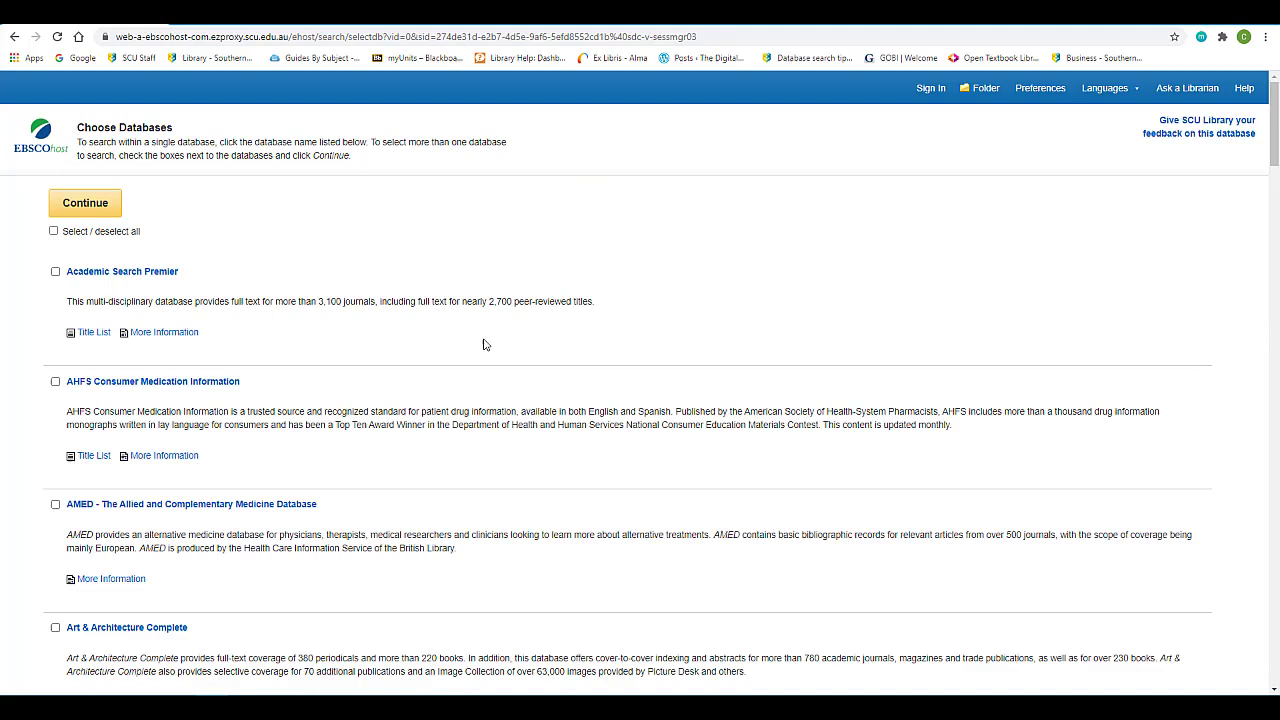
# Step: Select CINAHL Plus with Full Text and MEDLINE with Full Text, then continue to search
pyautogui.scroll(-3)
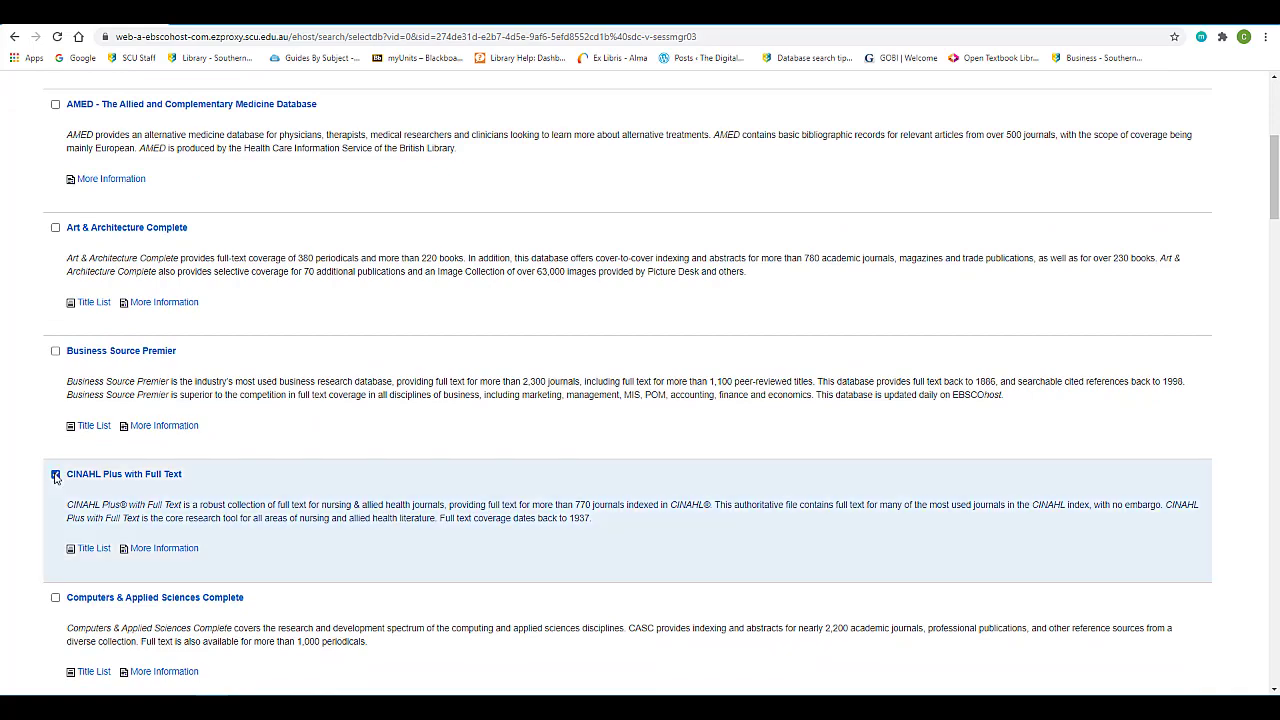
pyautogui.scroll(-3)
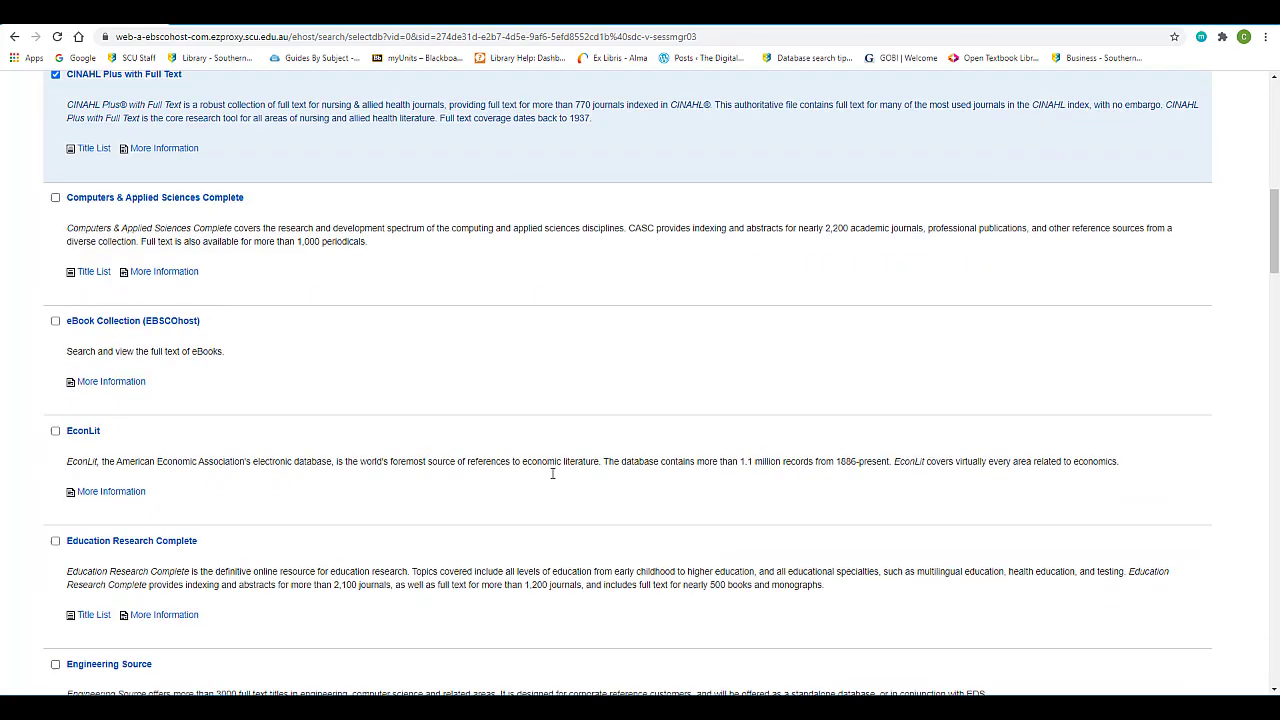
pyautogui.scroll(-3)
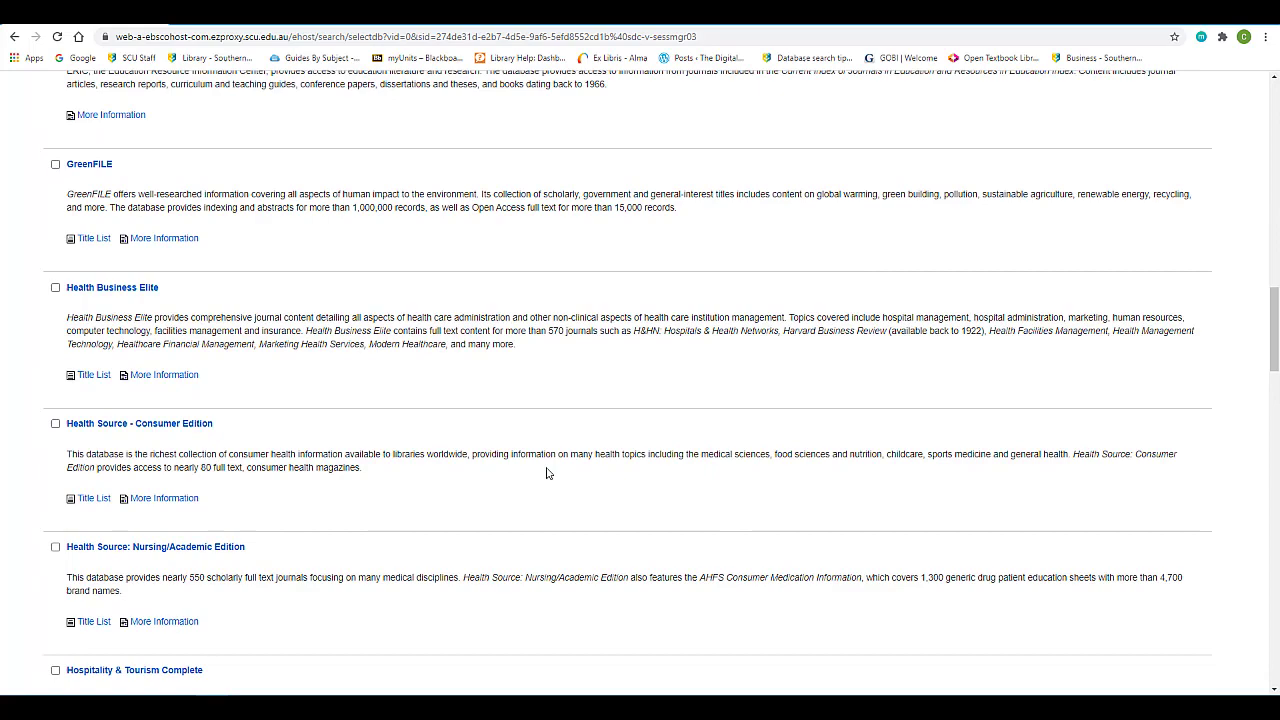
pyautogui.scroll(-3)
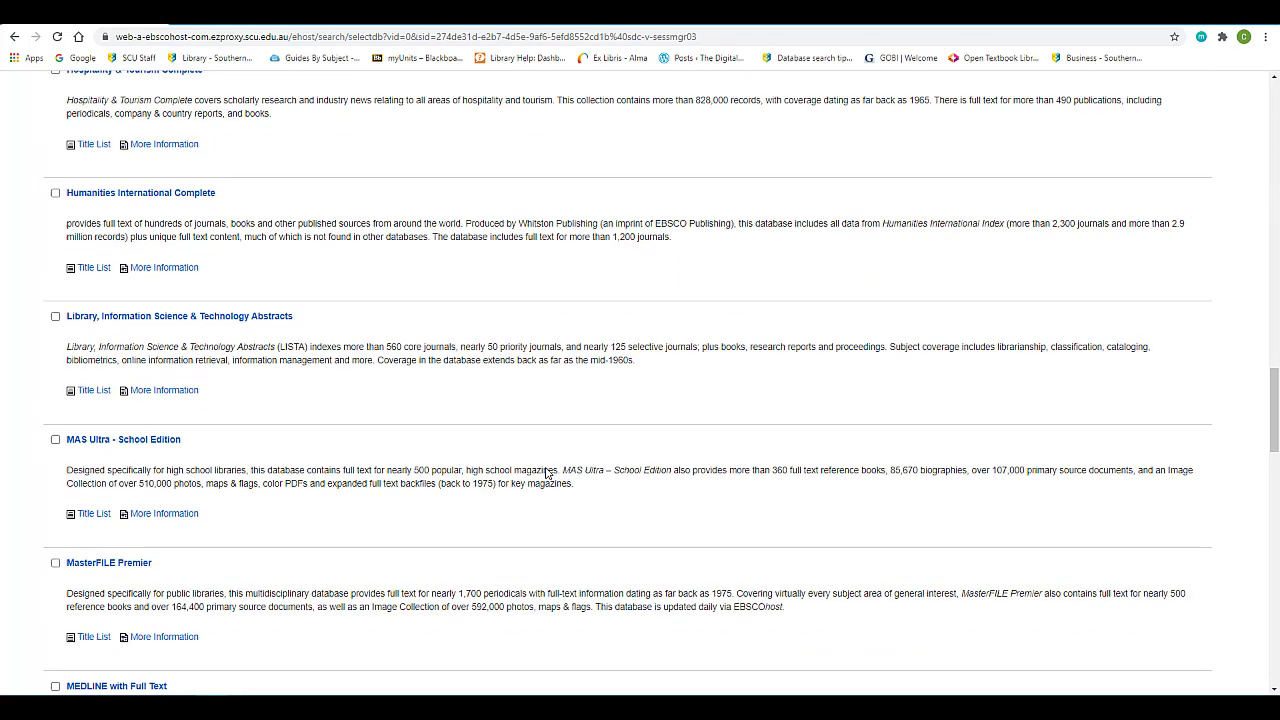
pyautogui.scroll(-3)
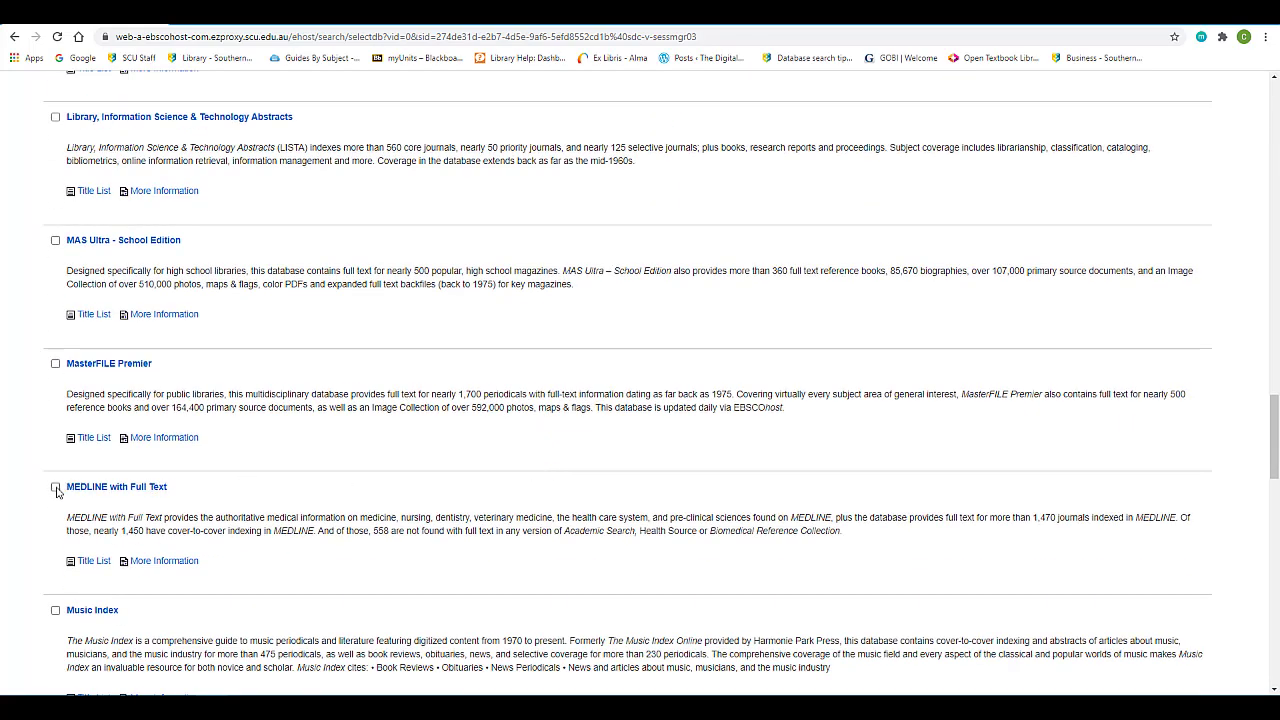
pyautogui.click(56, 488)
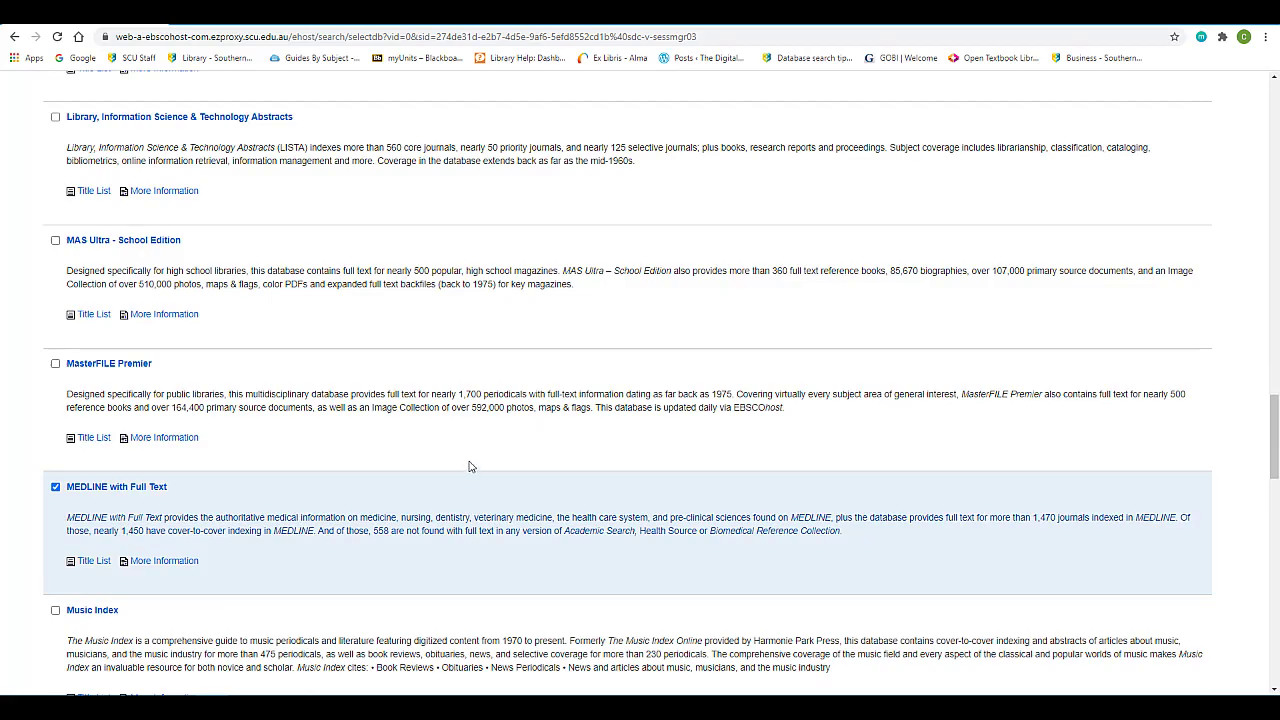
pyautogui.scroll(3)
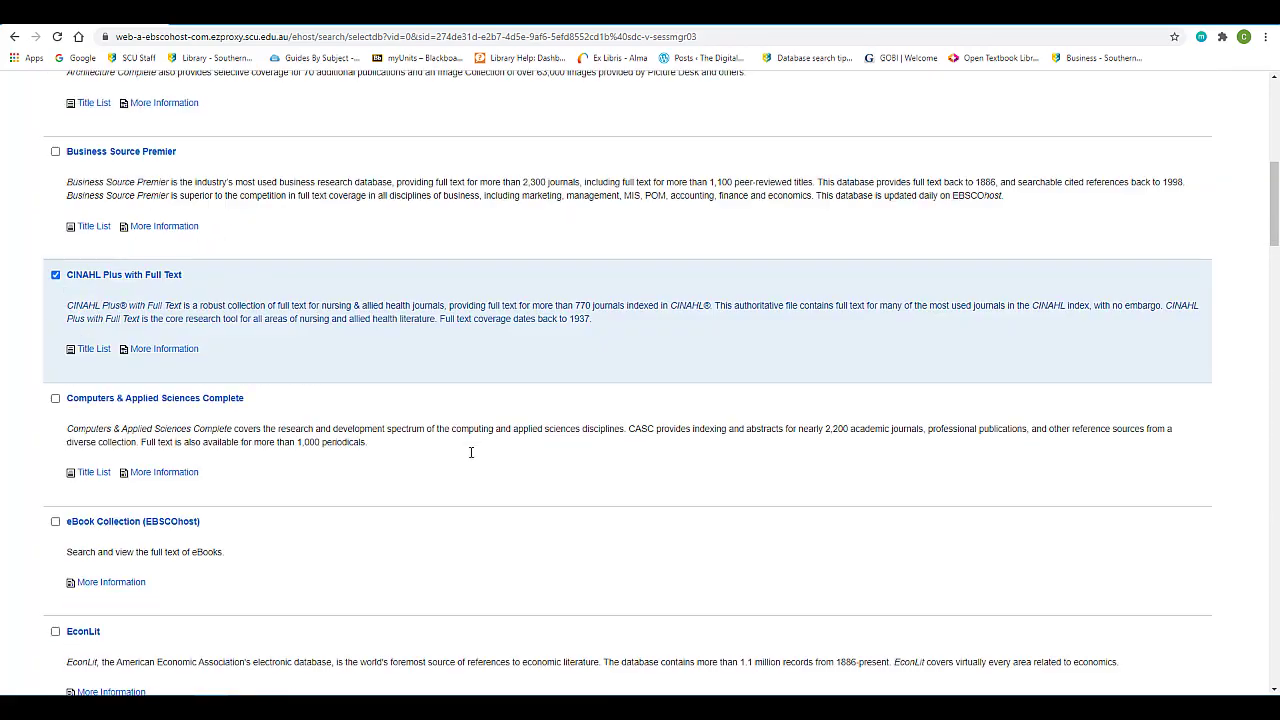
pyautogui.scroll(3)
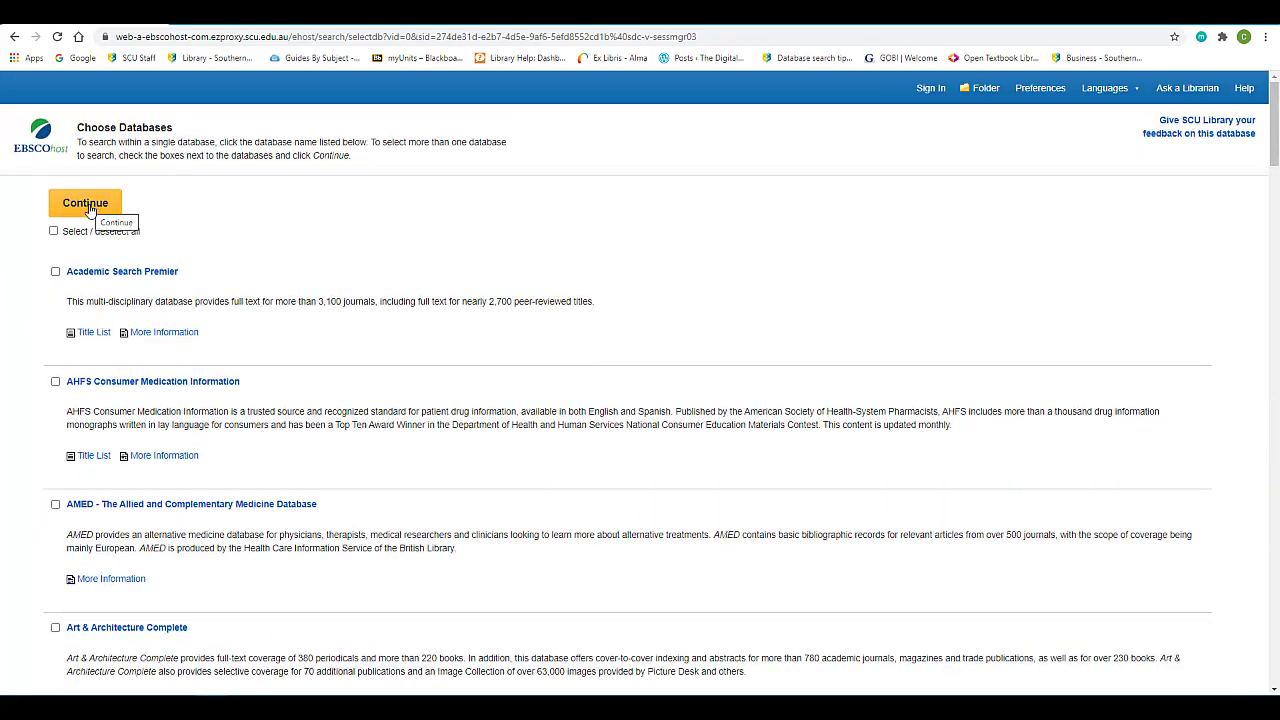
pyautogui.click(85, 203)
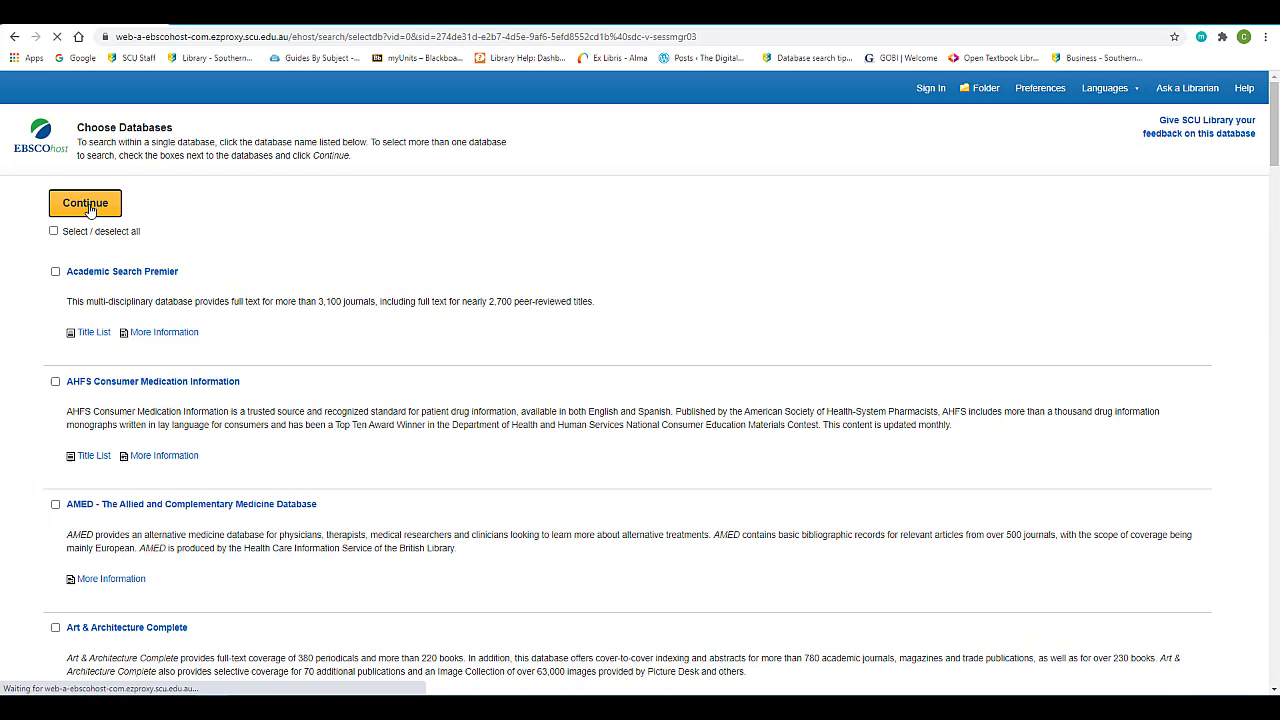
pyautogui.click(85, 203)
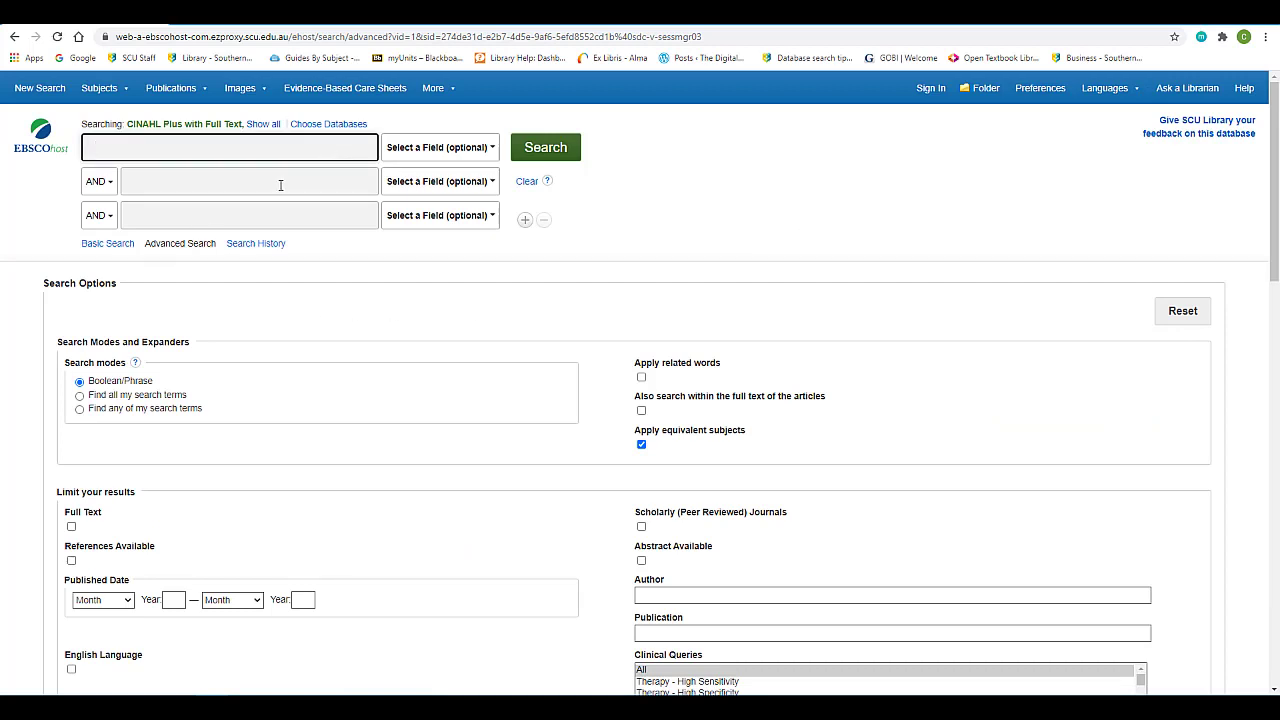
pyautogui.moveTo(290, 192)
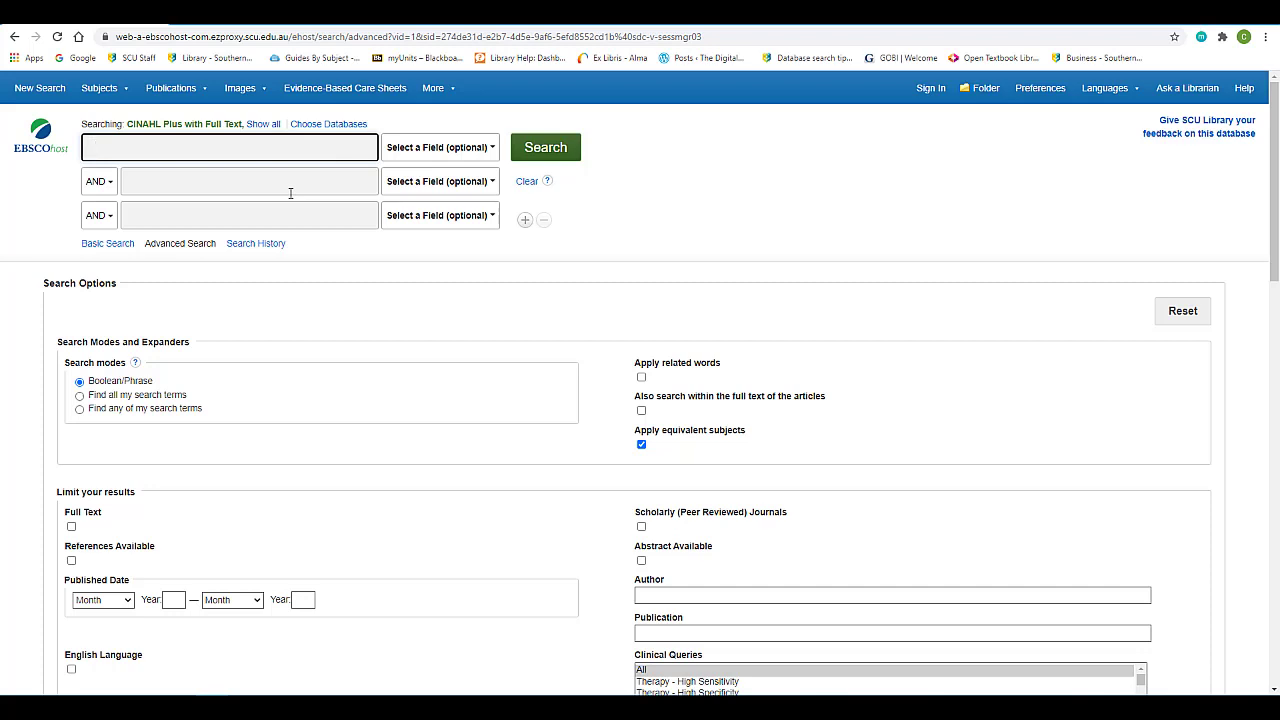
# Step: Enter asthma in the first search row and nurs* in the second
pyautogui.click(228, 147)
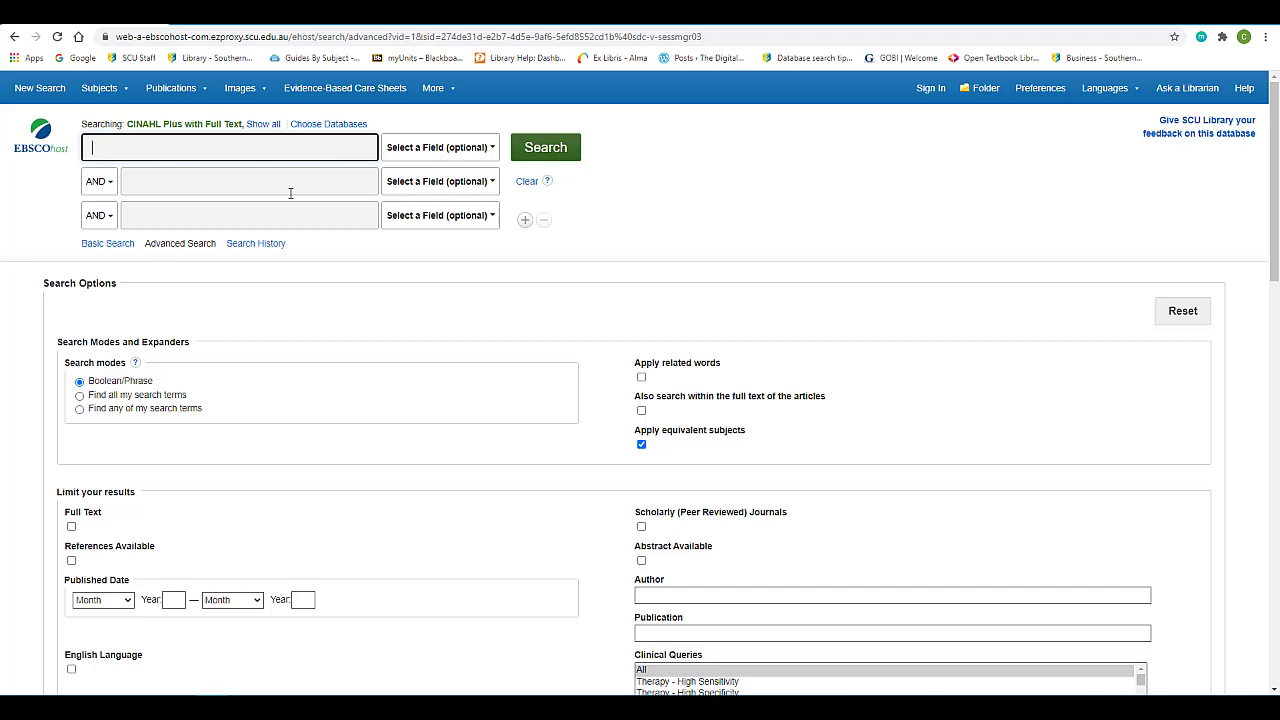
pyautogui.write('a')
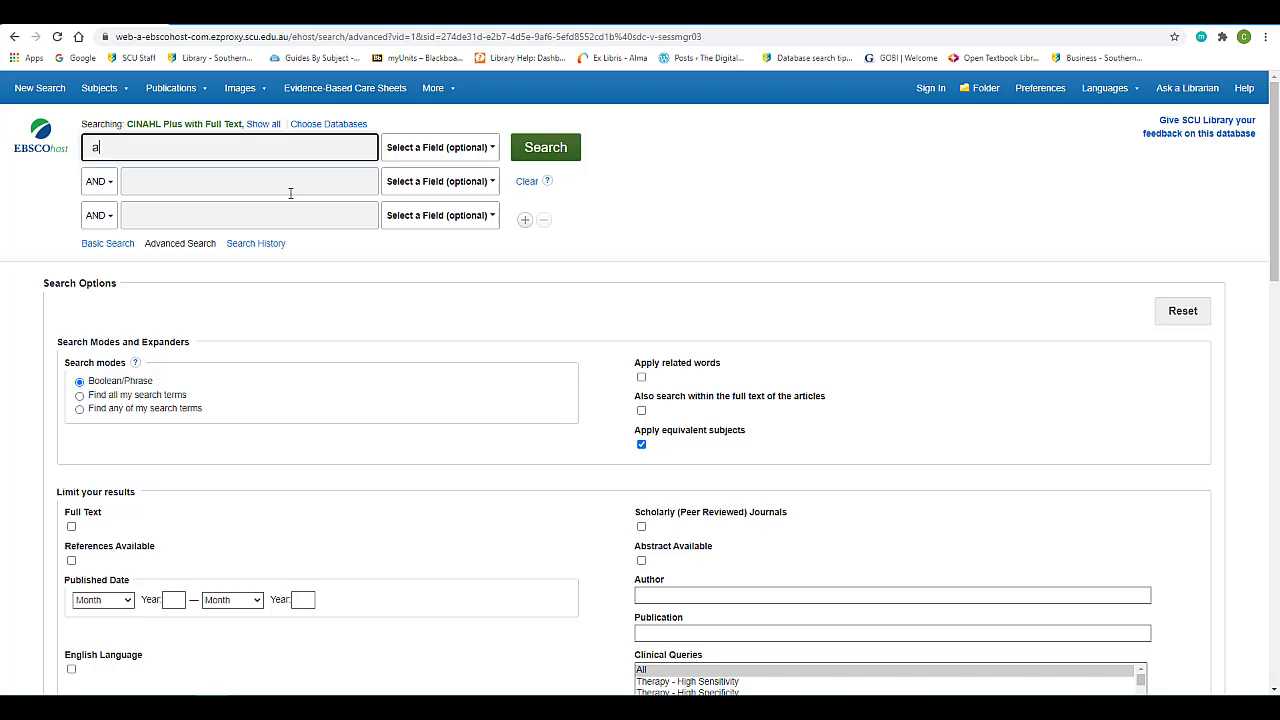
pyautogui.write('asth')
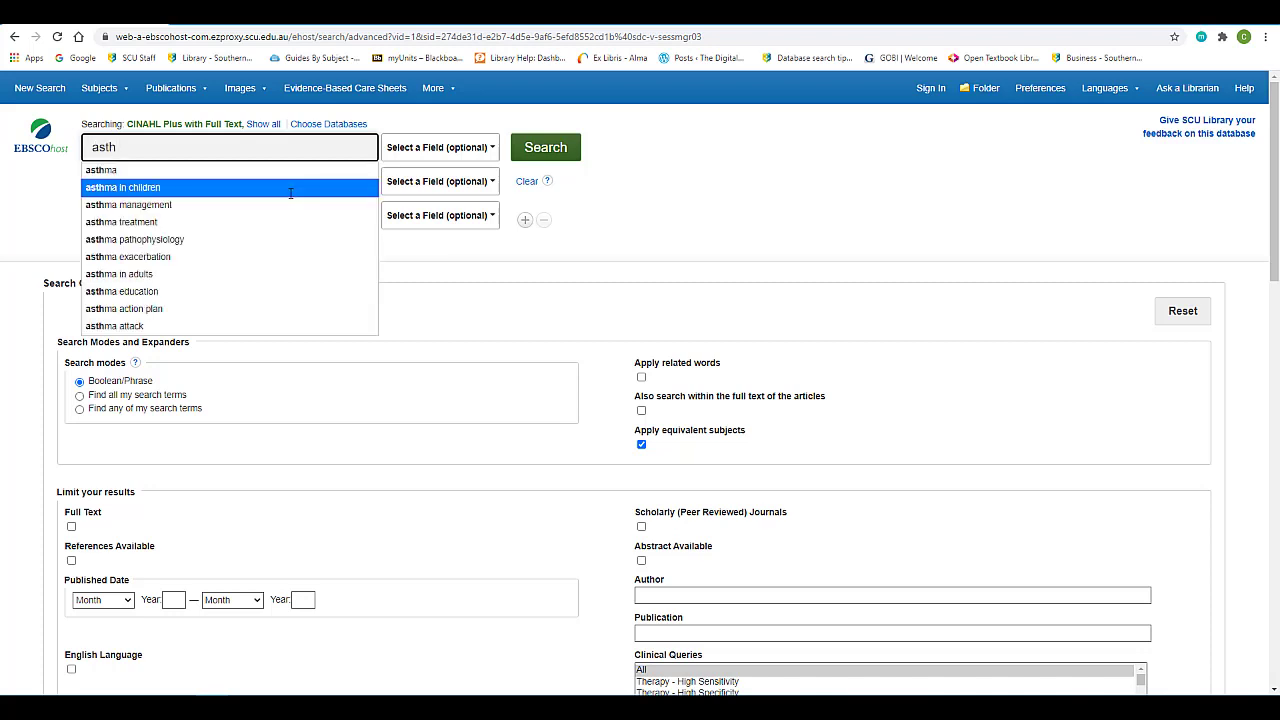
pyautogui.write('ma')
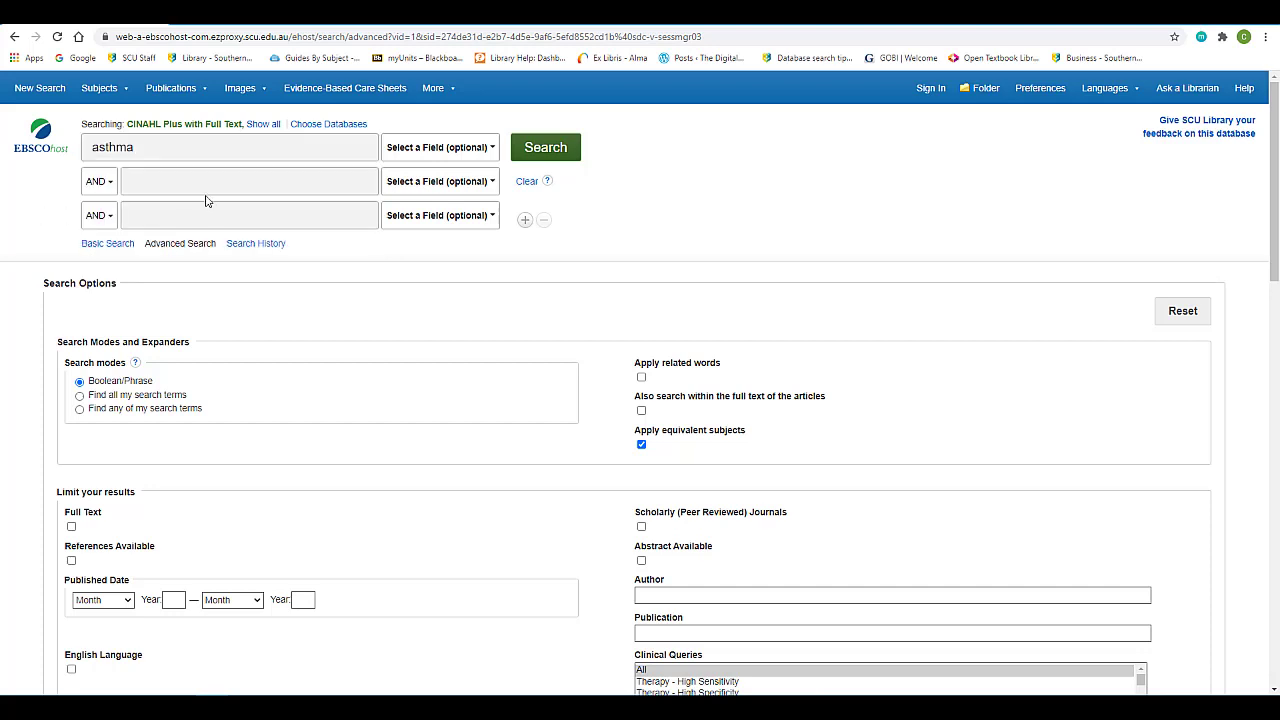
pyautogui.click(248, 181)
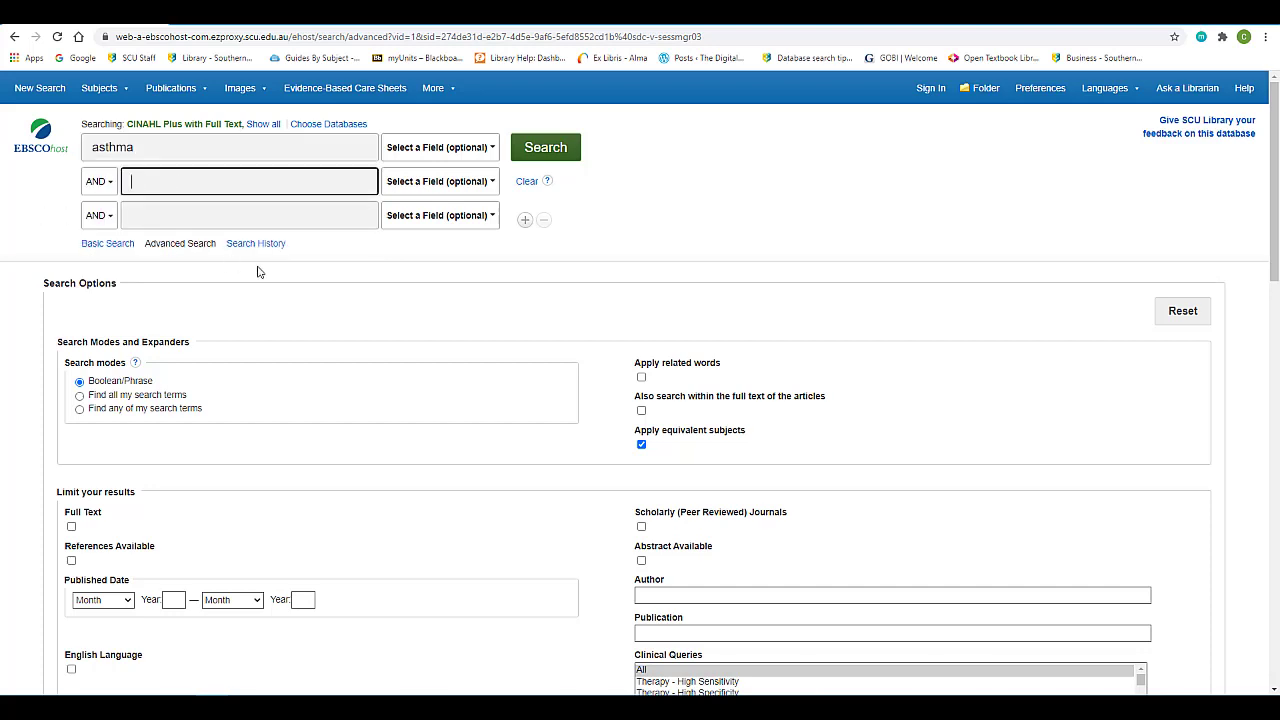
pyautogui.write('nurs')
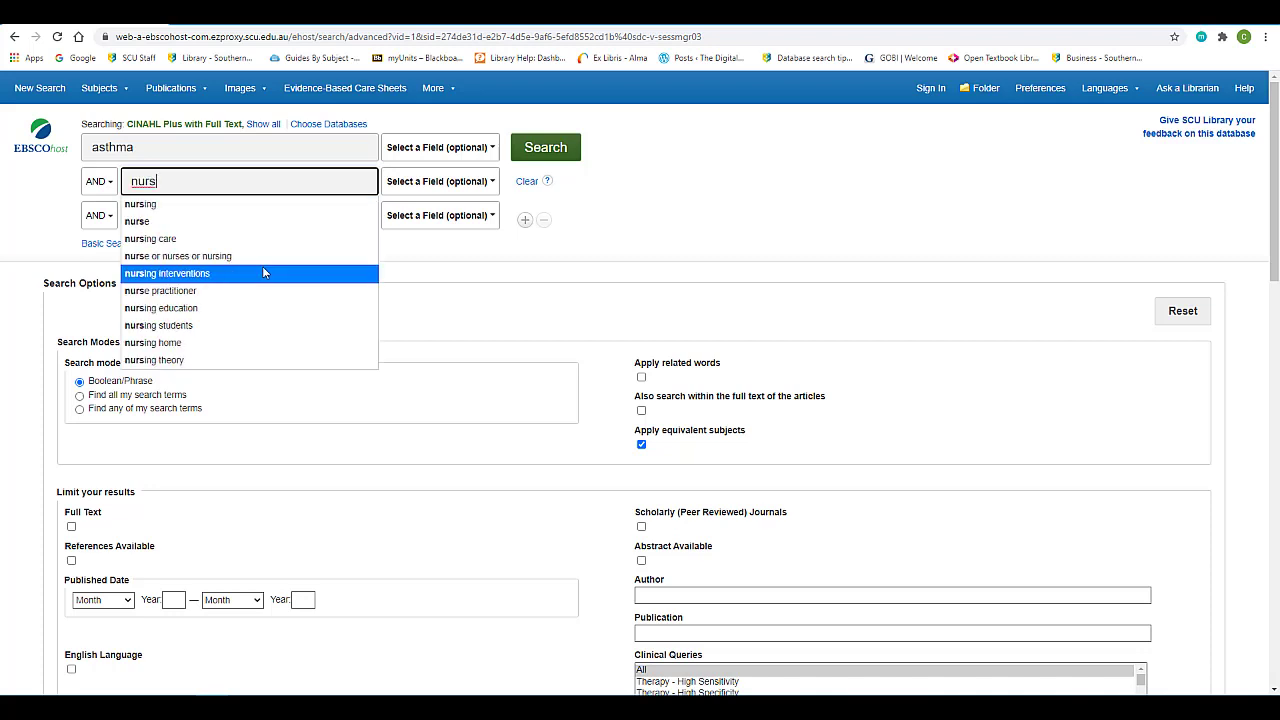
pyautogui.write('*')
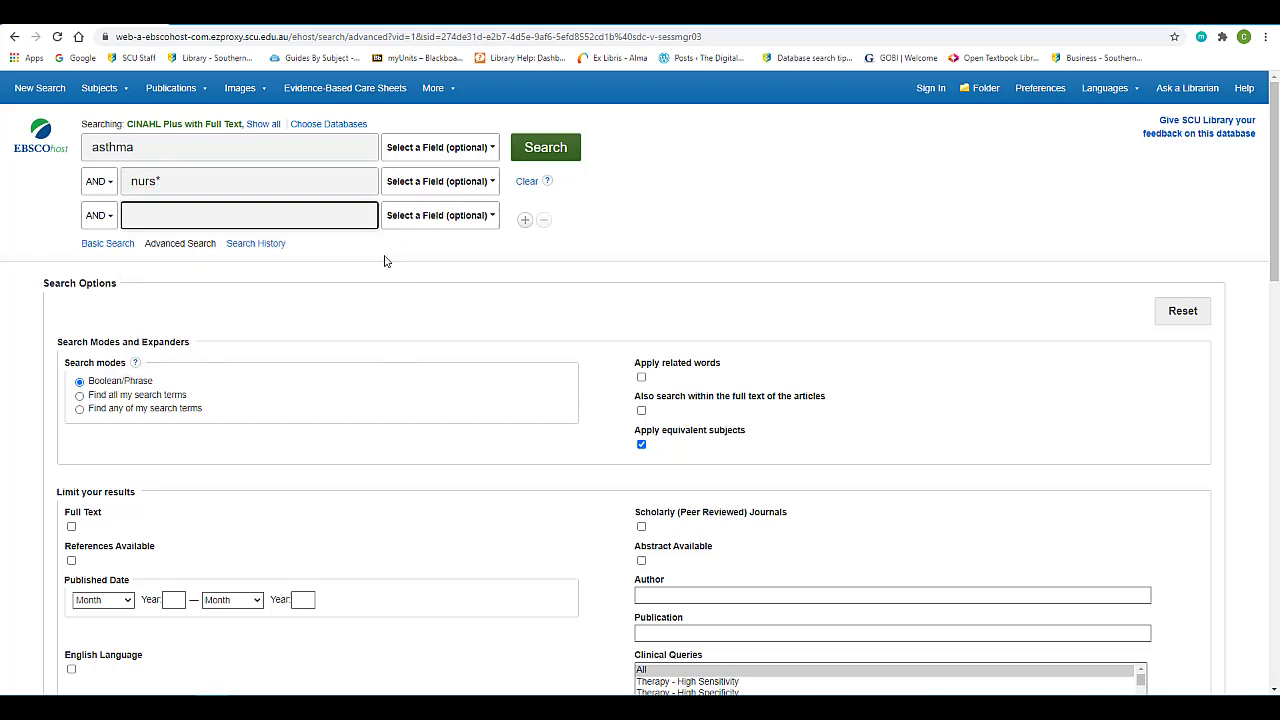
# Step: Fill the third row with role OR educat* OR "self manag*" OR "self care" OR behaviour
pyautogui.click(248, 214)
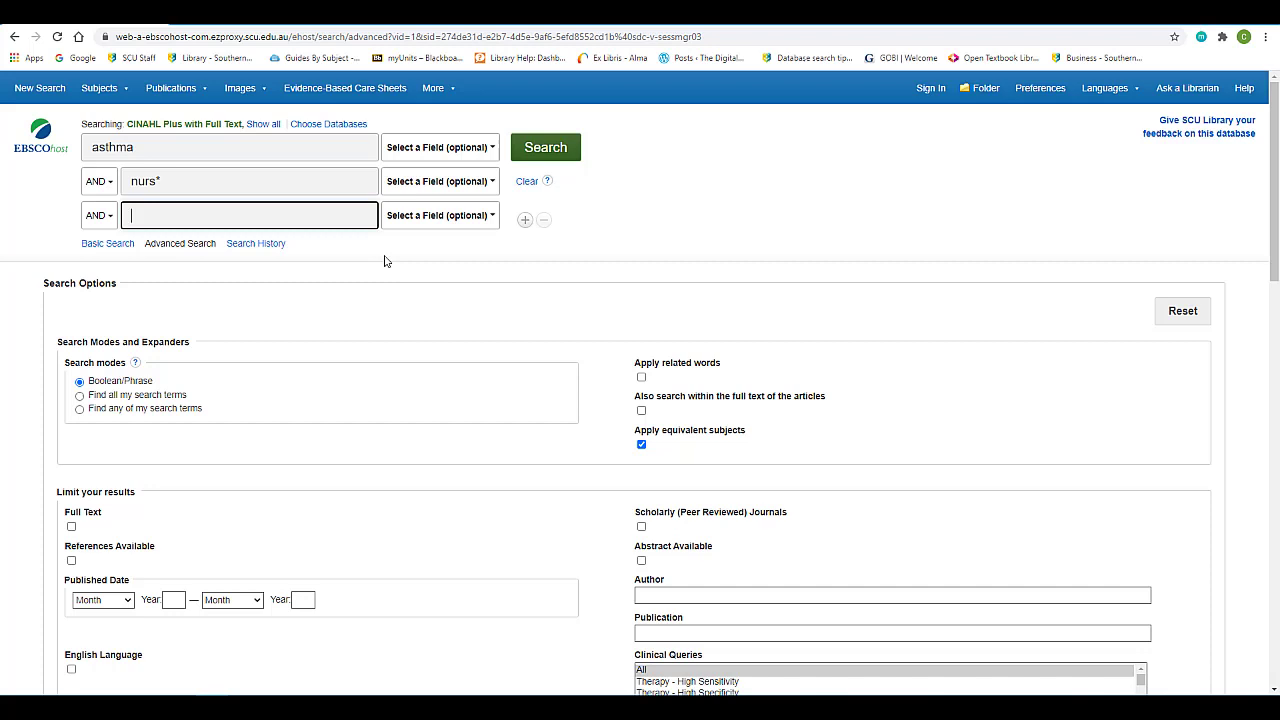
pyautogui.write('role')
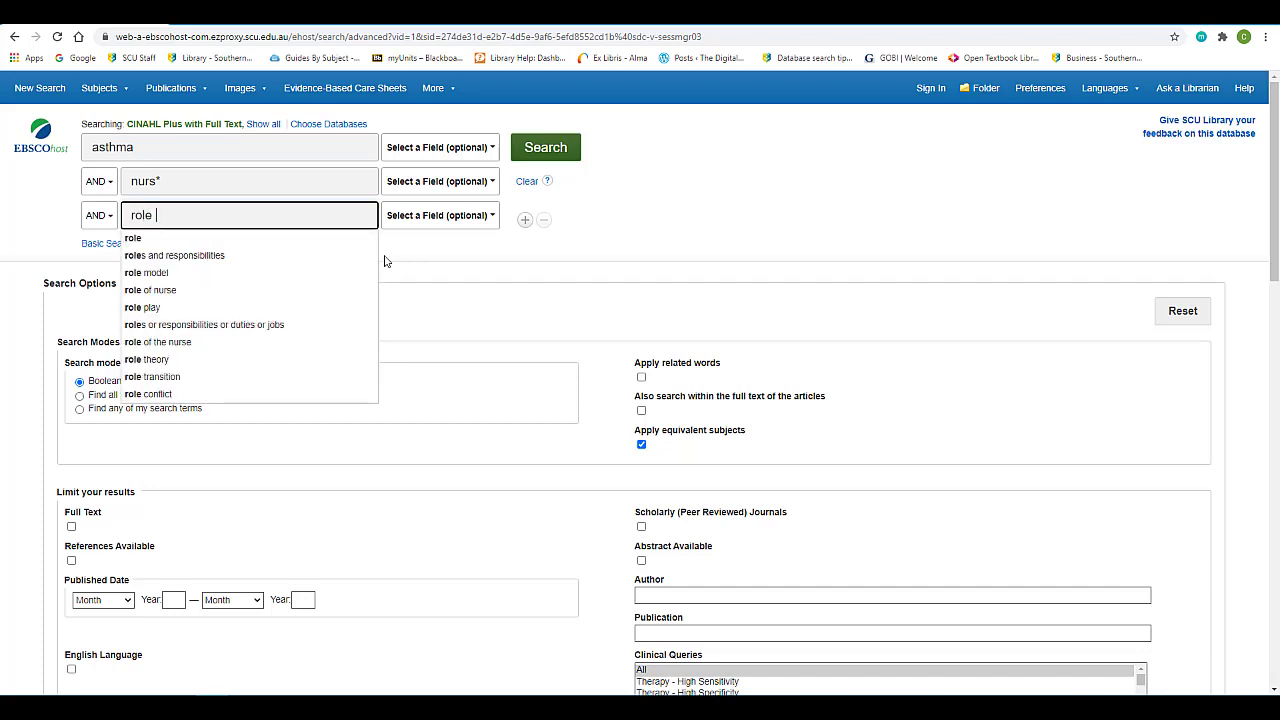
pyautogui.write('or edu')
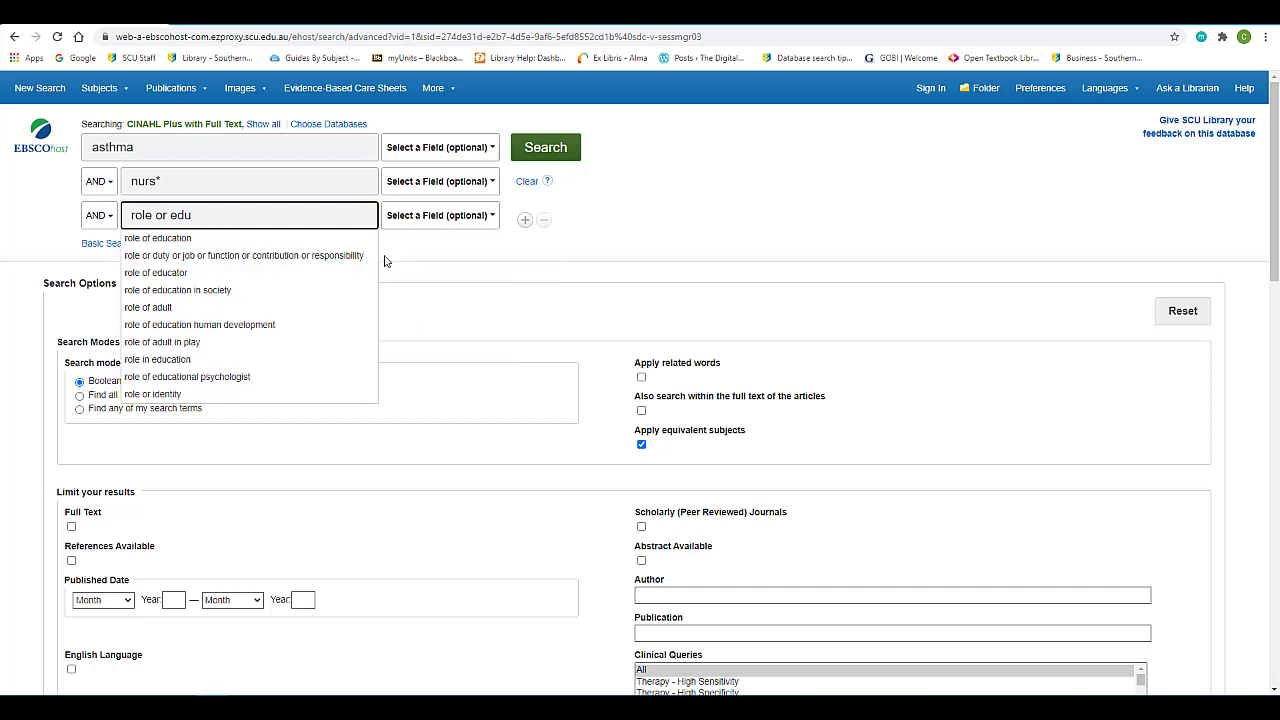
pyautogui.write('cal*')
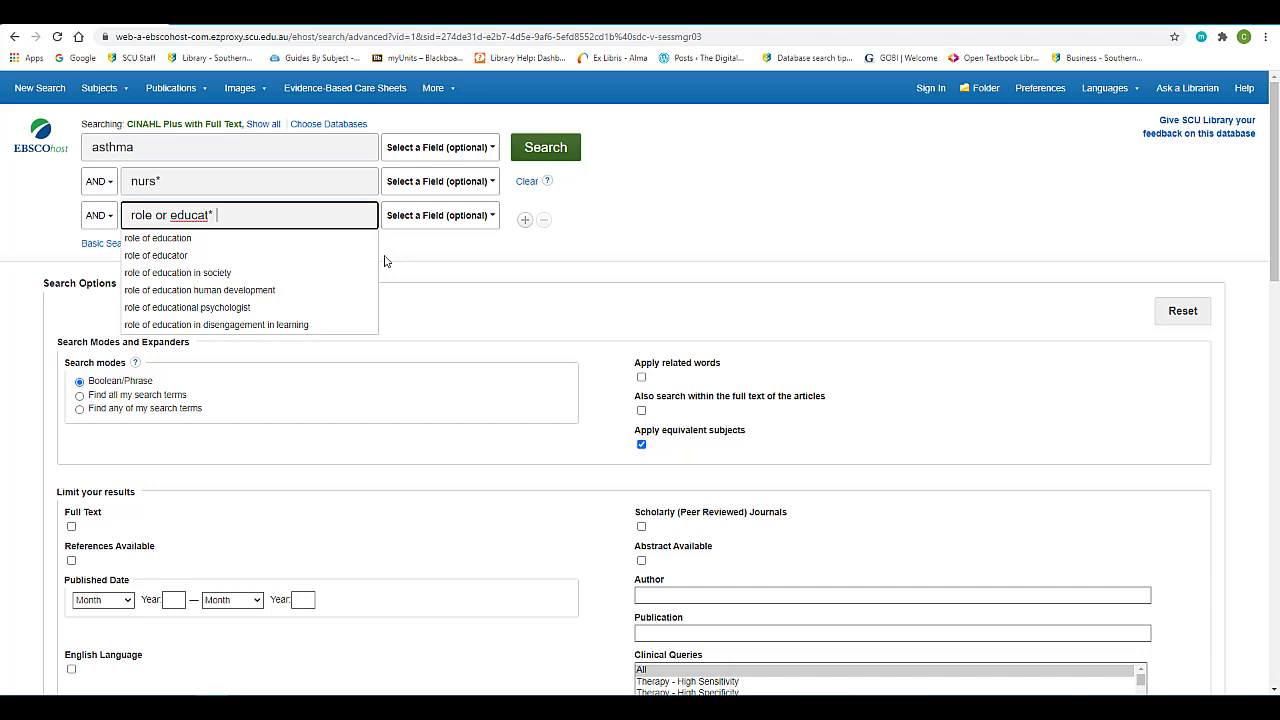
pyautogui.write('or')
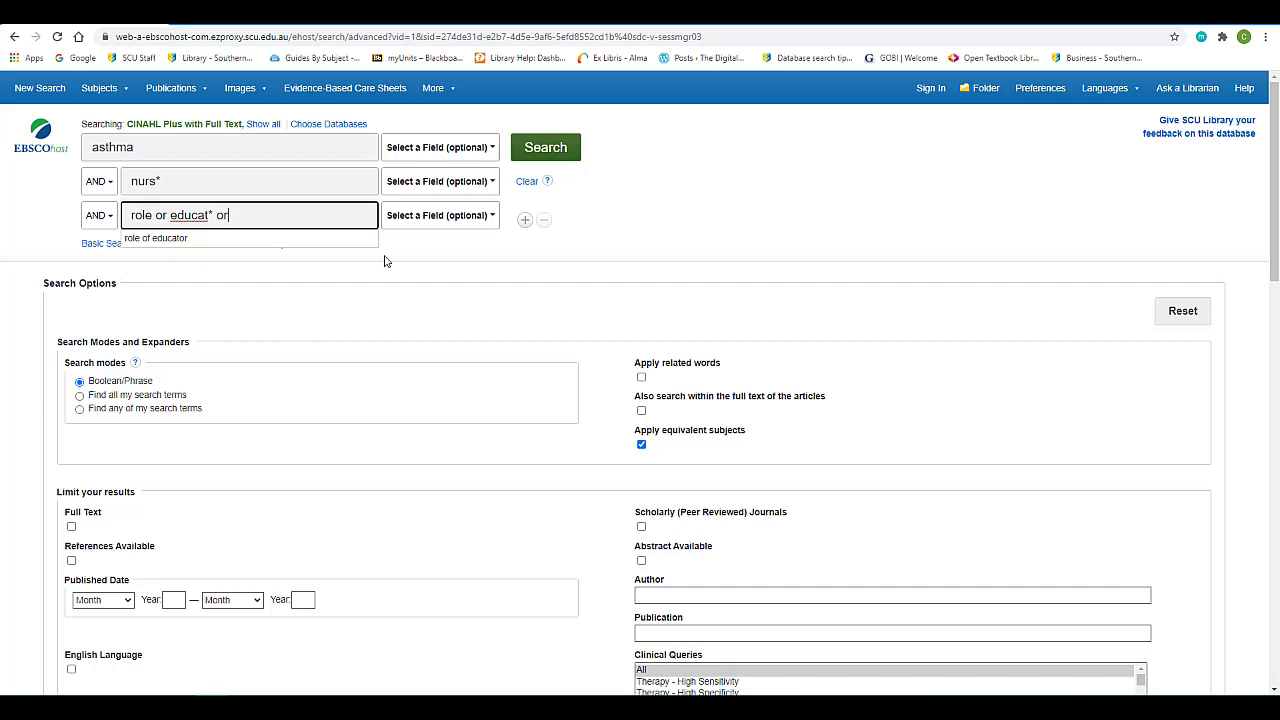
pyautogui.write('"self mana')
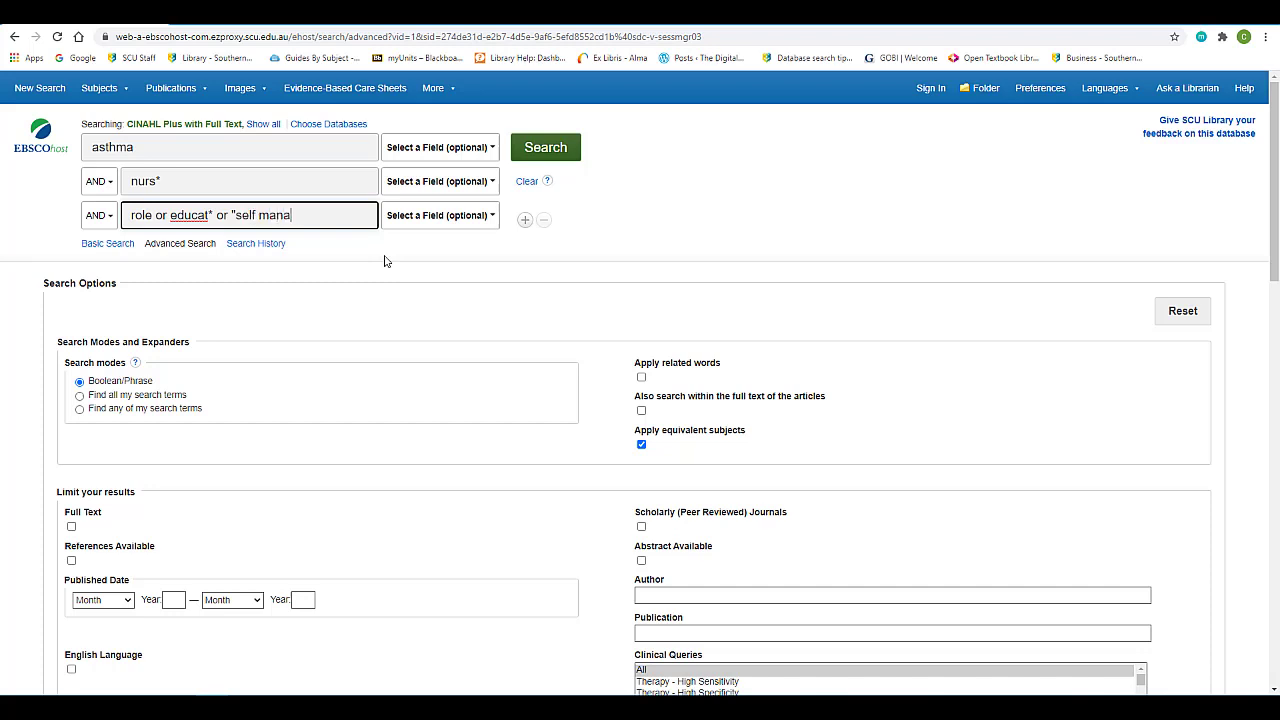
pyautogui.write('g*')
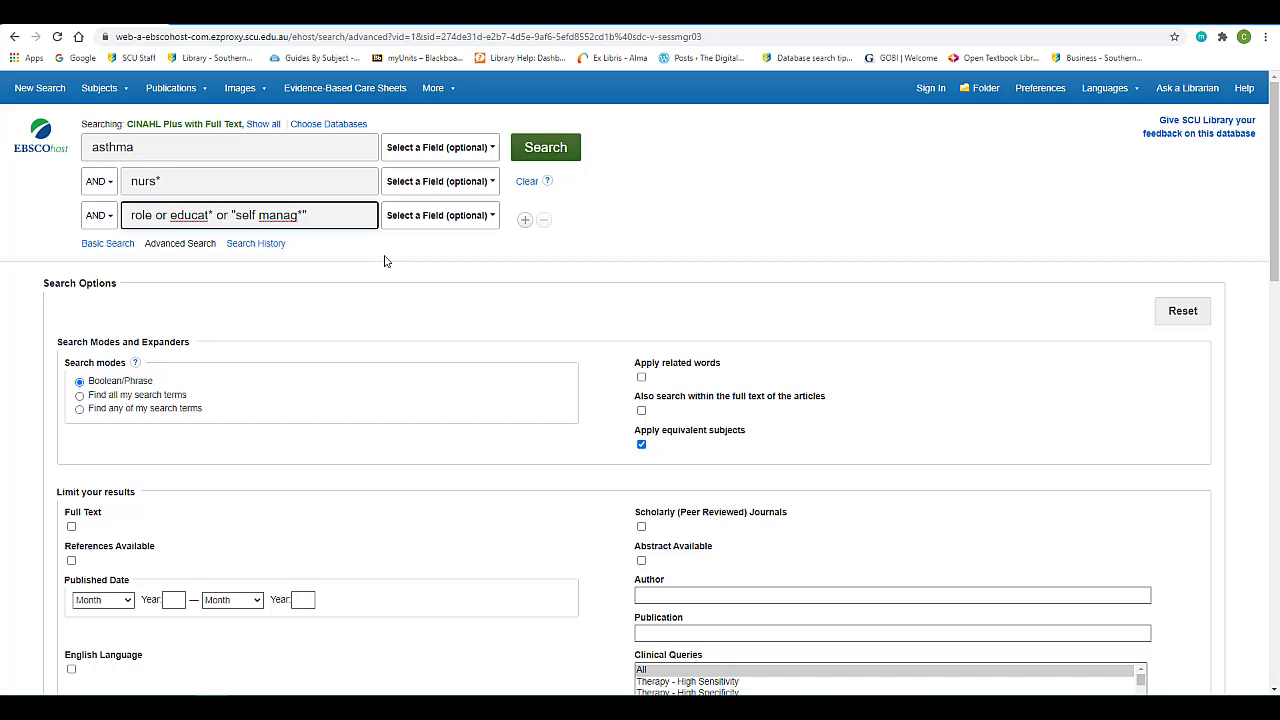
pyautogui.write('or "')
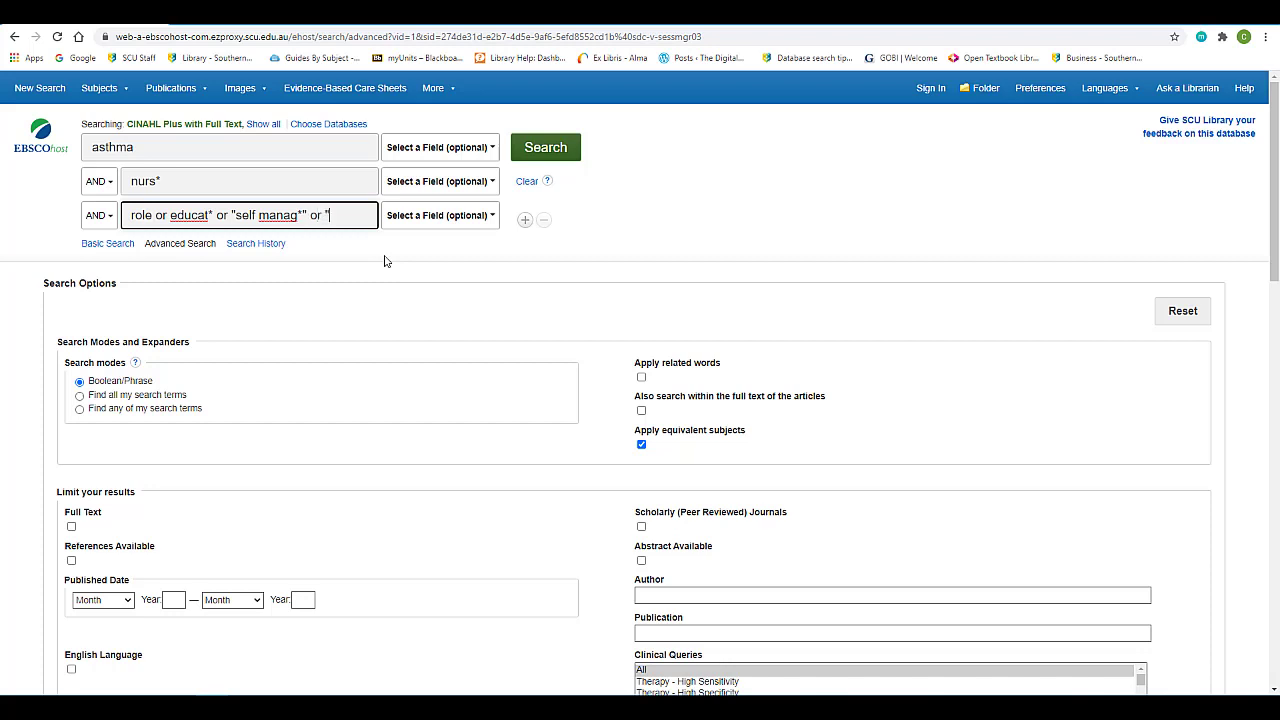
pyautogui.write('self care"')
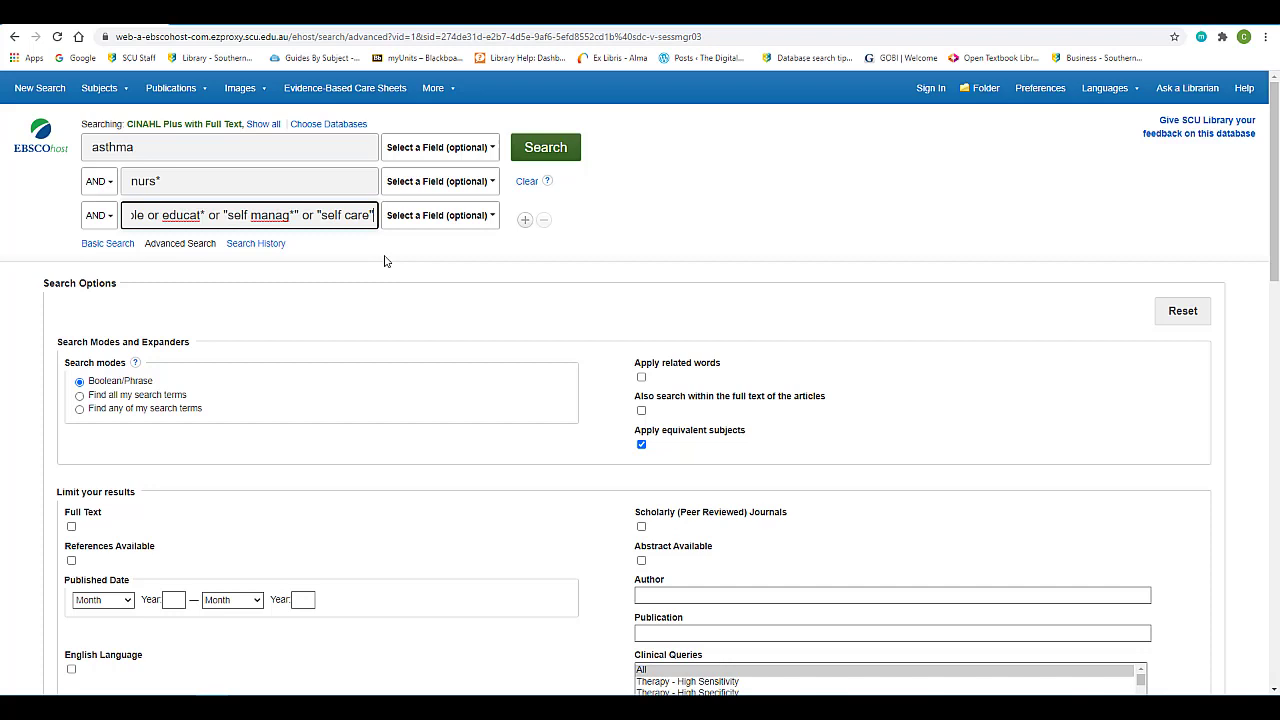
pyautogui.write('or behaviour')
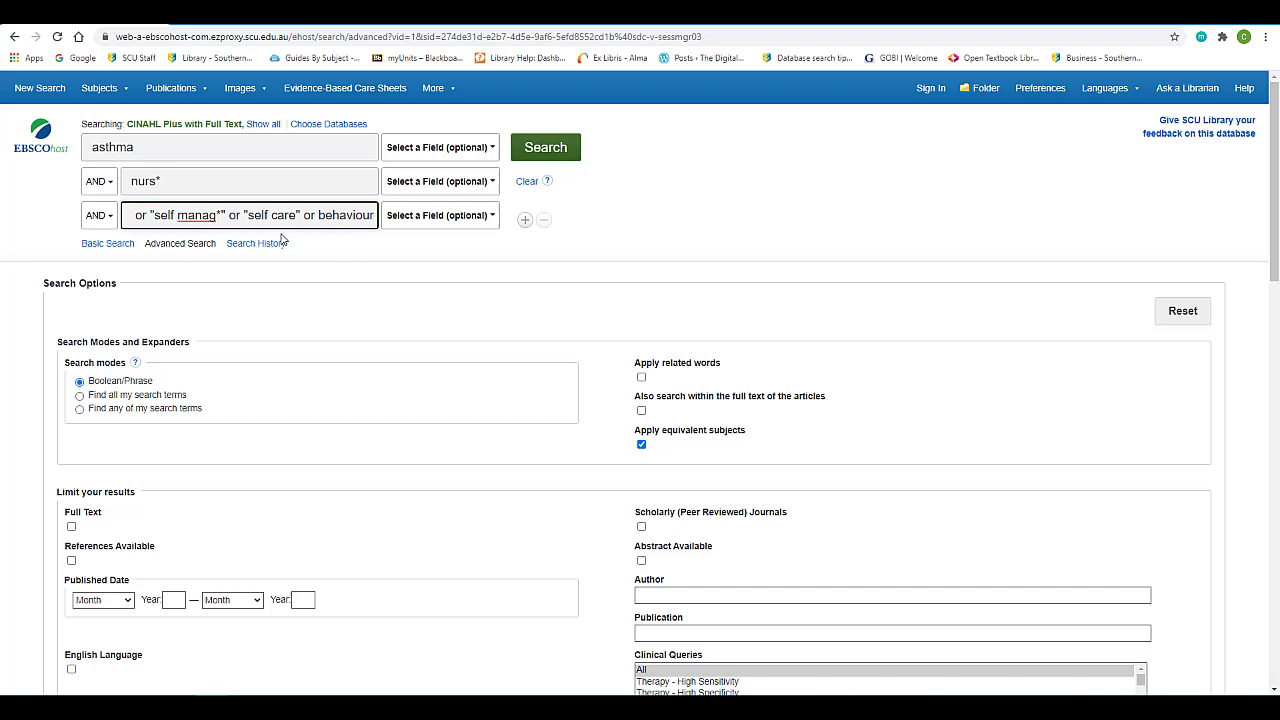
pyautogui.moveTo(328, 248)
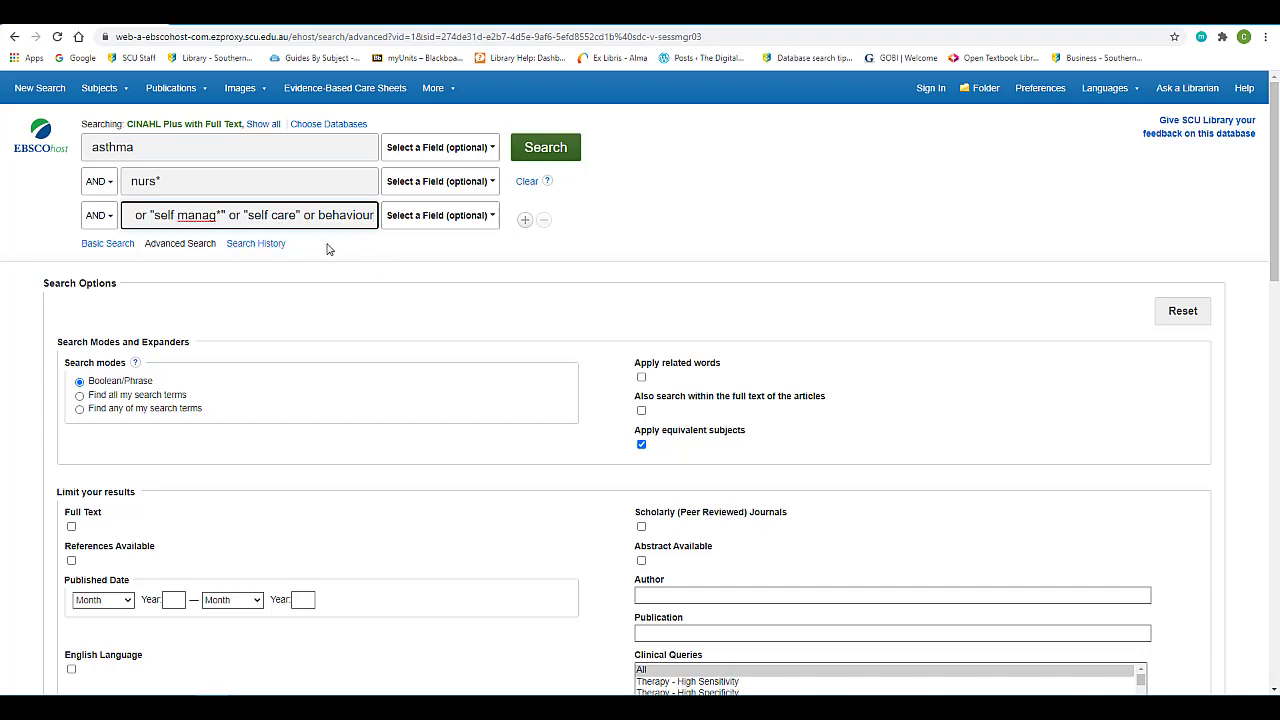
pyautogui.moveTo(524, 219)
pyautogui.write('a')
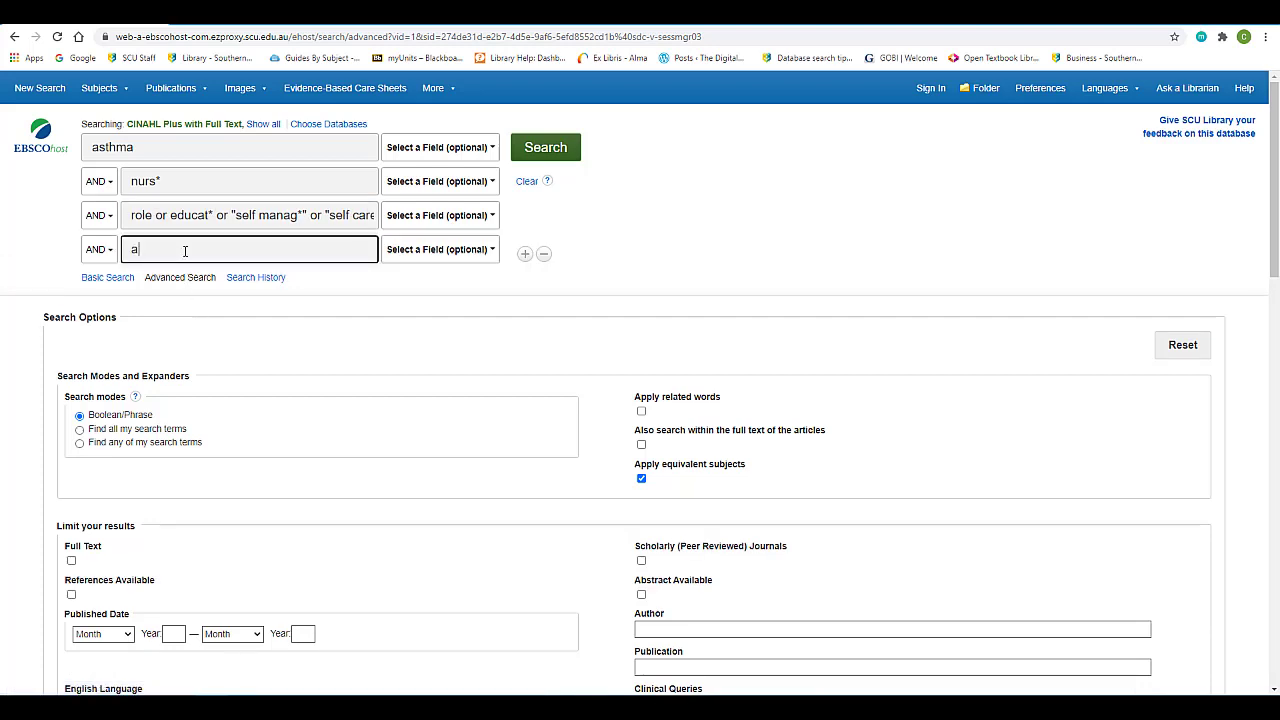
# Step: Enter australia* in the fourth row and run the search, returning 147 results
pyautogui.write('ustralia')
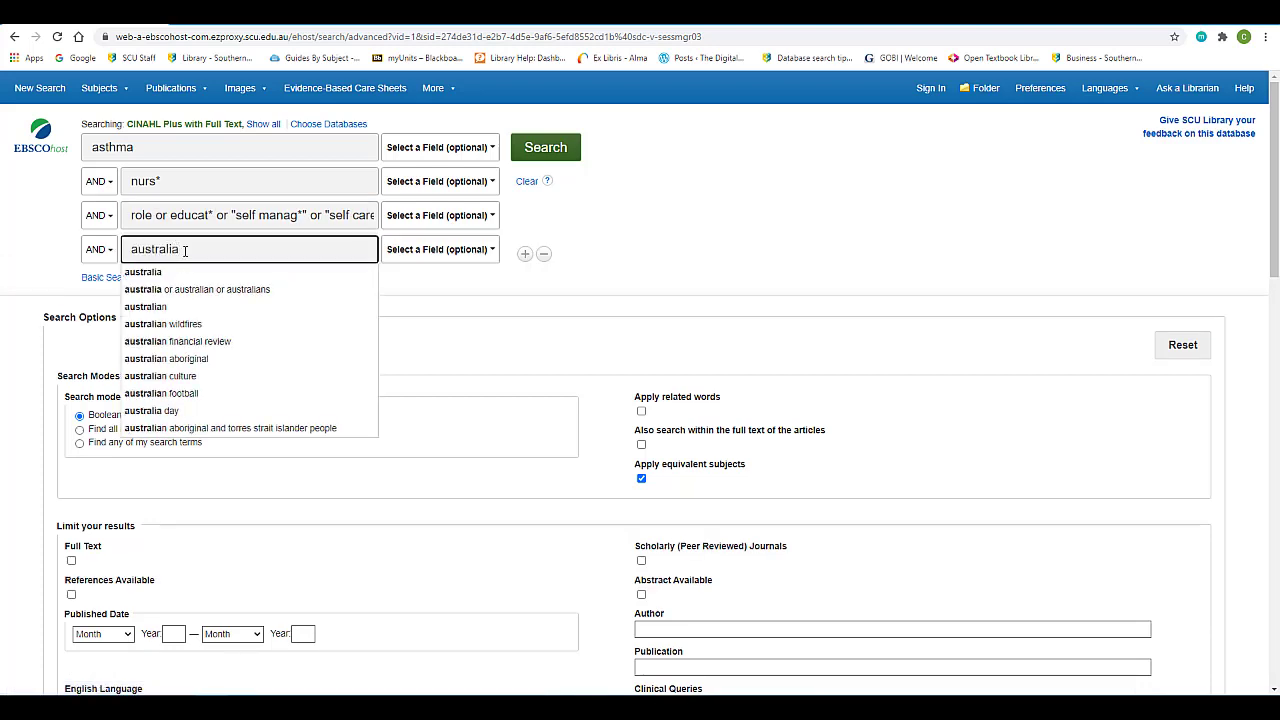
pyautogui.write('*')
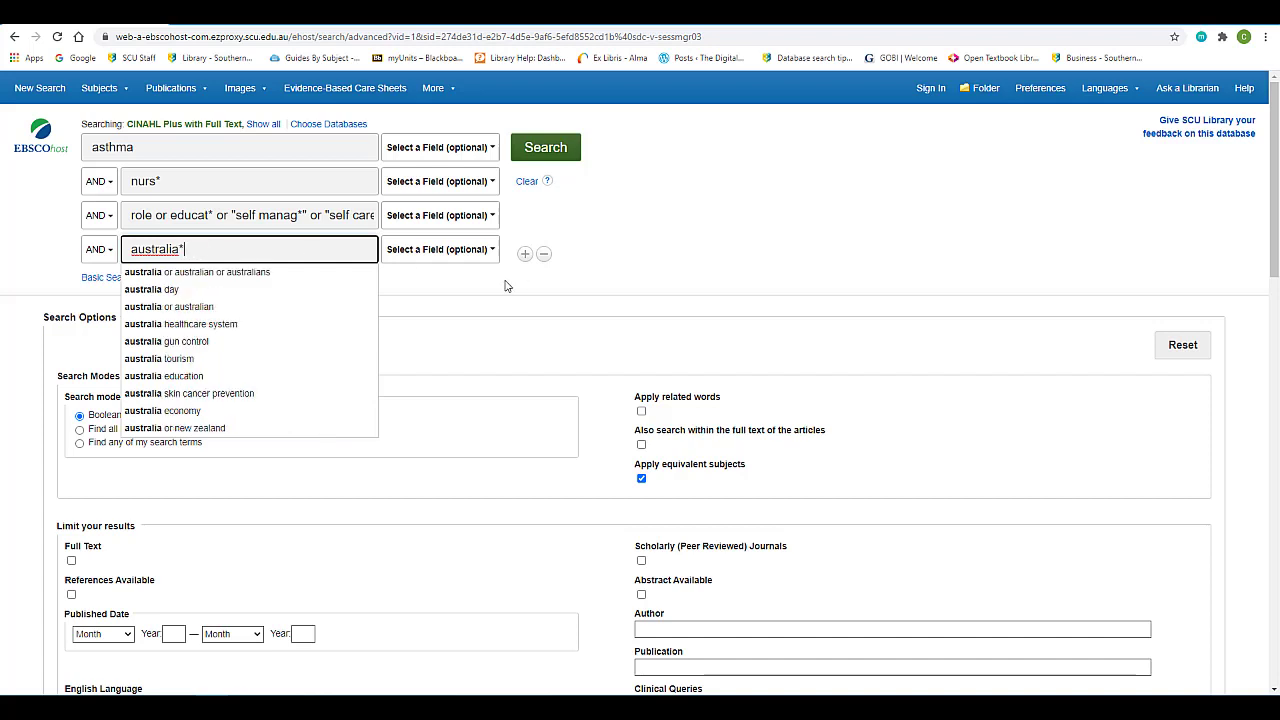
pyautogui.moveTo(546, 147)
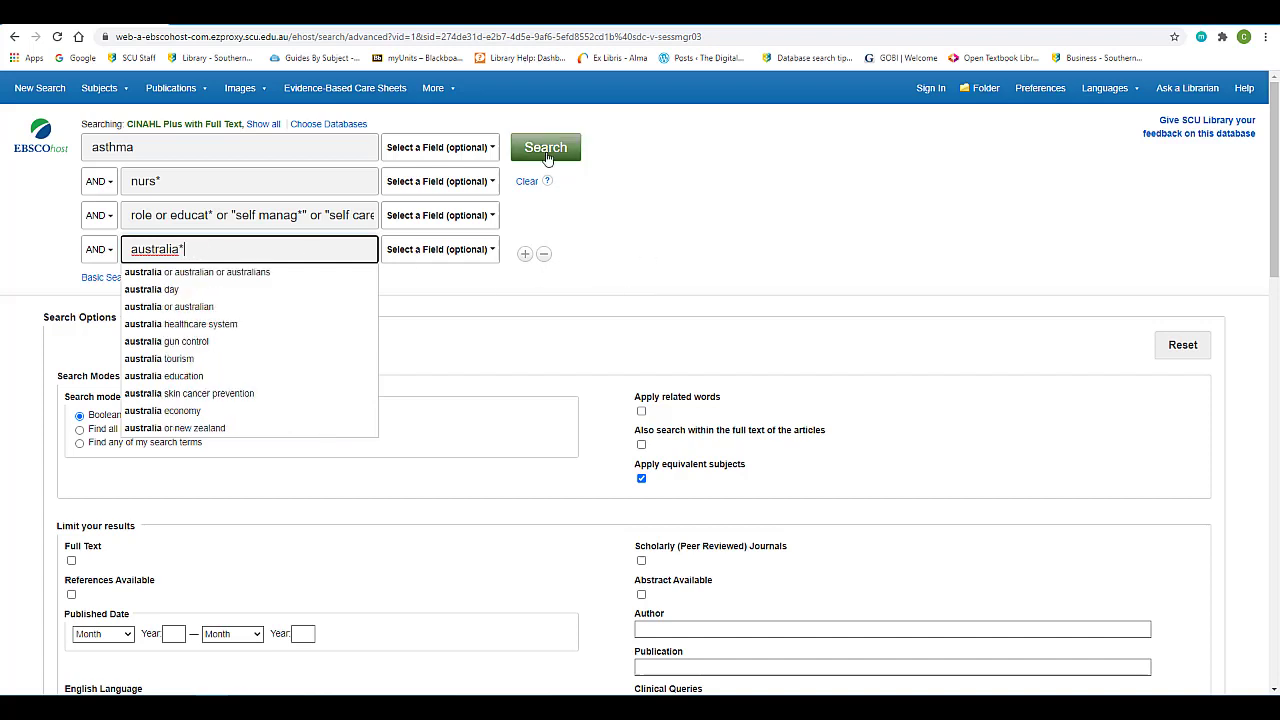
pyautogui.click(546, 147)
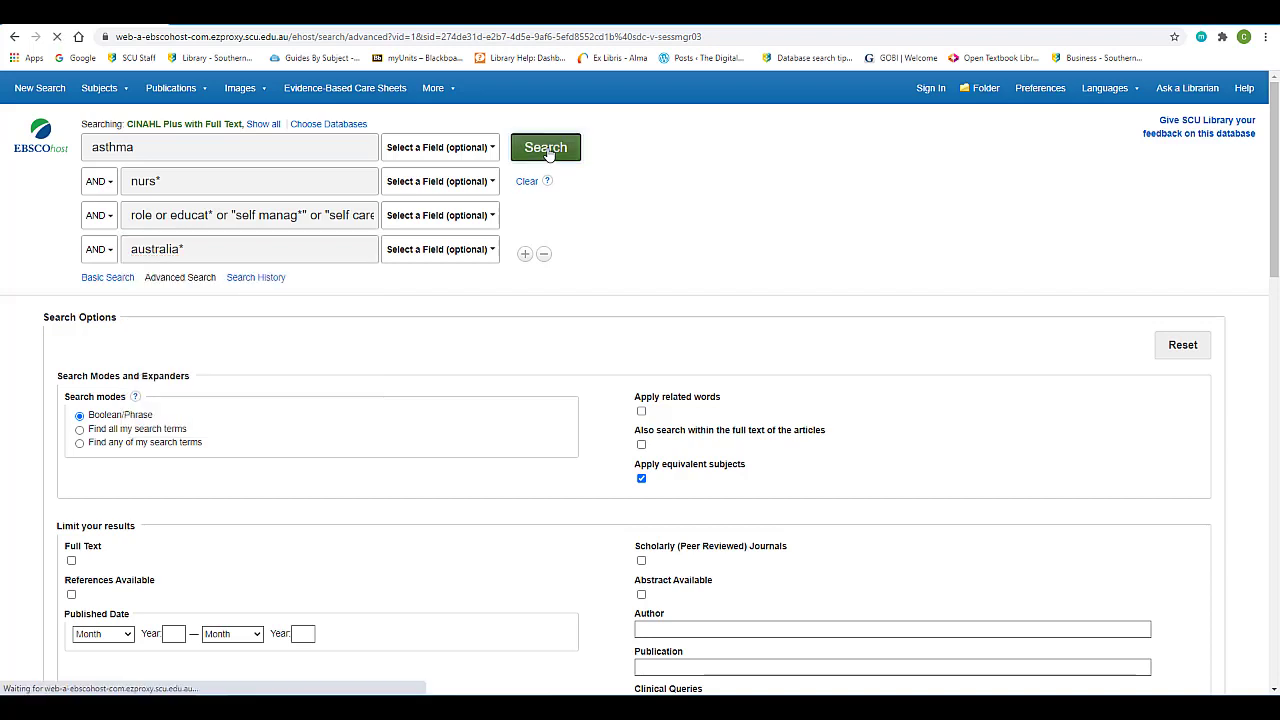
pyautogui.click(545, 147)
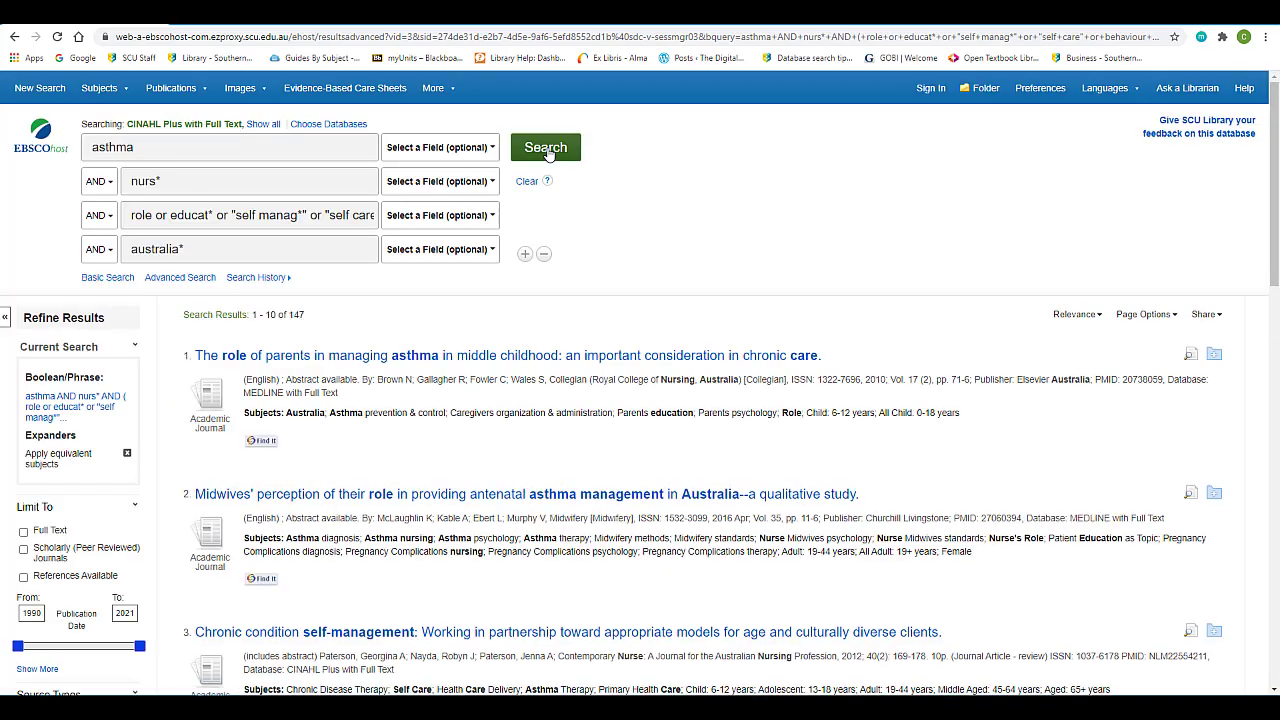
# Step: Set the Publication Date limit to start at 2015, leaving 71 results
pyautogui.scroll(-3)
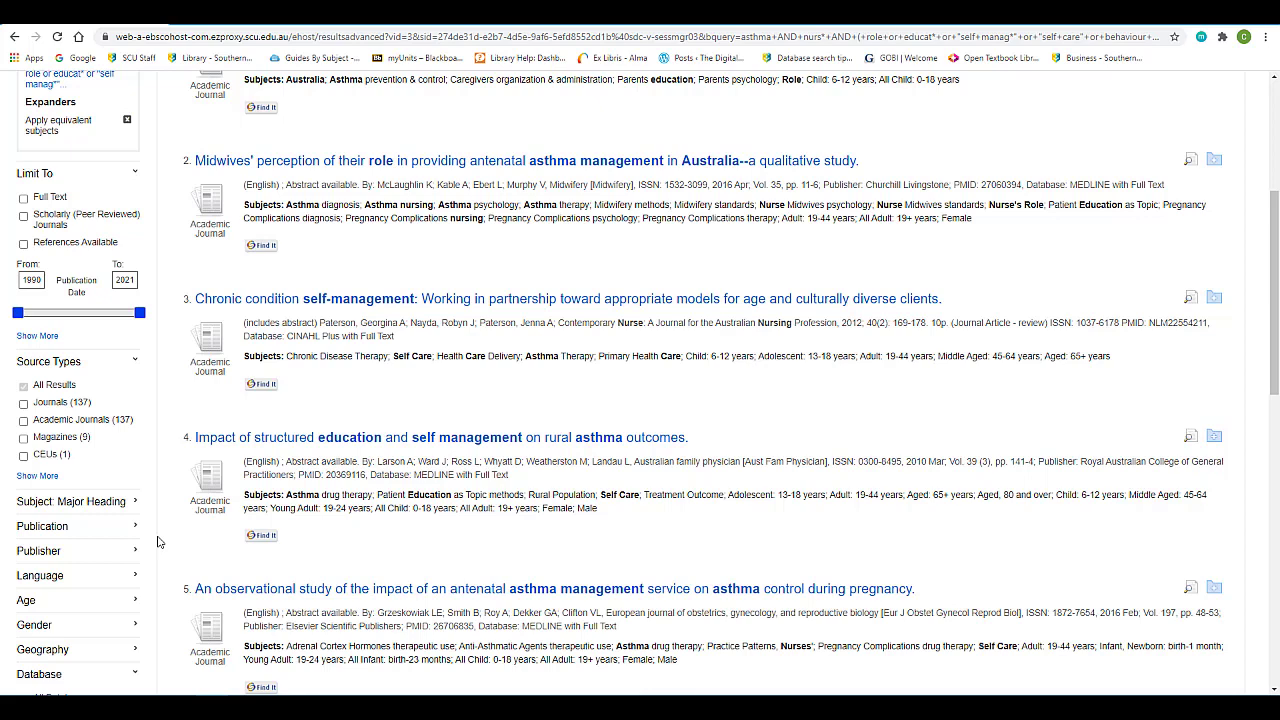
pyautogui.moveTo(150, 532)
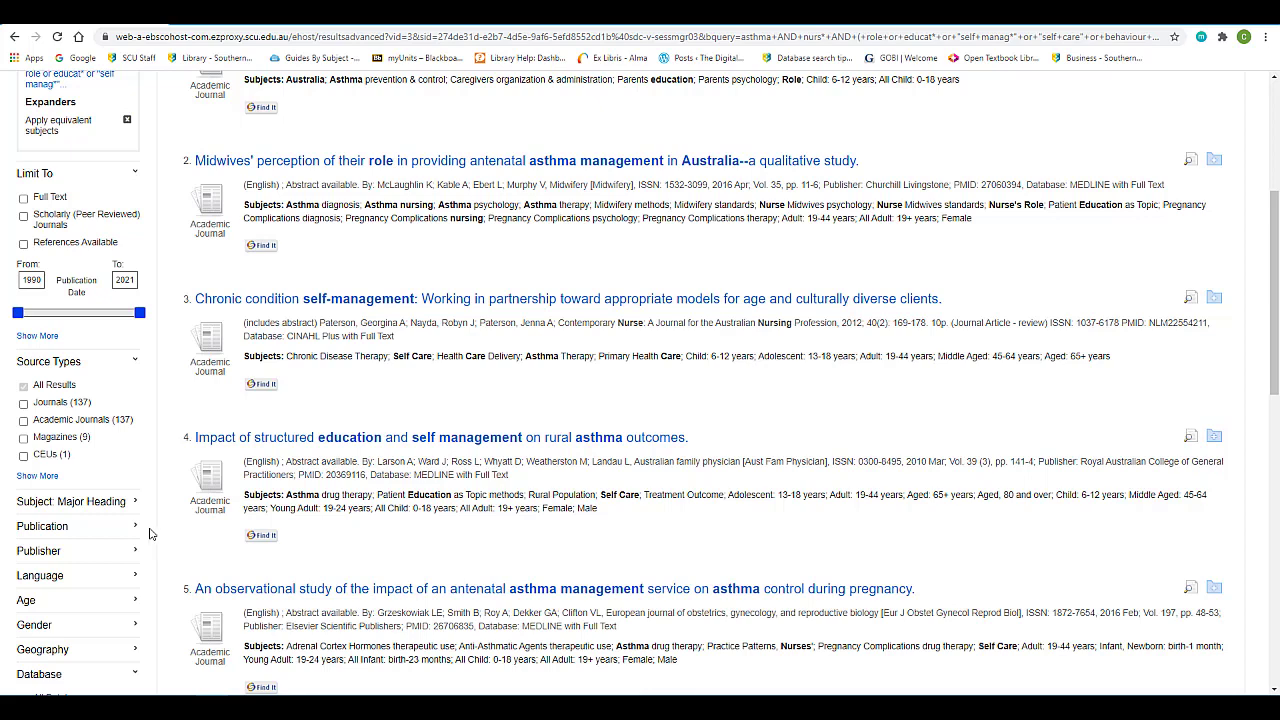
pyautogui.click(31, 279)
pyautogui.write('2015')
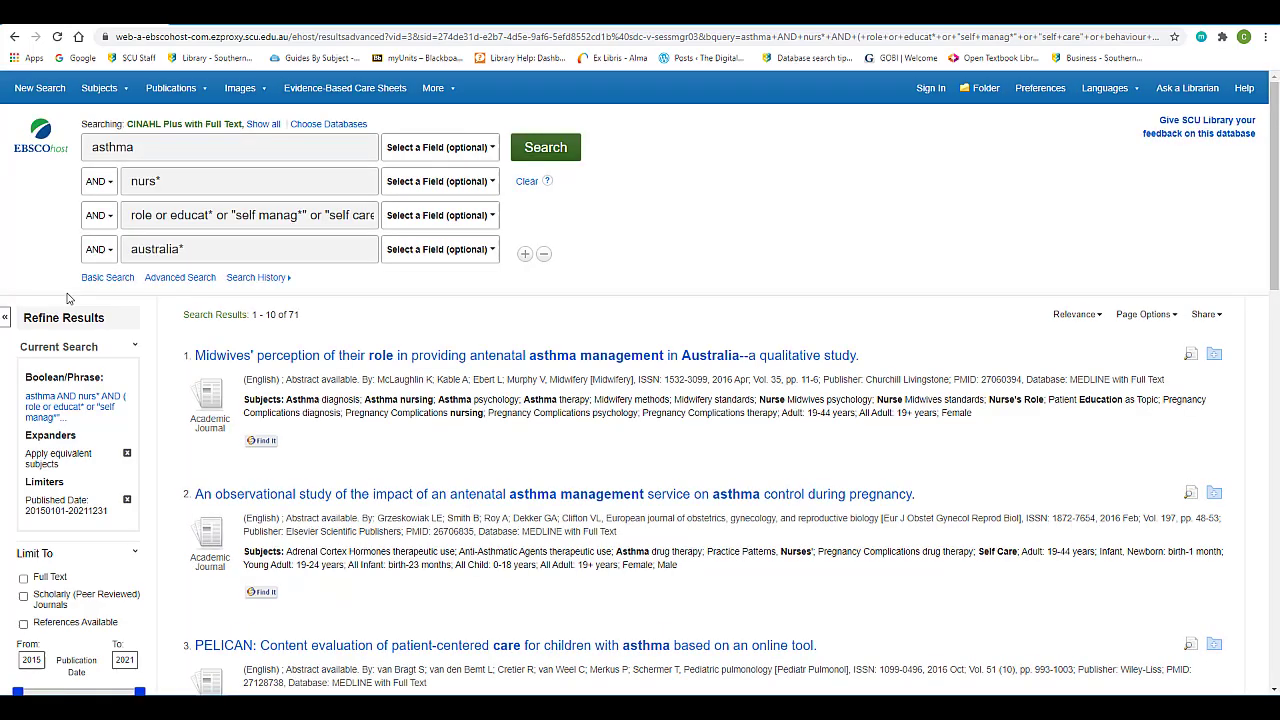
pyautogui.moveTo(280, 333)
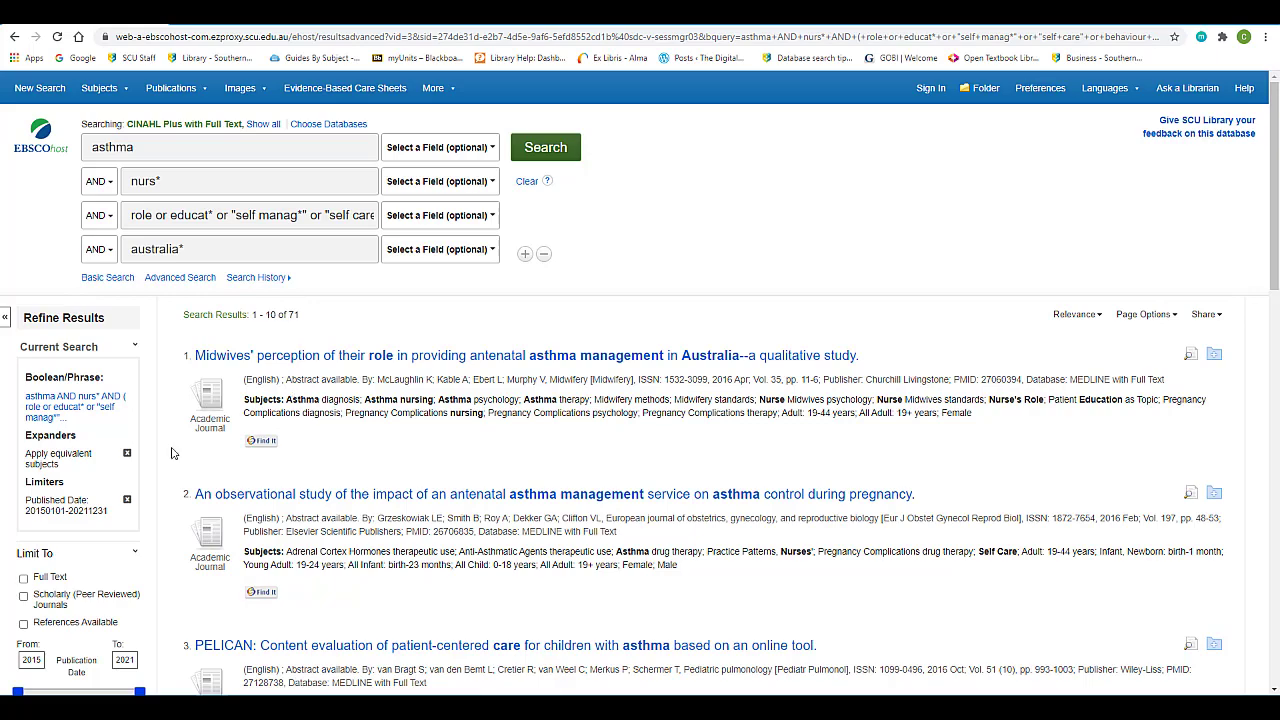
# Step: Apply the Scholarly (Peer Reviewed) Journals limit, trimming results to 69
pyautogui.scroll(-3)
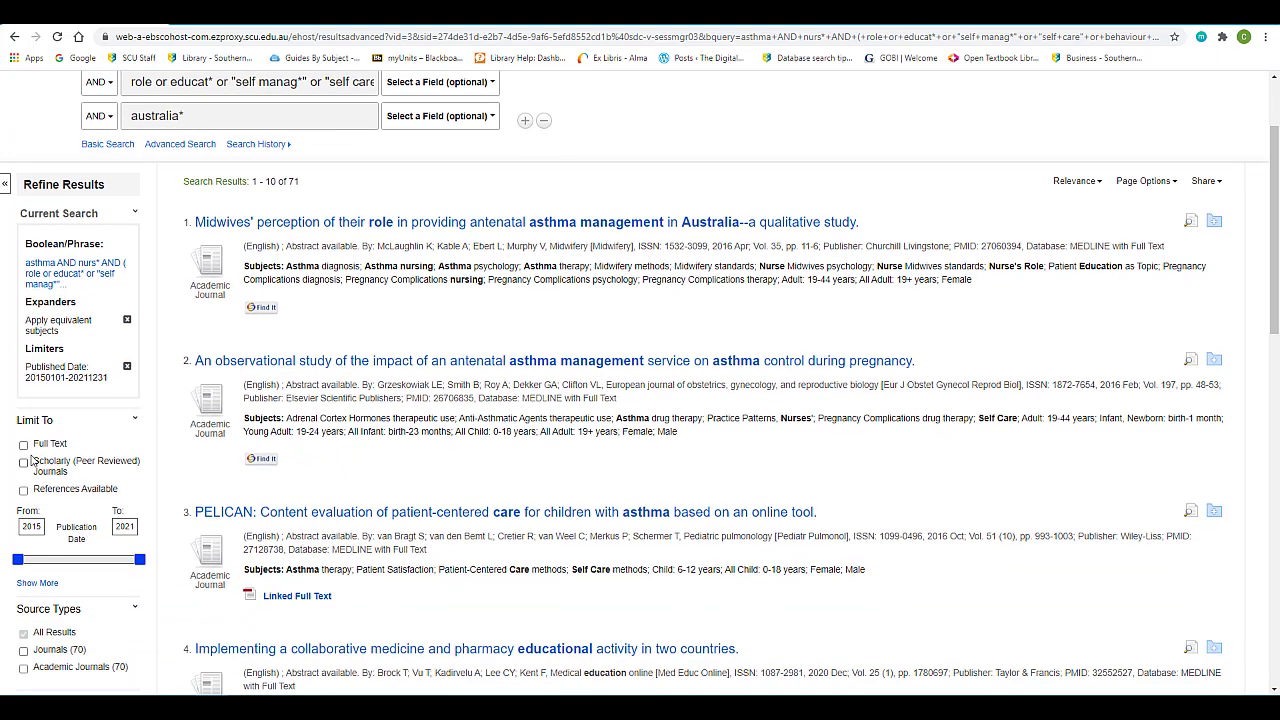
pyautogui.click(23, 461)
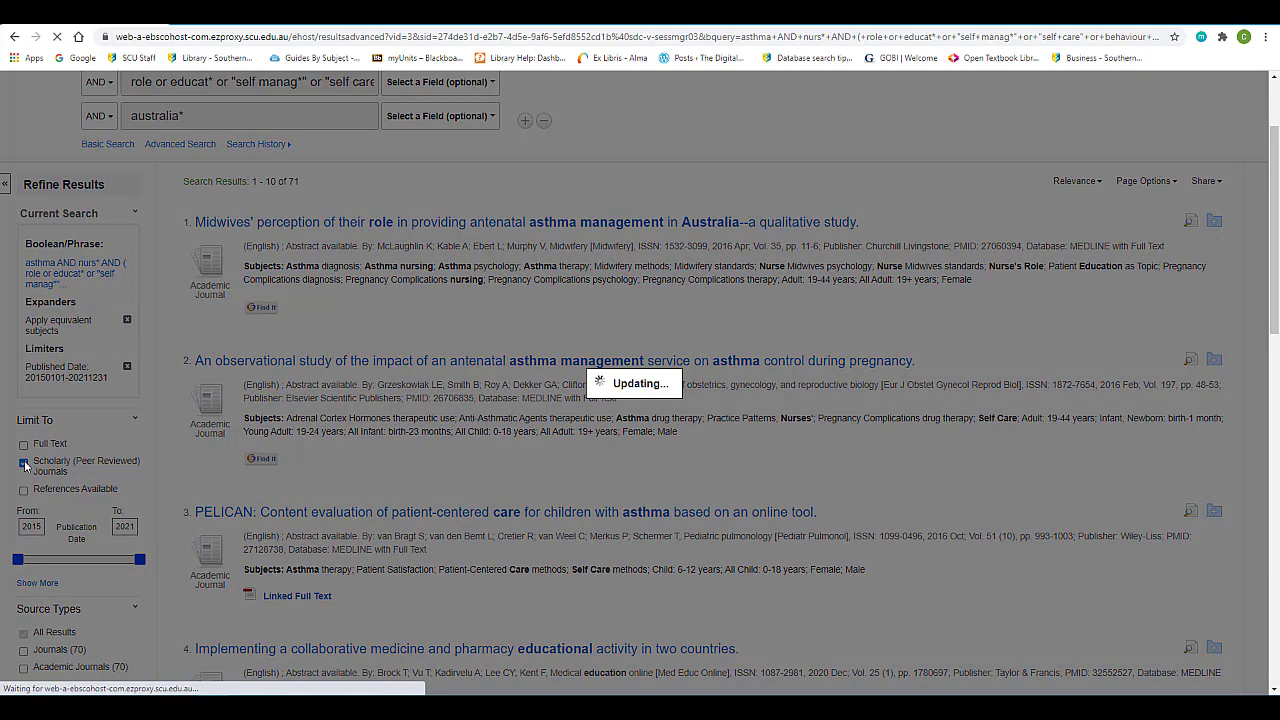
pyautogui.click(24, 463)
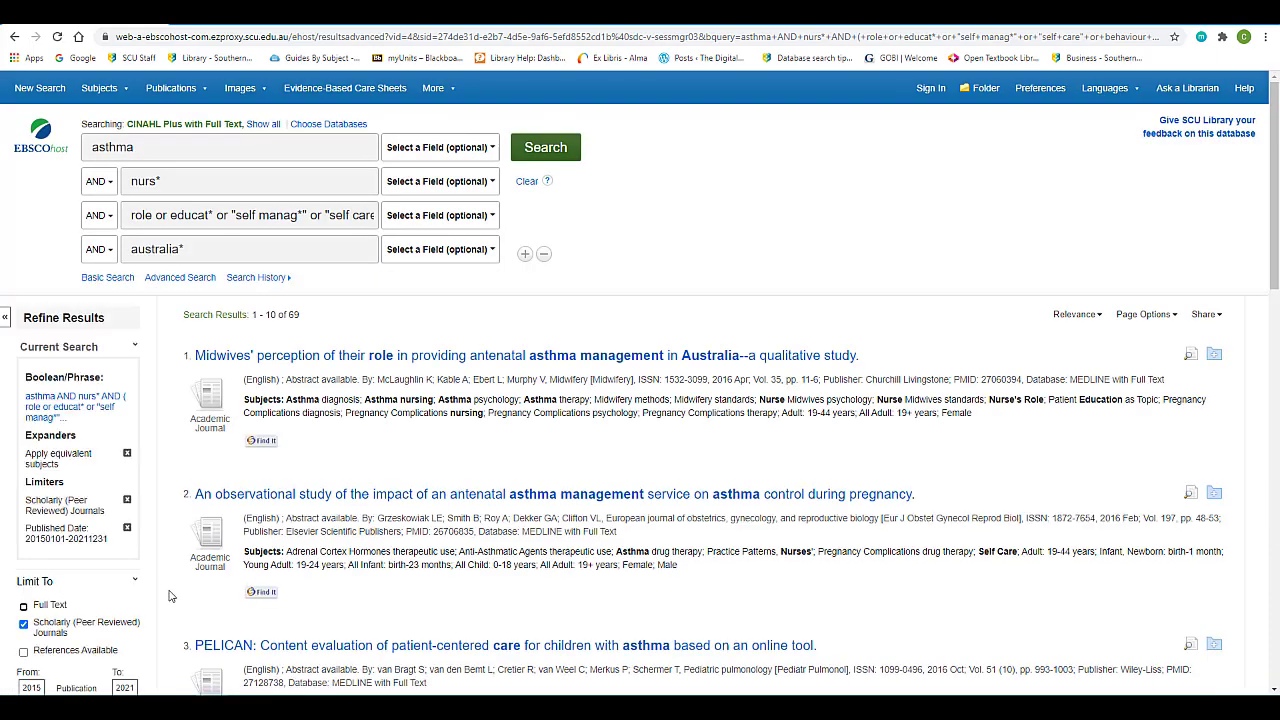
pyautogui.scroll(-3)
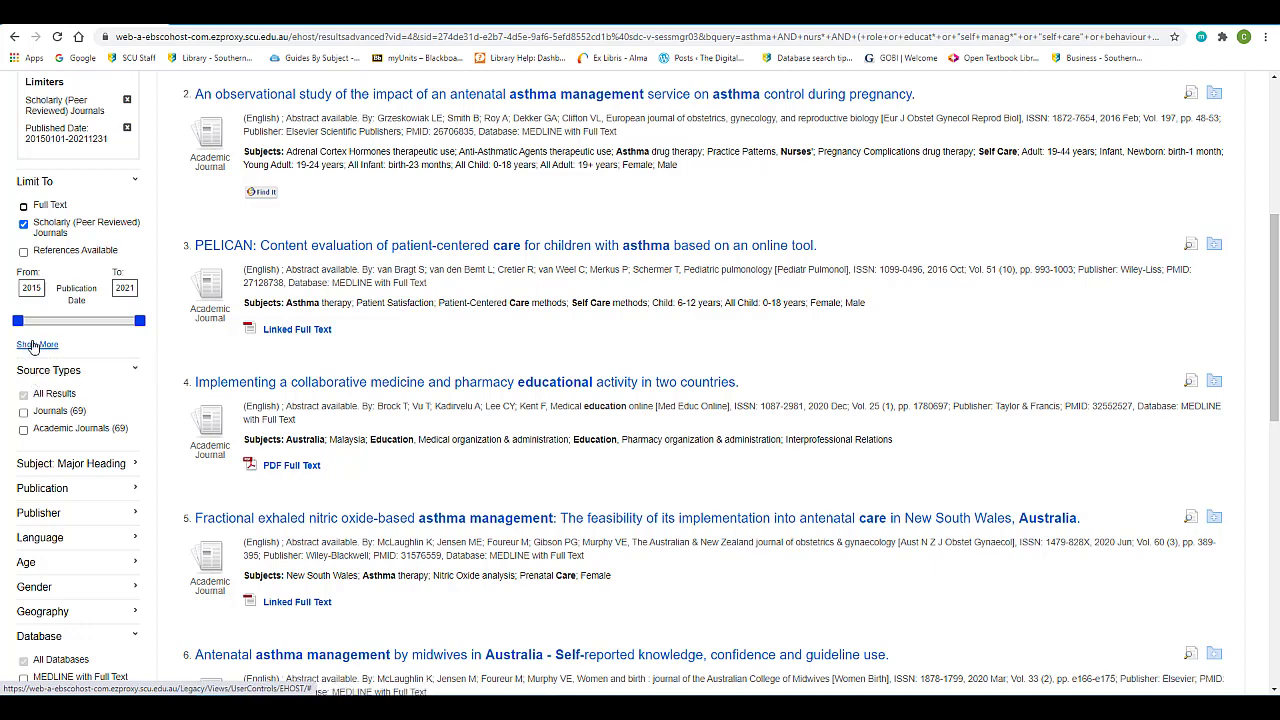
pyautogui.moveTo(35, 345)
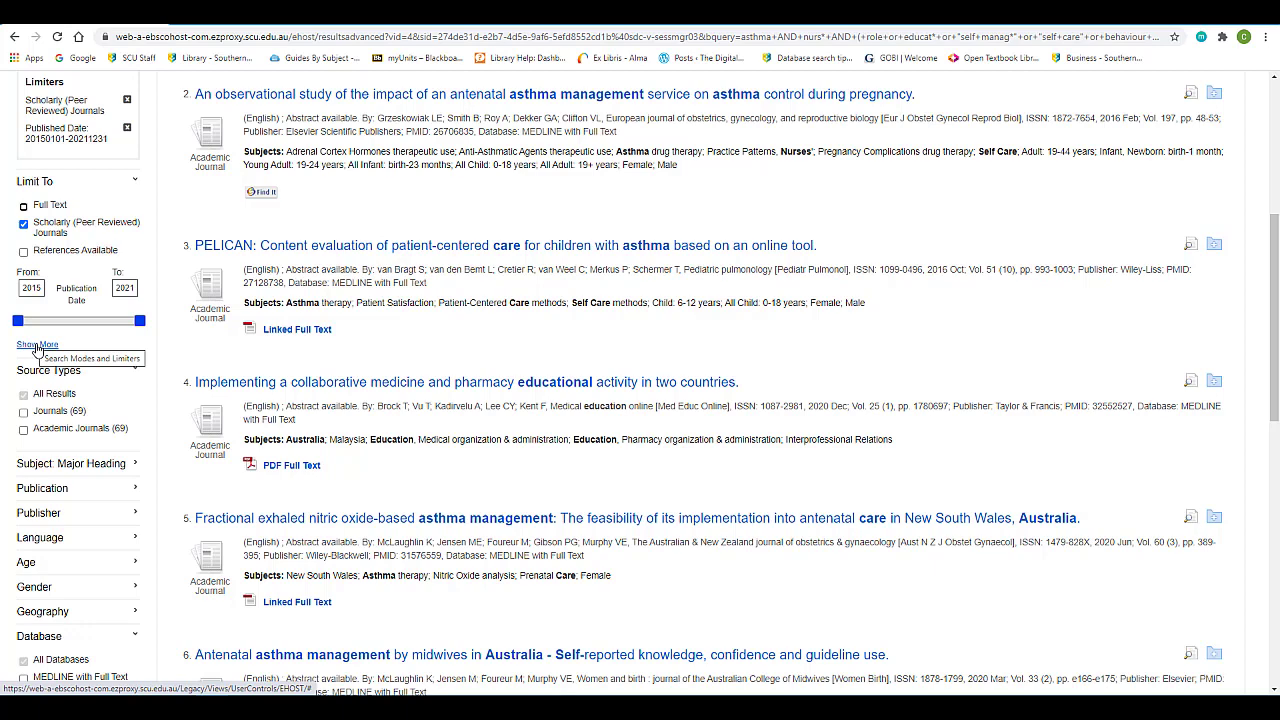
# Step: Set Publication Type to Journal Article in the full limiters and rerun, leaving 68
pyautogui.click(37, 344)
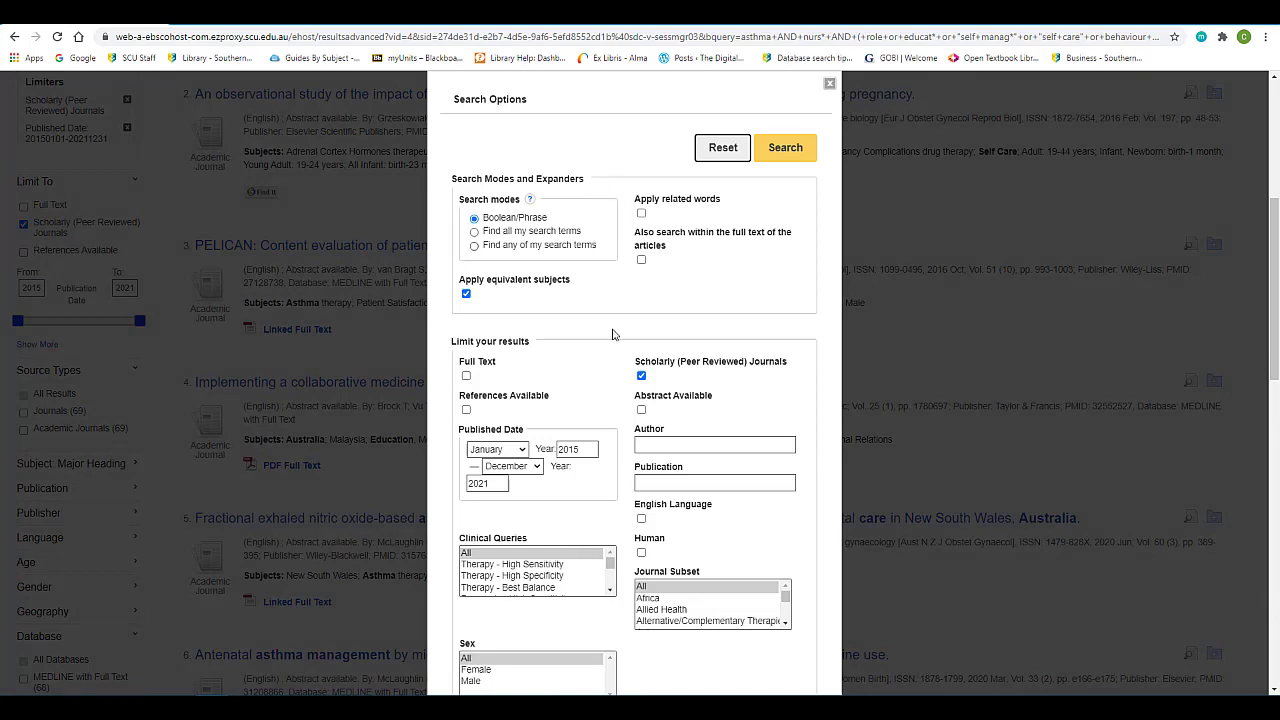
pyautogui.scroll(-3)
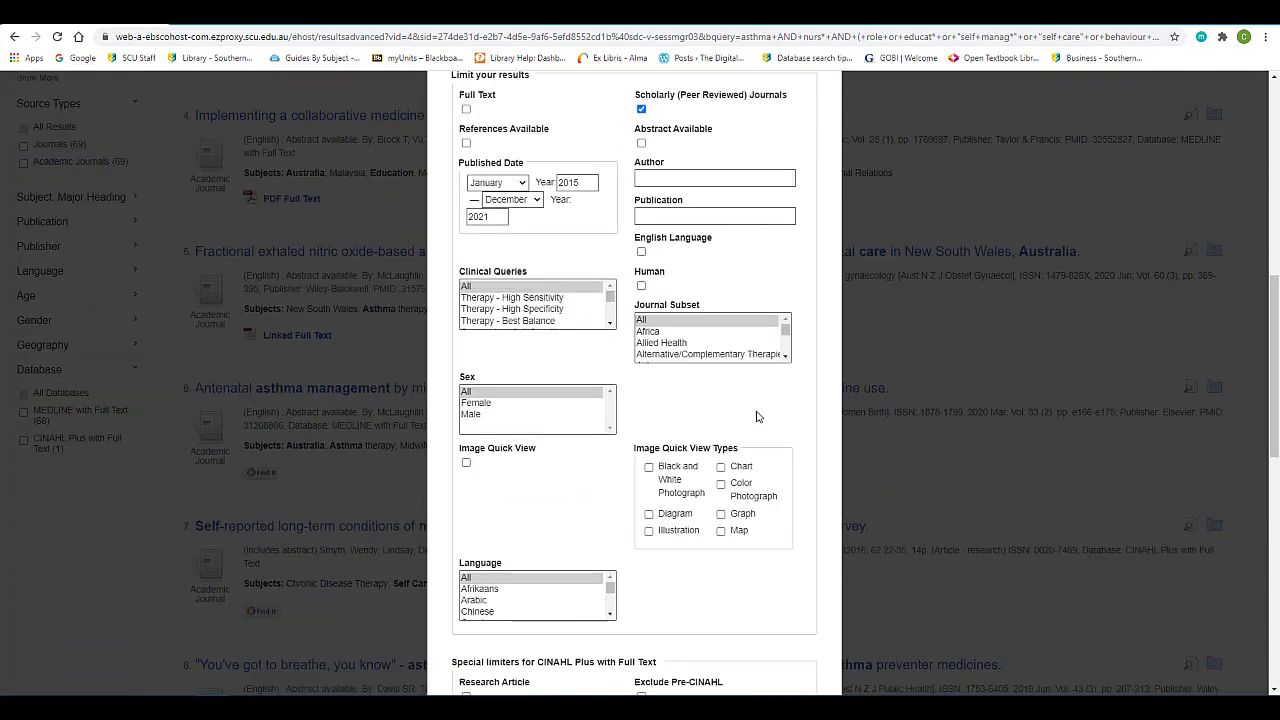
pyautogui.scroll(-3)
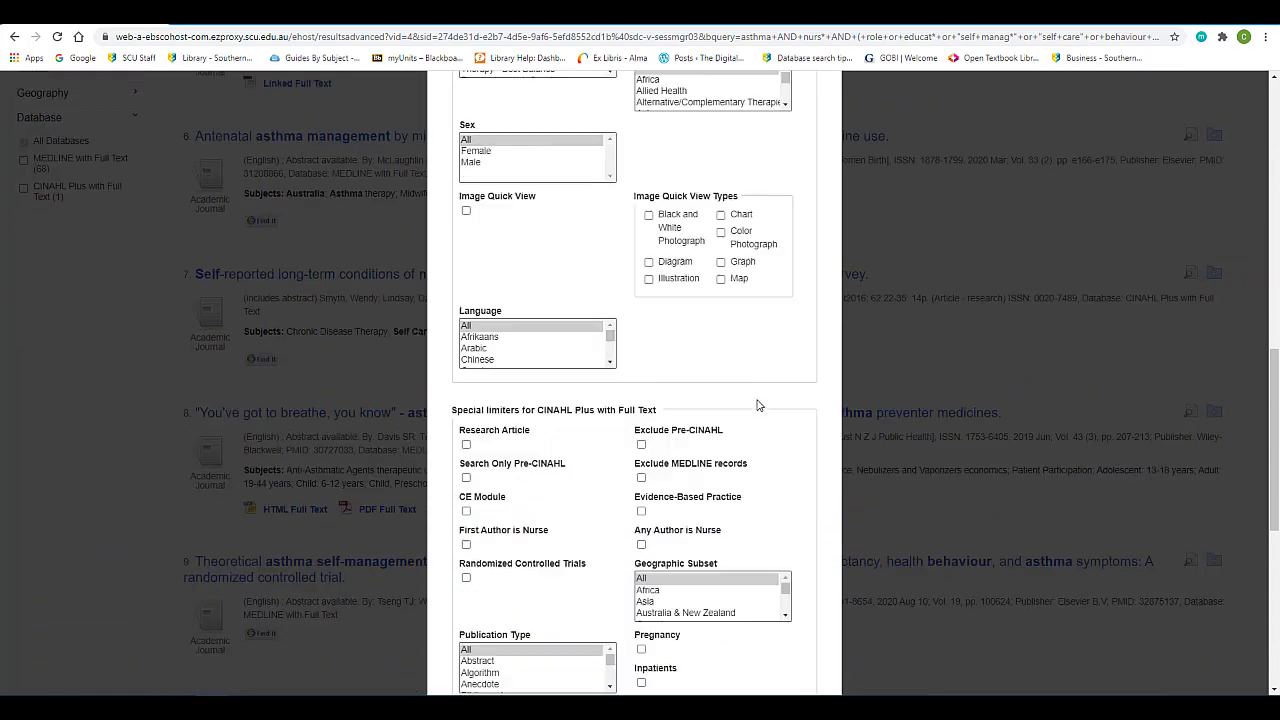
pyautogui.scroll(-3)
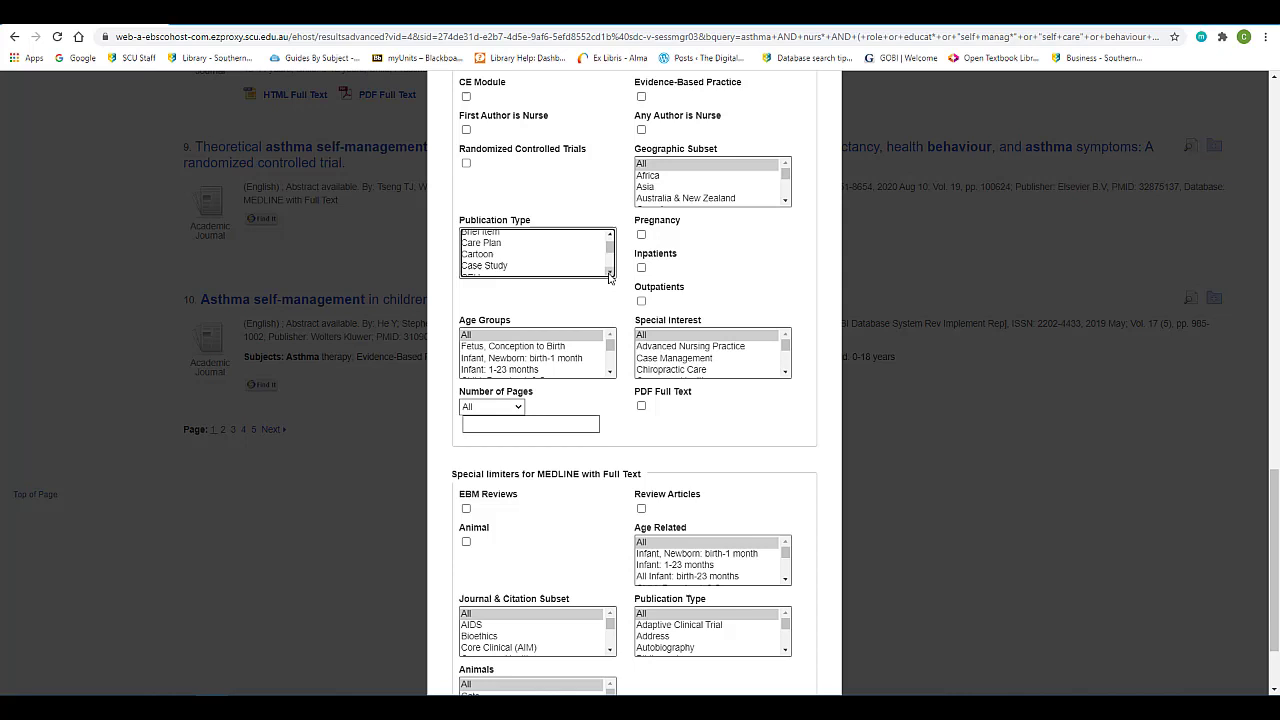
pyautogui.scroll(-3)
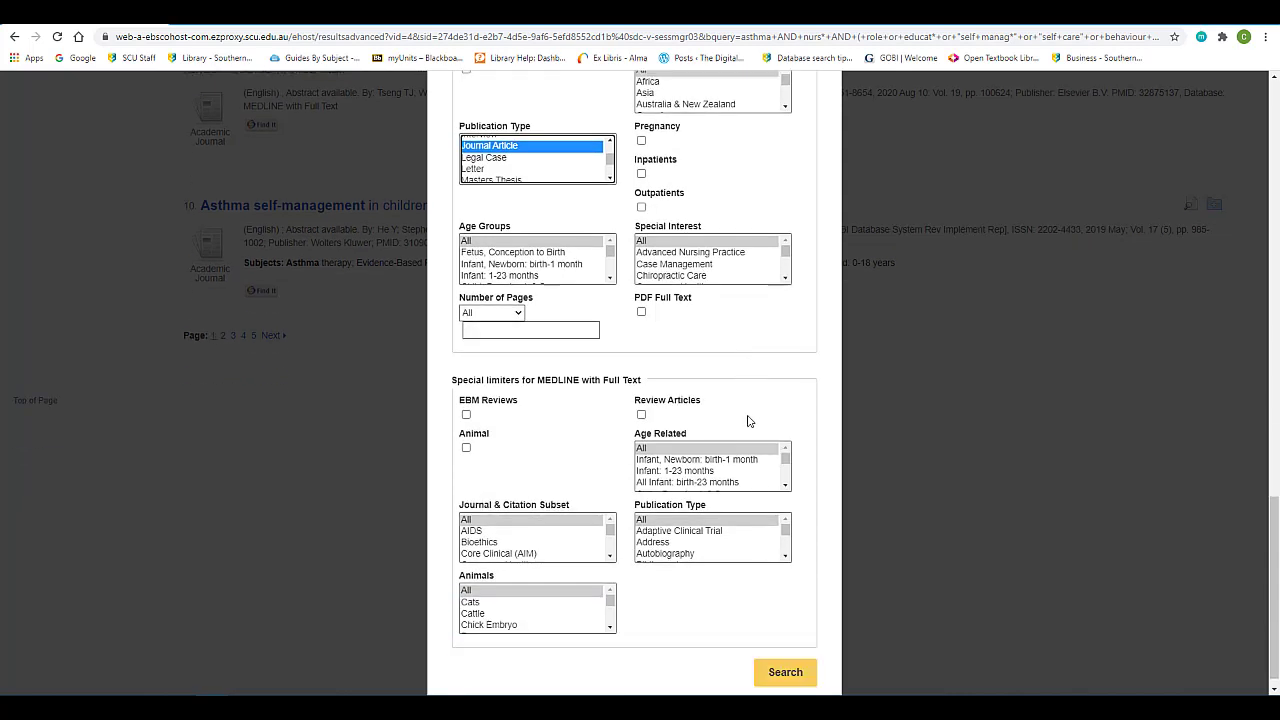
pyautogui.click(785, 672)
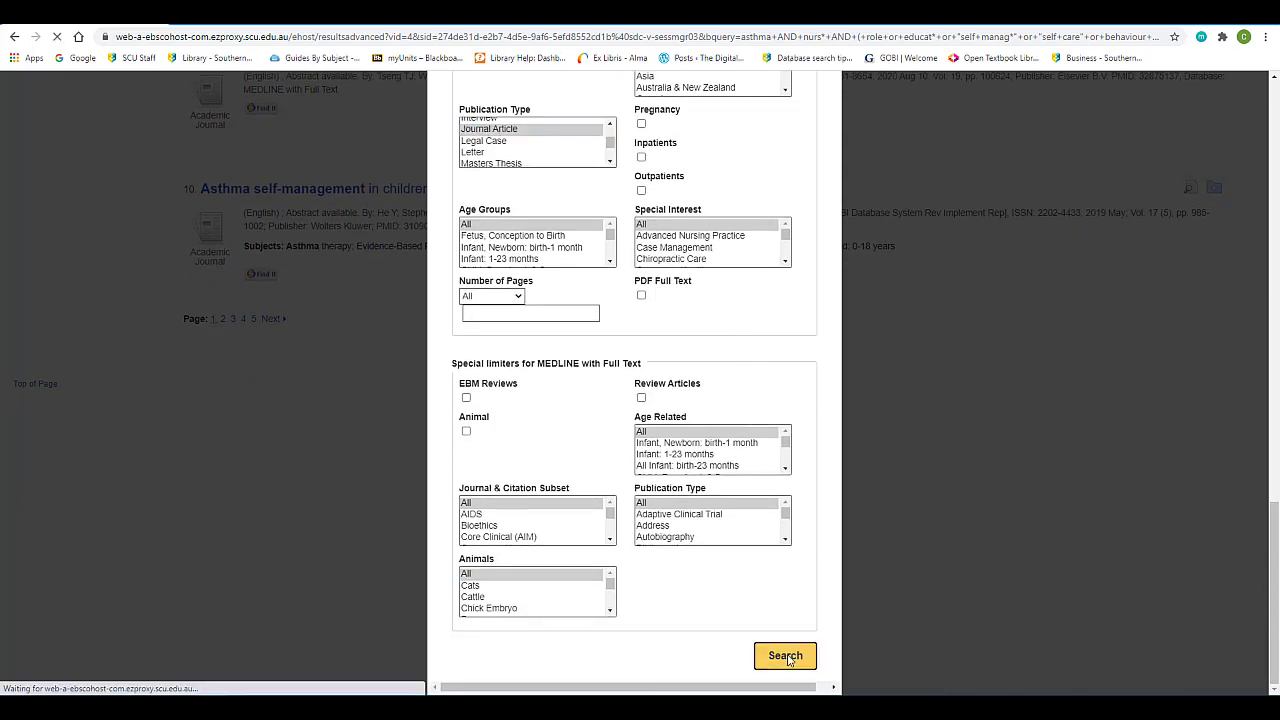
pyautogui.click(785, 656)
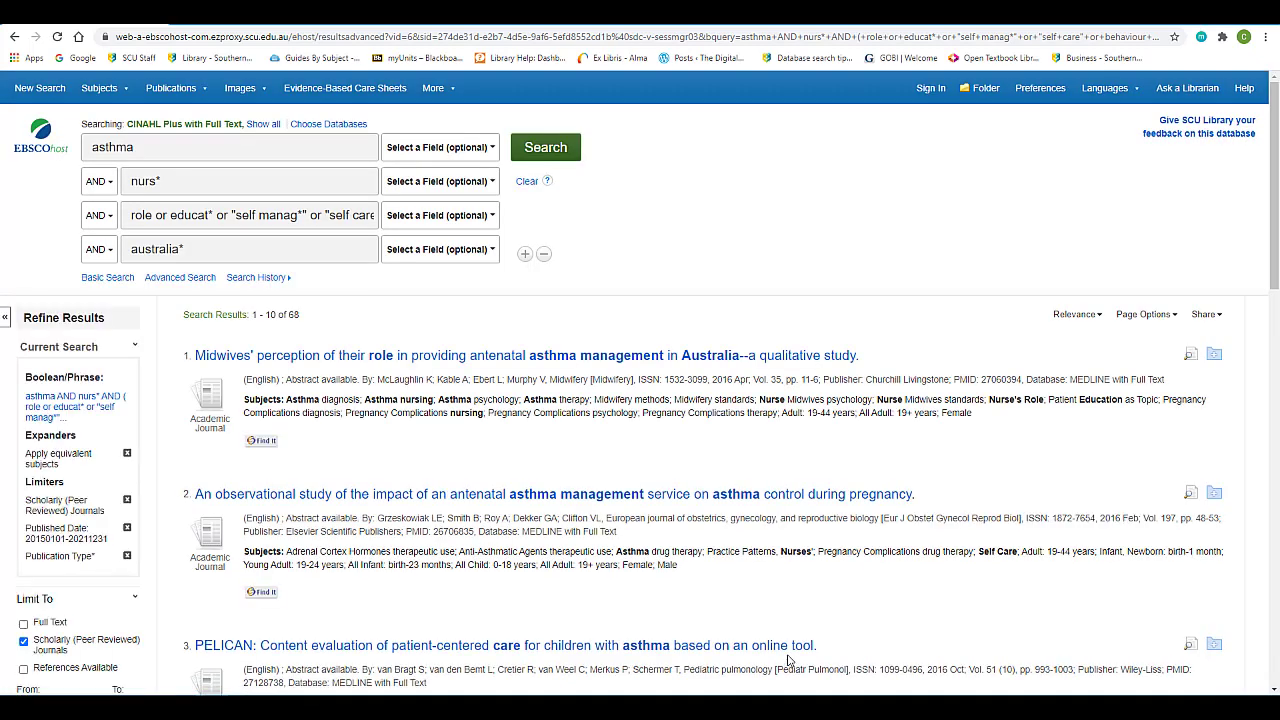
pyautogui.moveTo(352, 591)
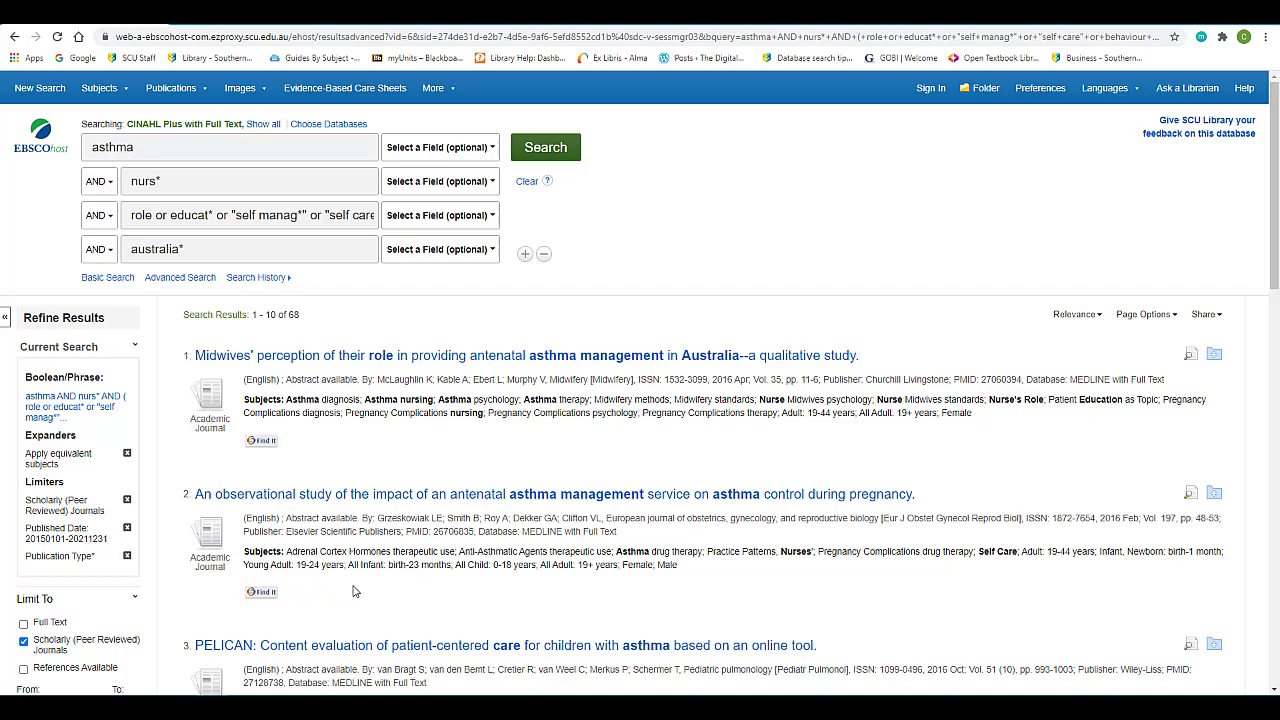
# Step: Tick middle aged: 45-64 years in the expanded Age list and submit the update
pyautogui.scroll(-3)
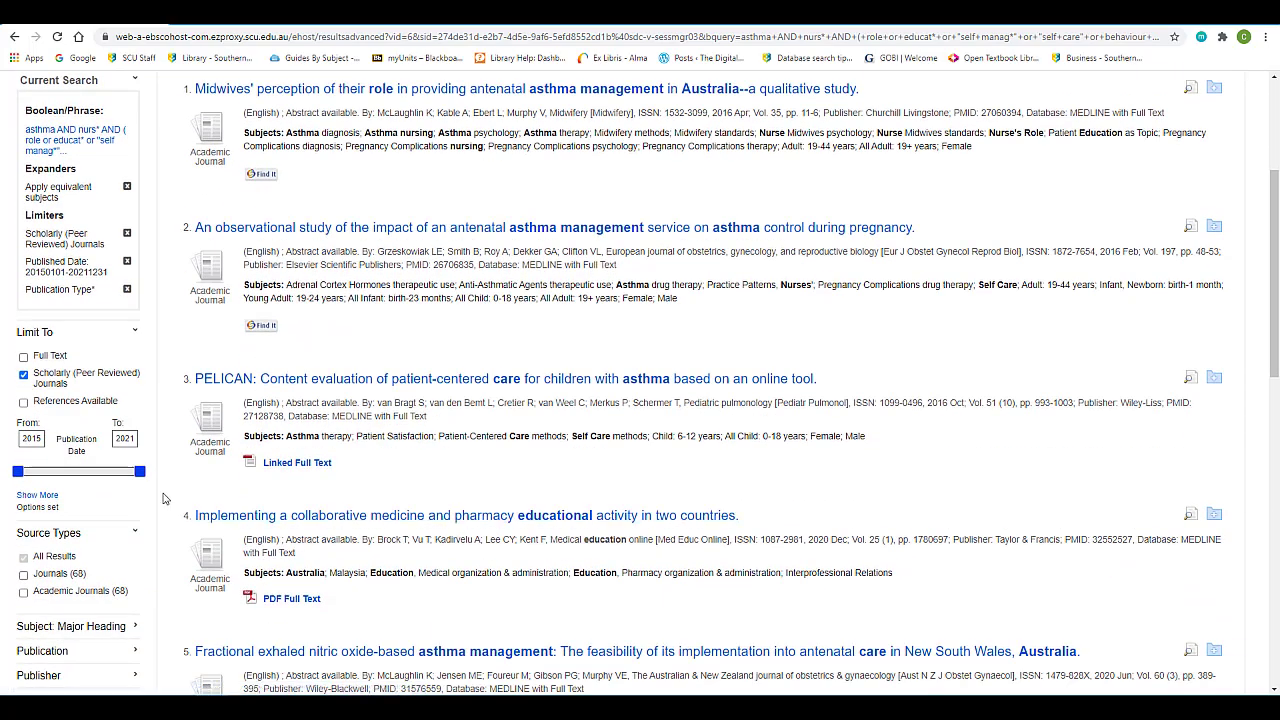
pyautogui.scroll(-3)
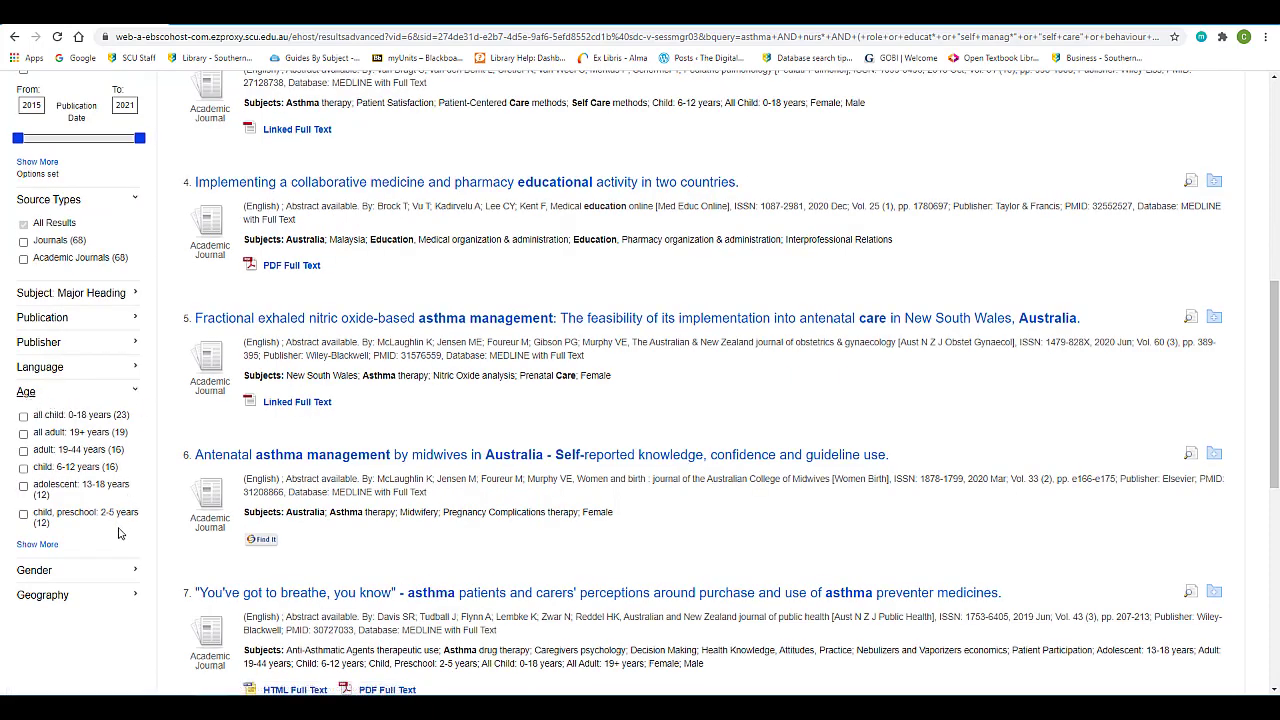
pyautogui.moveTo(135, 389)
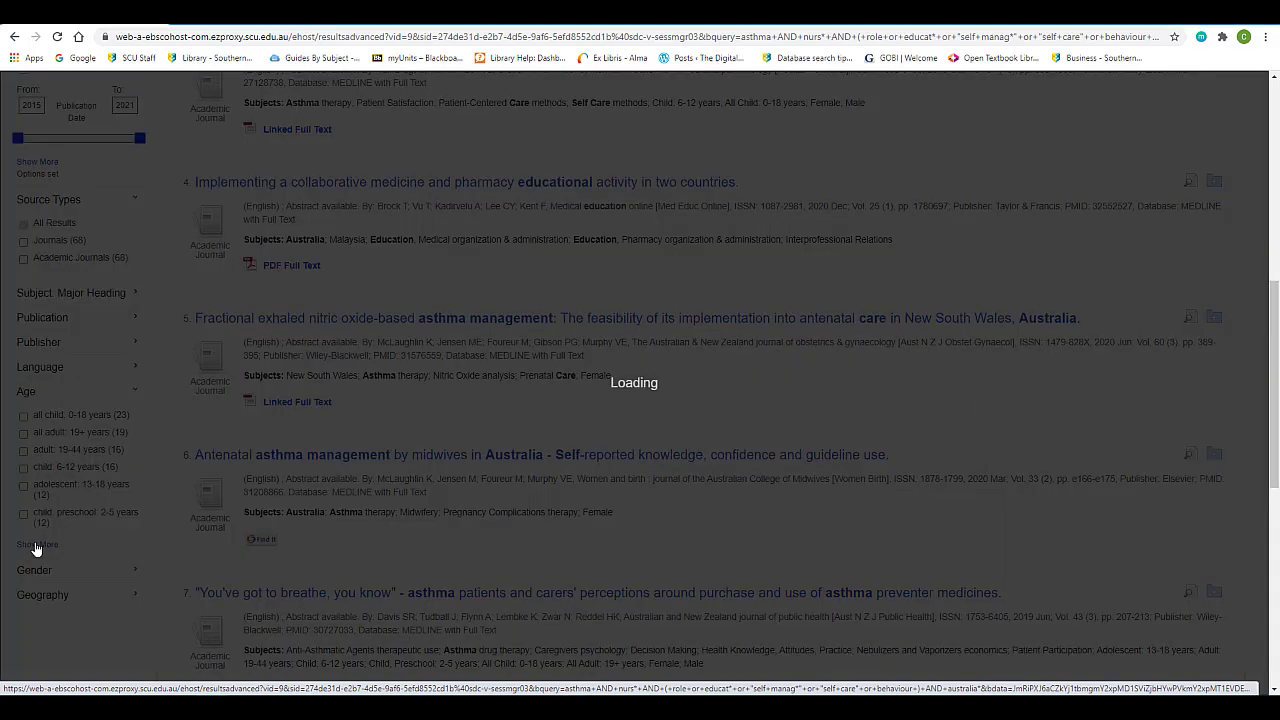
pyautogui.click(37, 544)
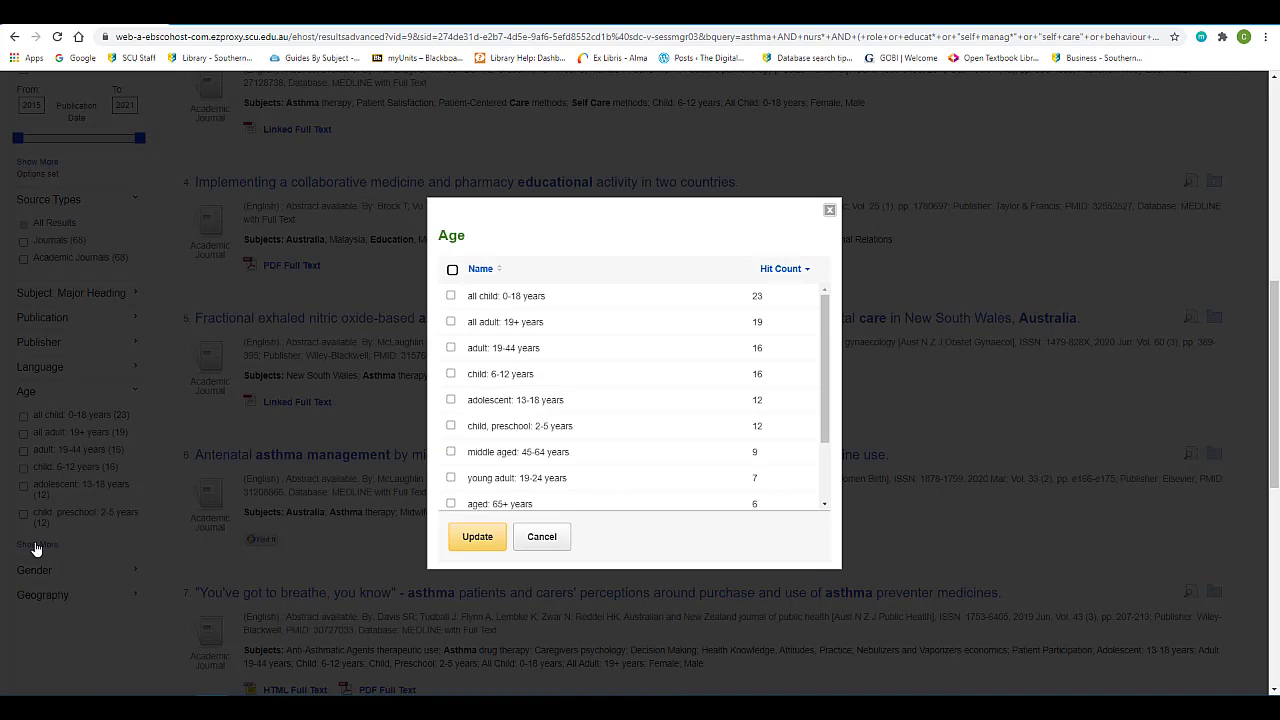
pyautogui.moveTo(525, 336)
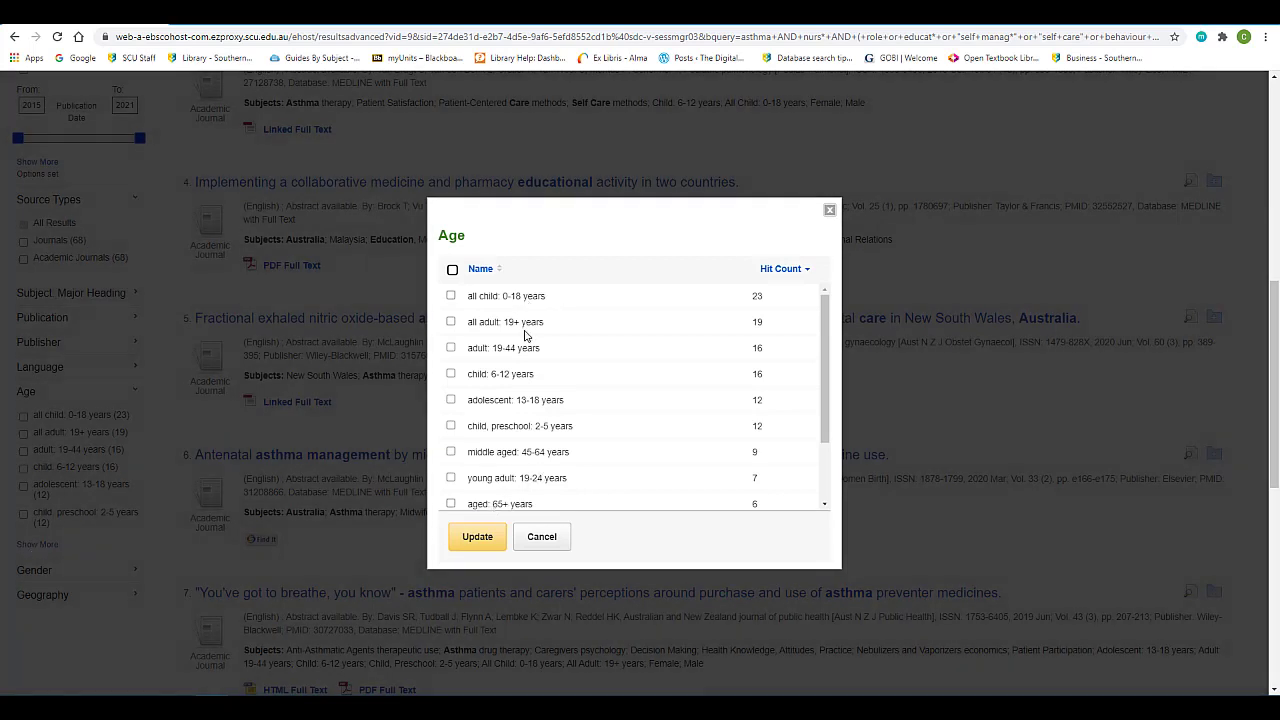
pyautogui.moveTo(573, 391)
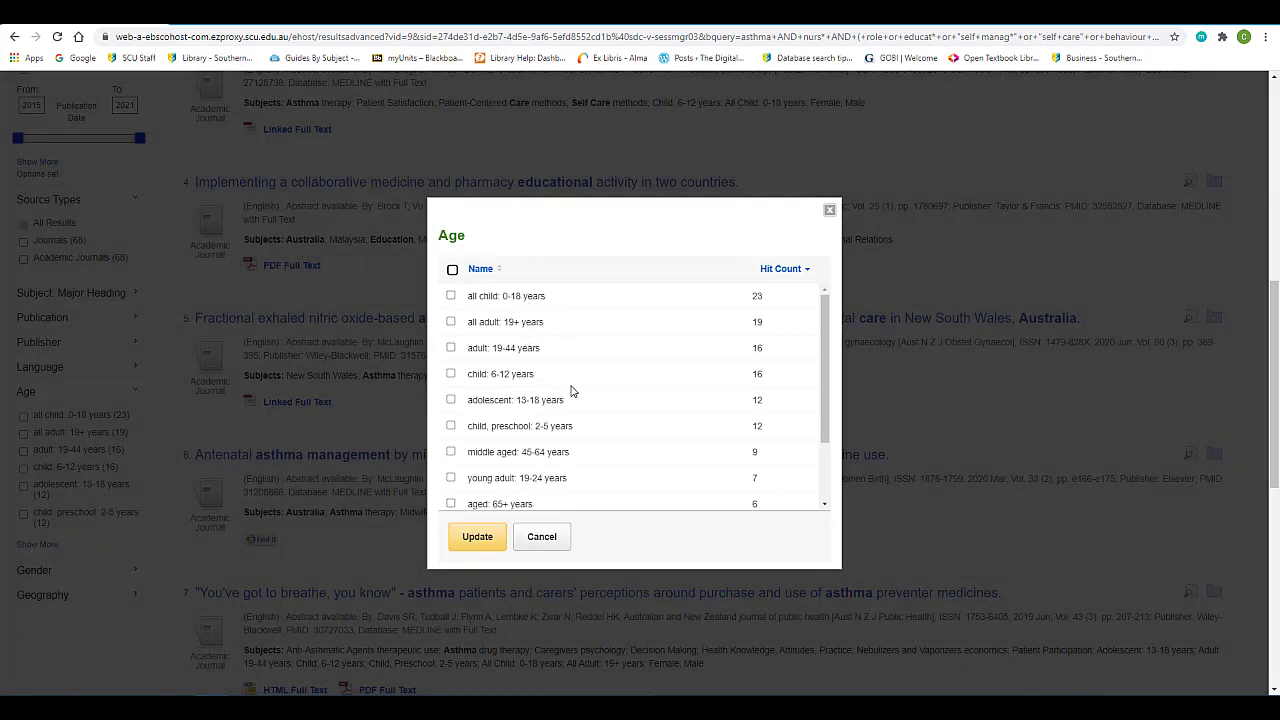
pyautogui.scroll(-3)
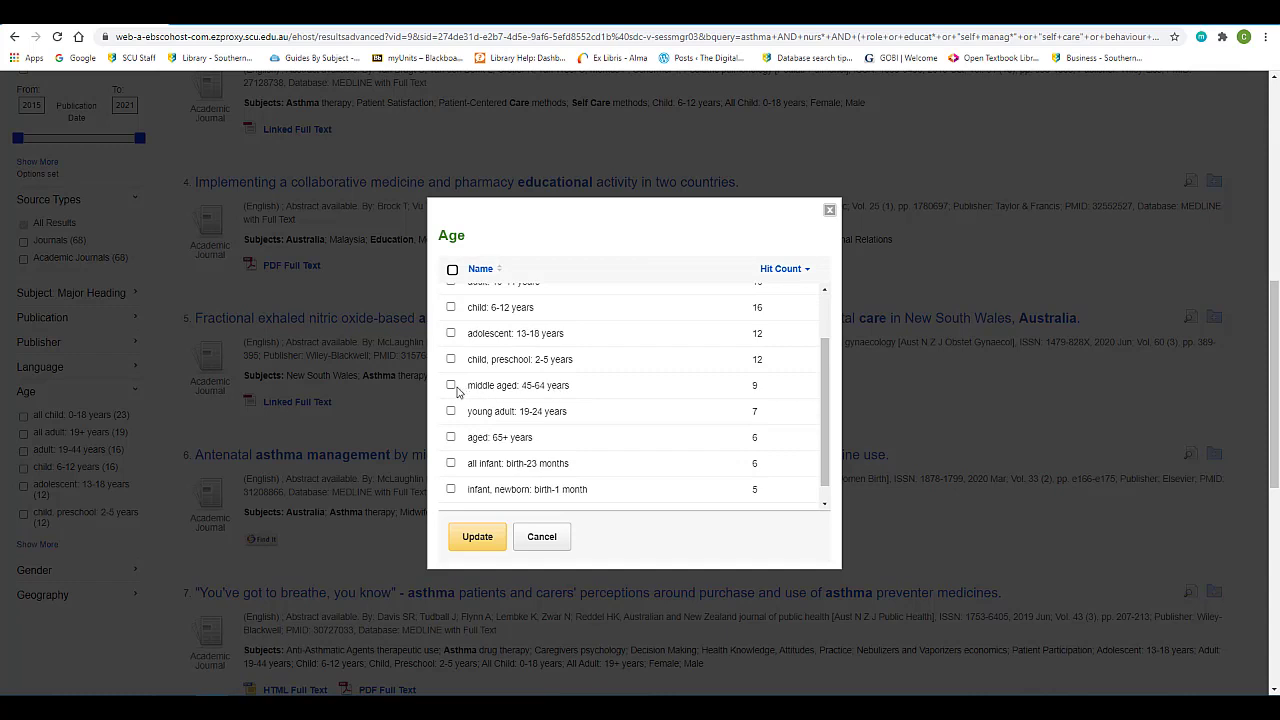
pyautogui.click(451, 385)
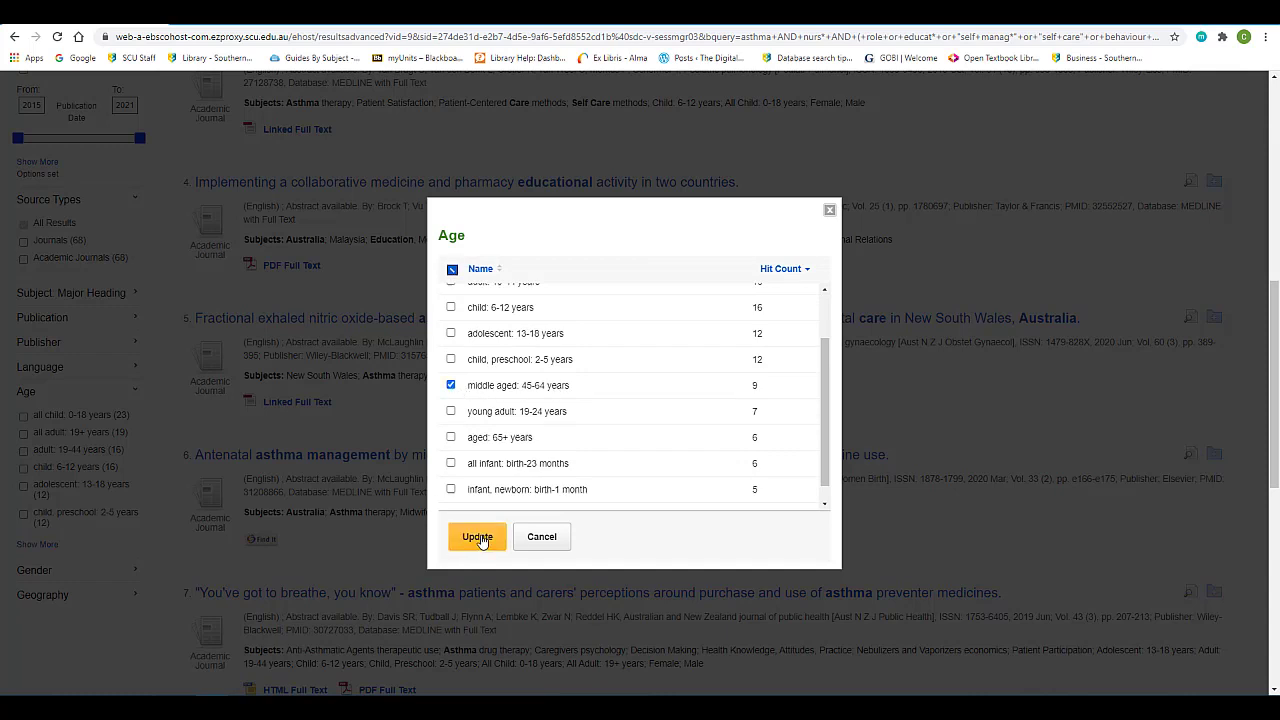
pyautogui.click(477, 537)
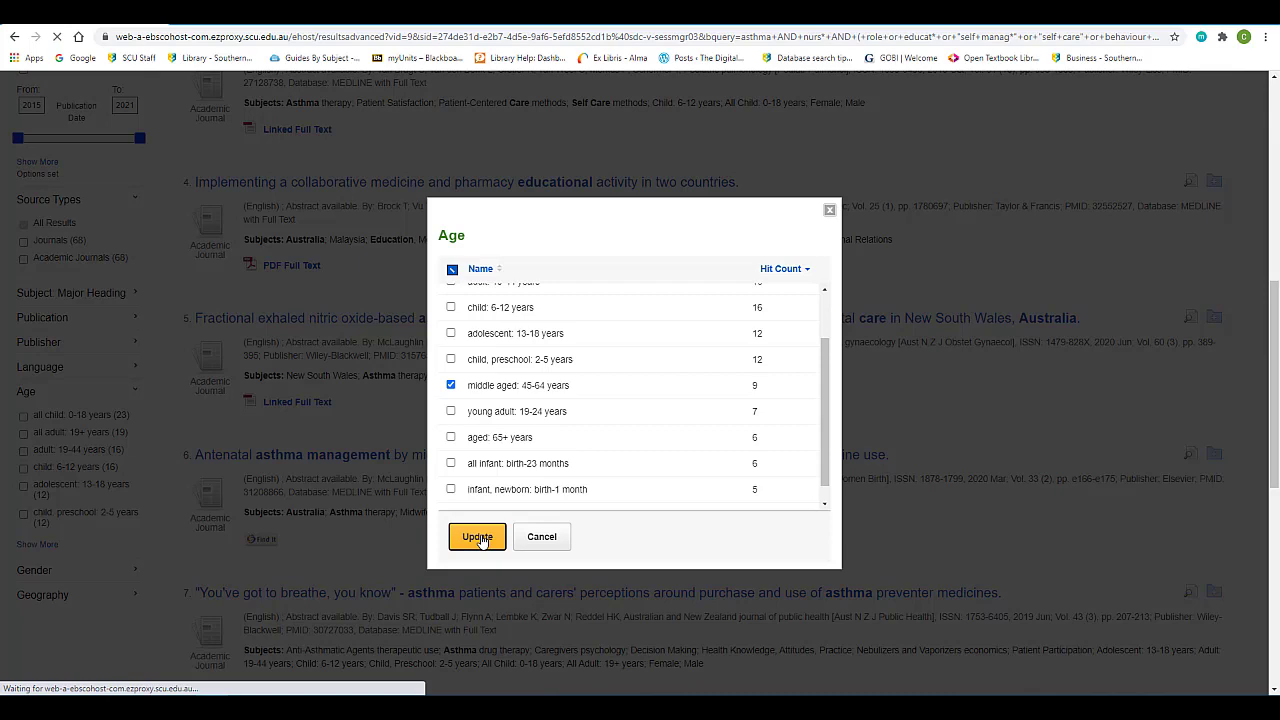
# Step: Click Update again so the list reloads showing 9 of 9 results
pyautogui.click(477, 537)
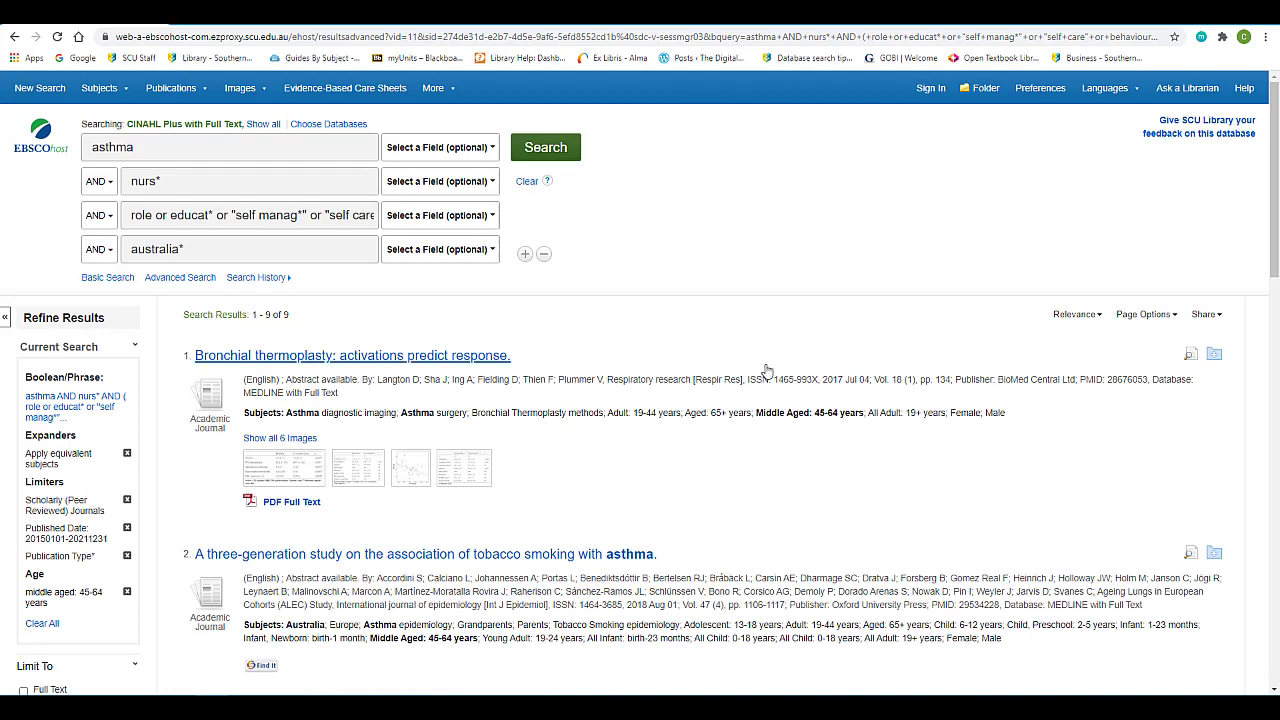
pyautogui.moveTo(811, 455)
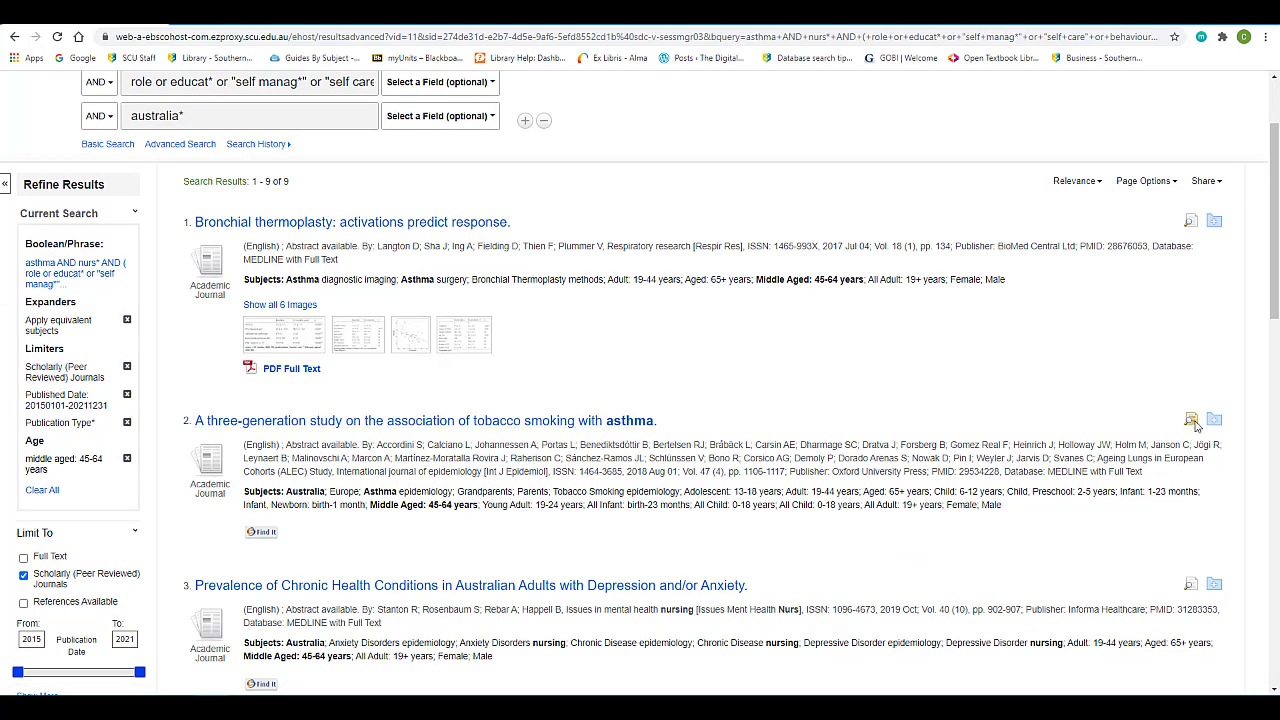
pyautogui.click(1190, 419)
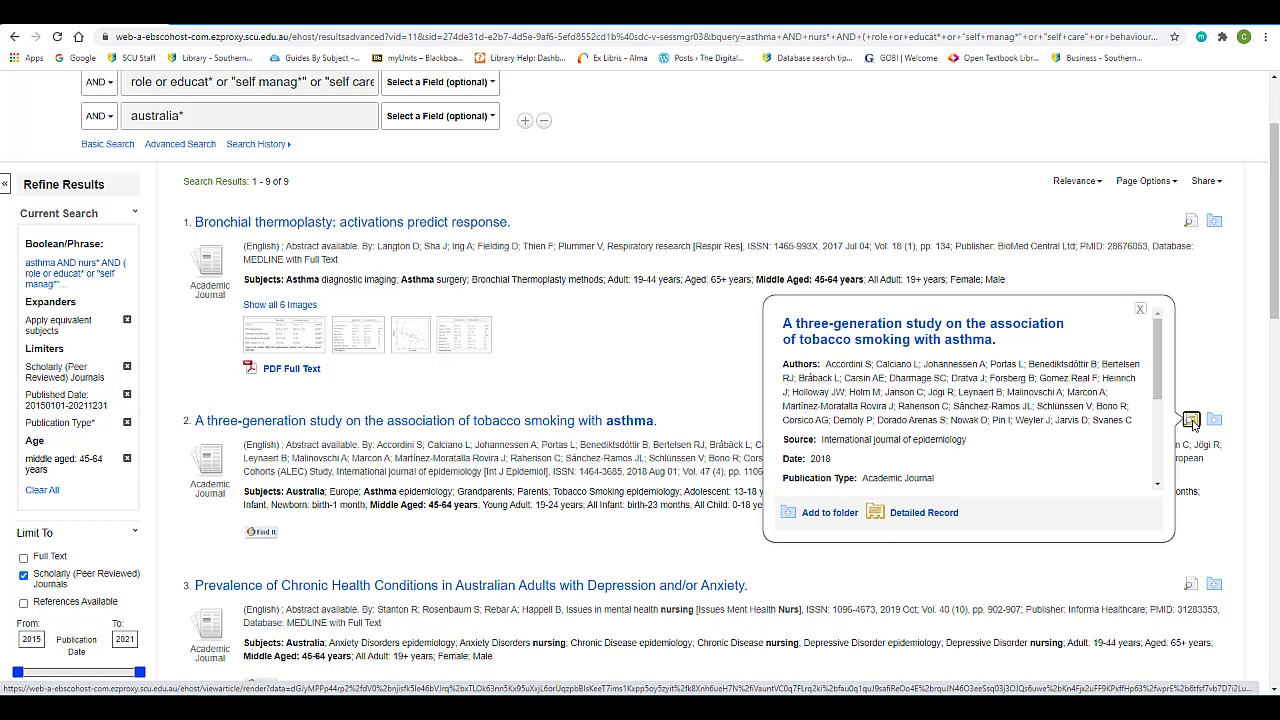
pyautogui.scroll(-3)
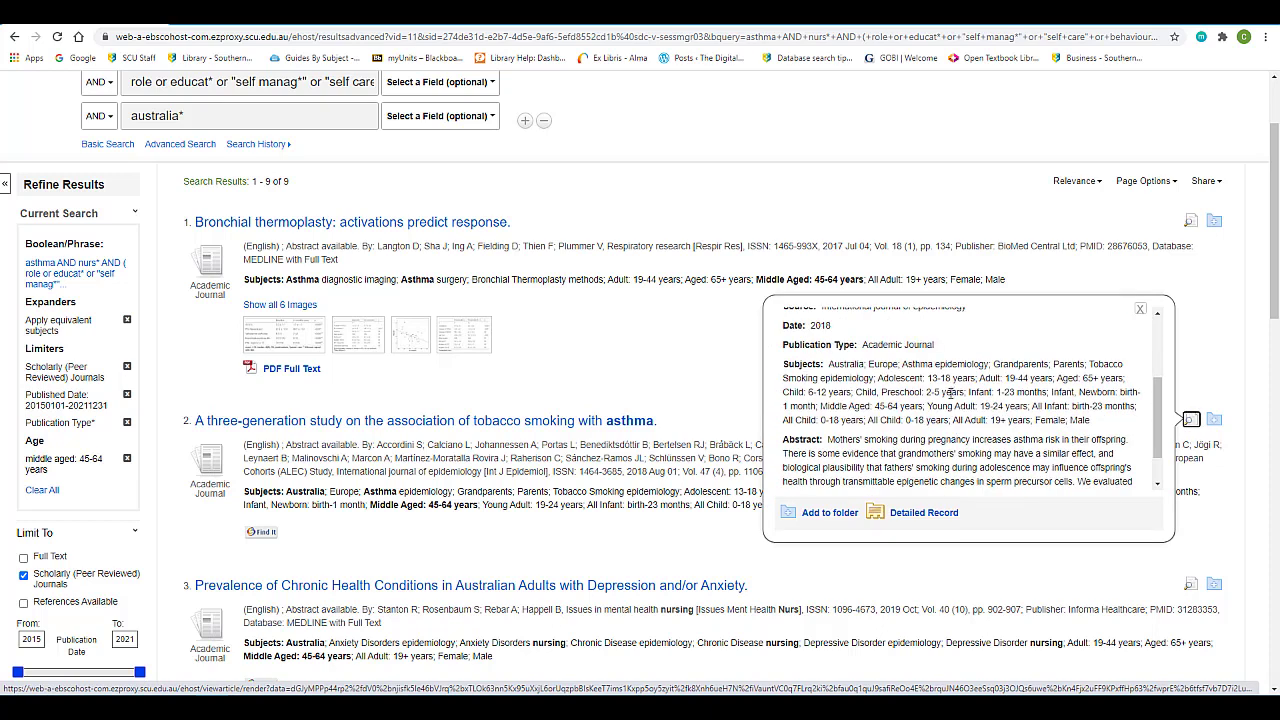
pyautogui.scroll(-3)
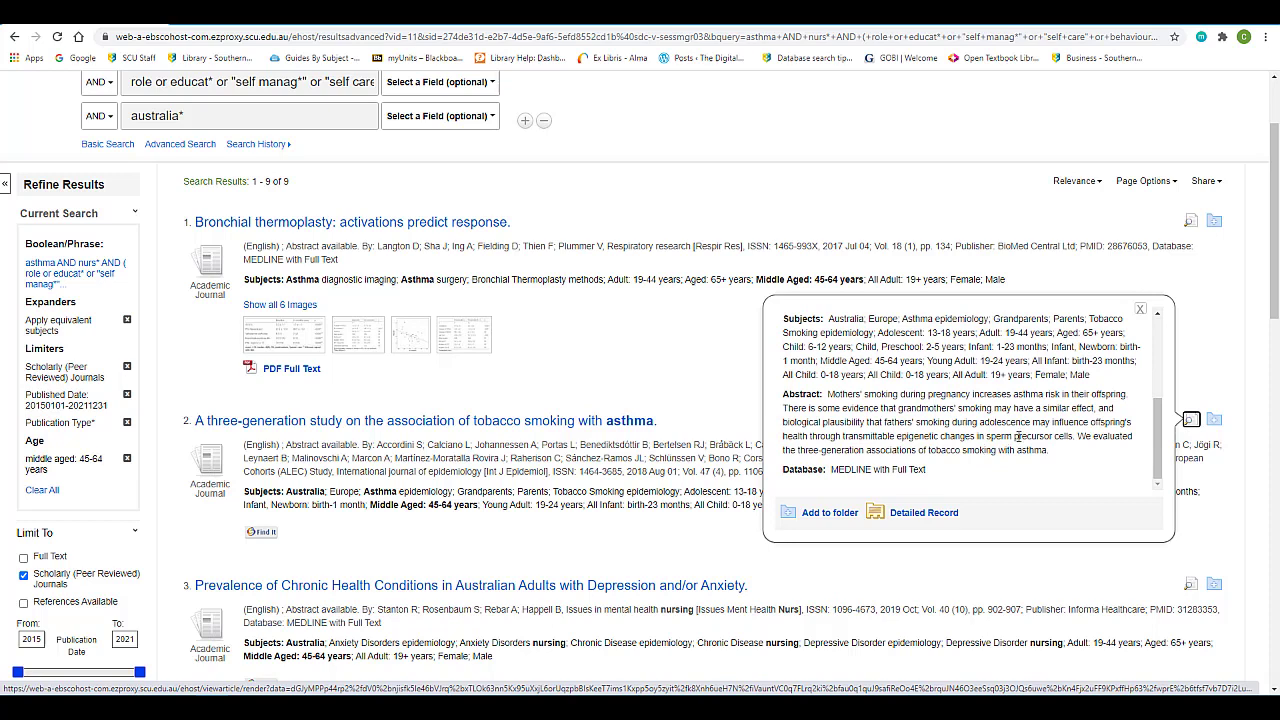
pyautogui.moveTo(1148, 569)
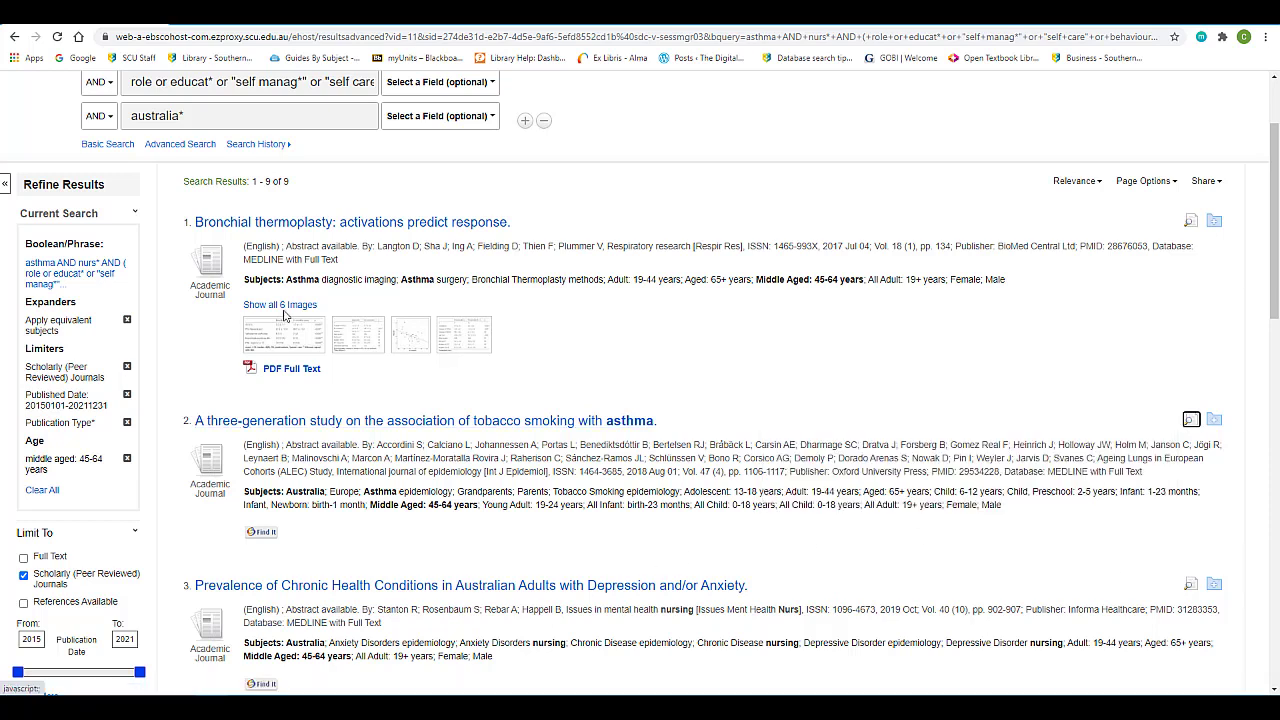
pyautogui.moveTo(291, 368)
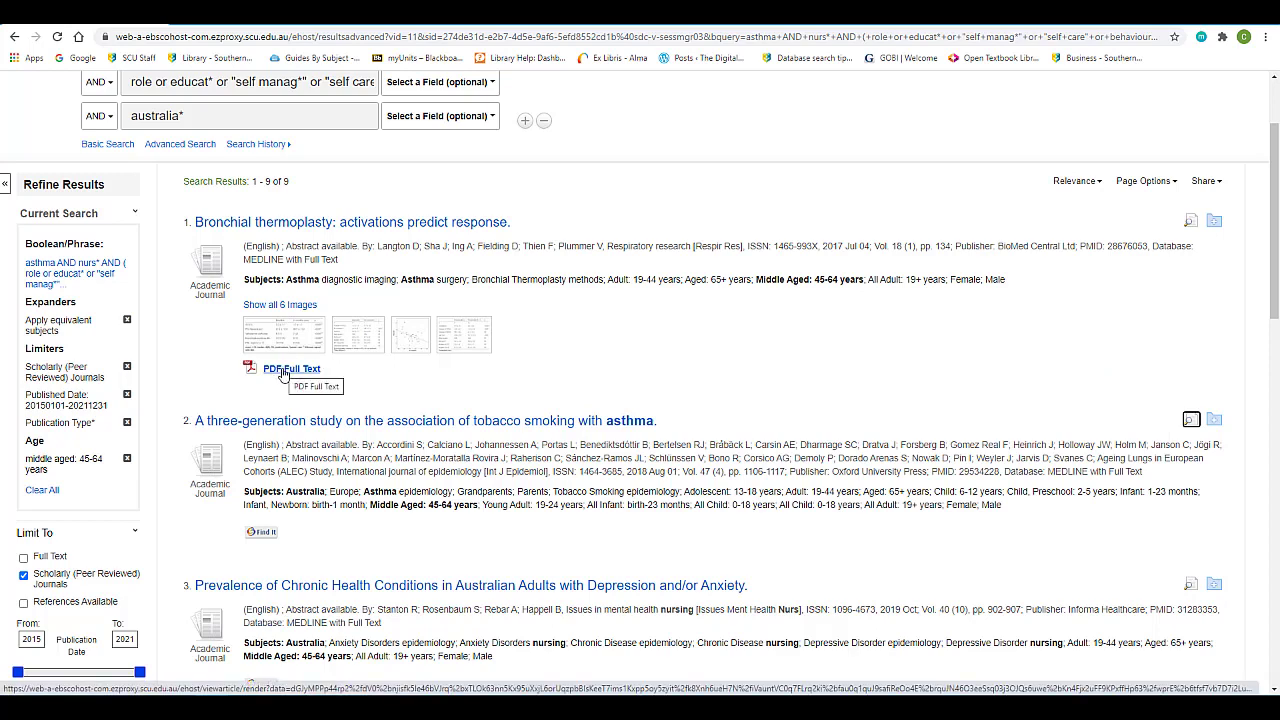
pyautogui.moveTo(262, 531)
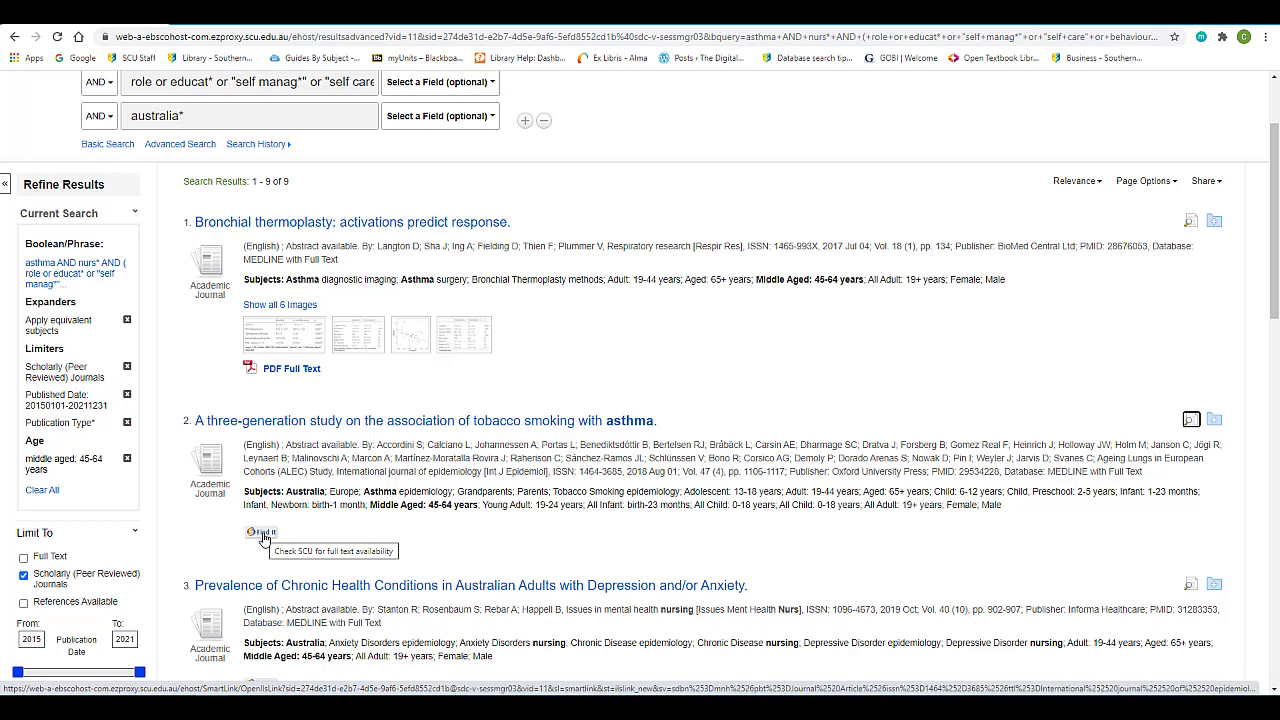
pyautogui.moveTo(397, 539)
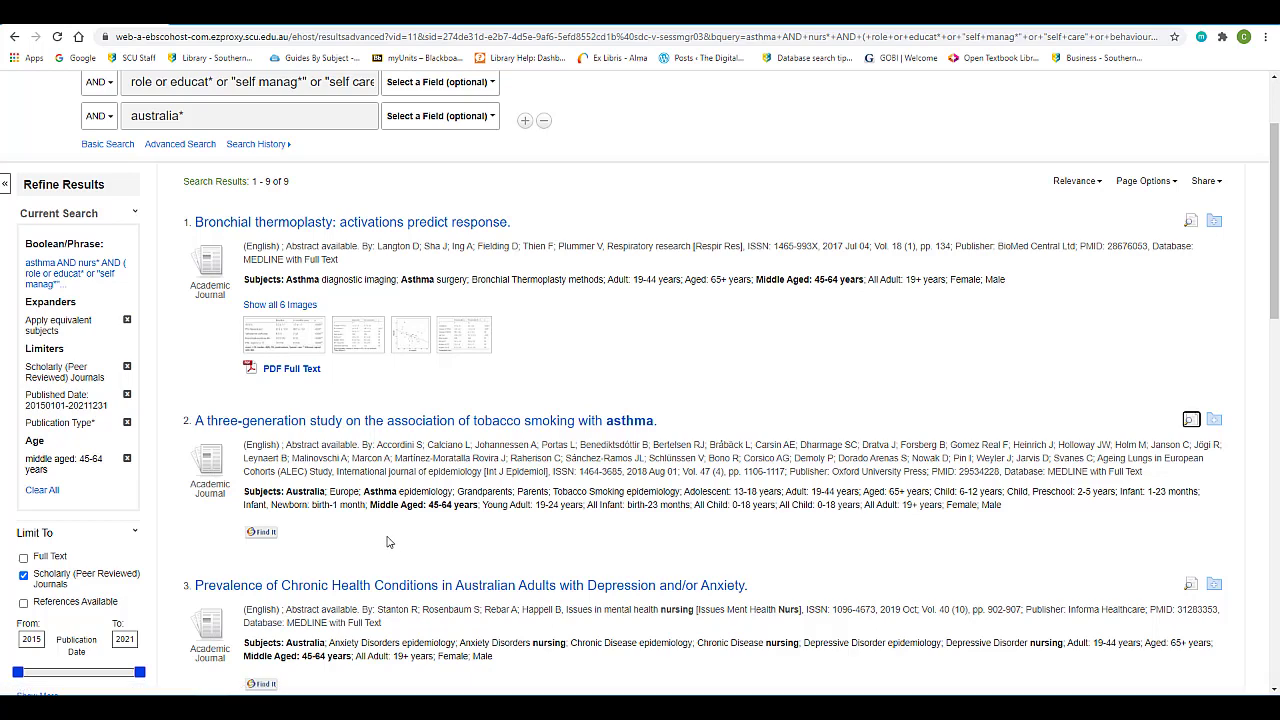
pyautogui.moveTo(261, 531)
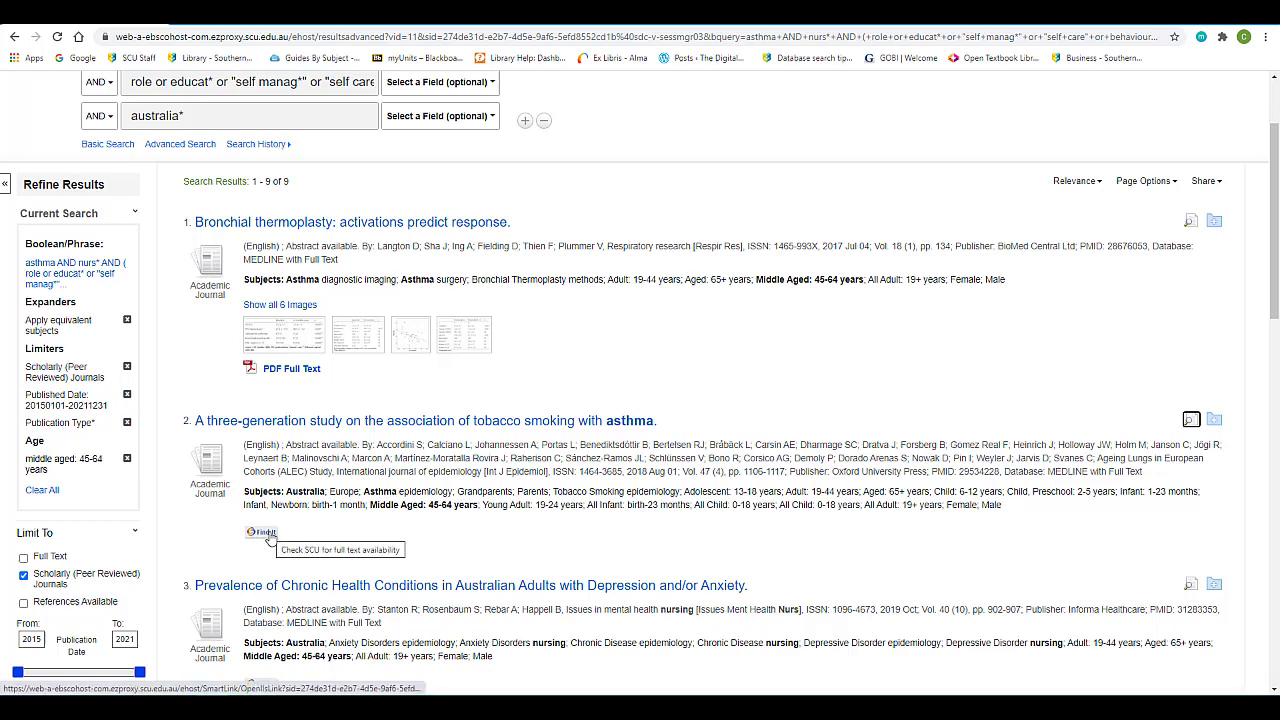